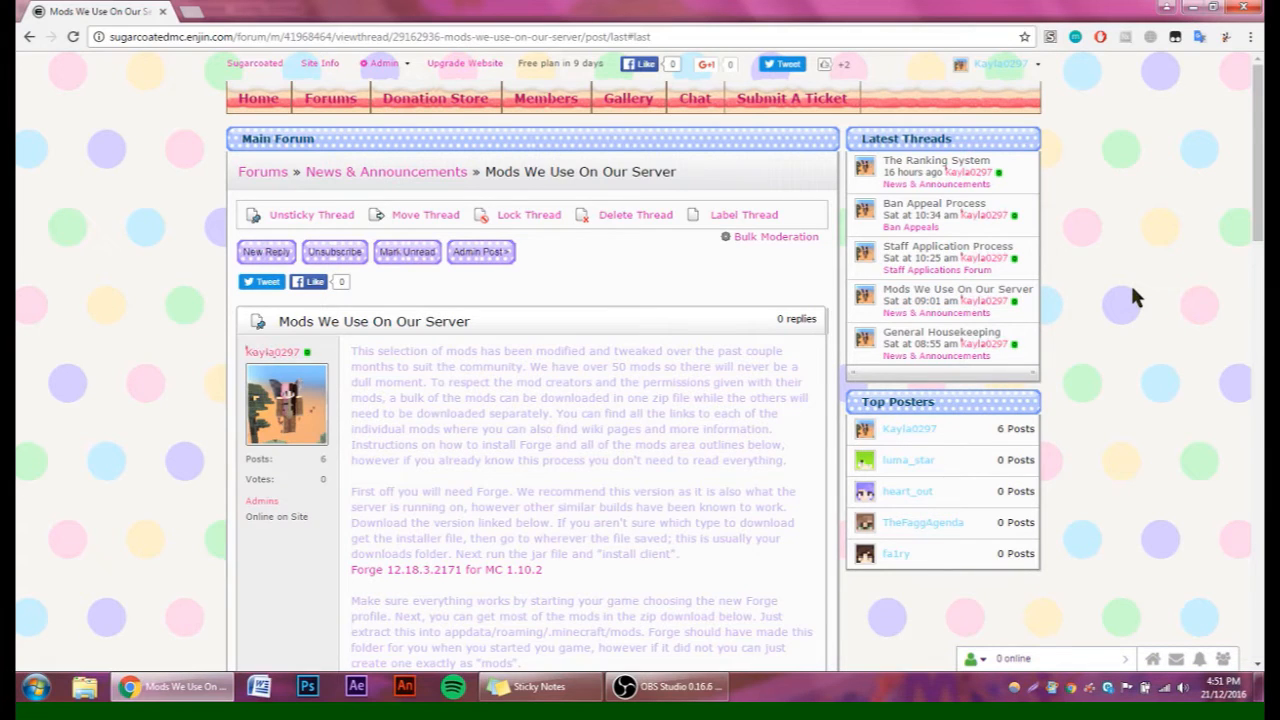
# Scroll the forum post down to the Forge 12.18.2.2171 for MC 1.10.2 link.
pyautogui.scroll(-3)
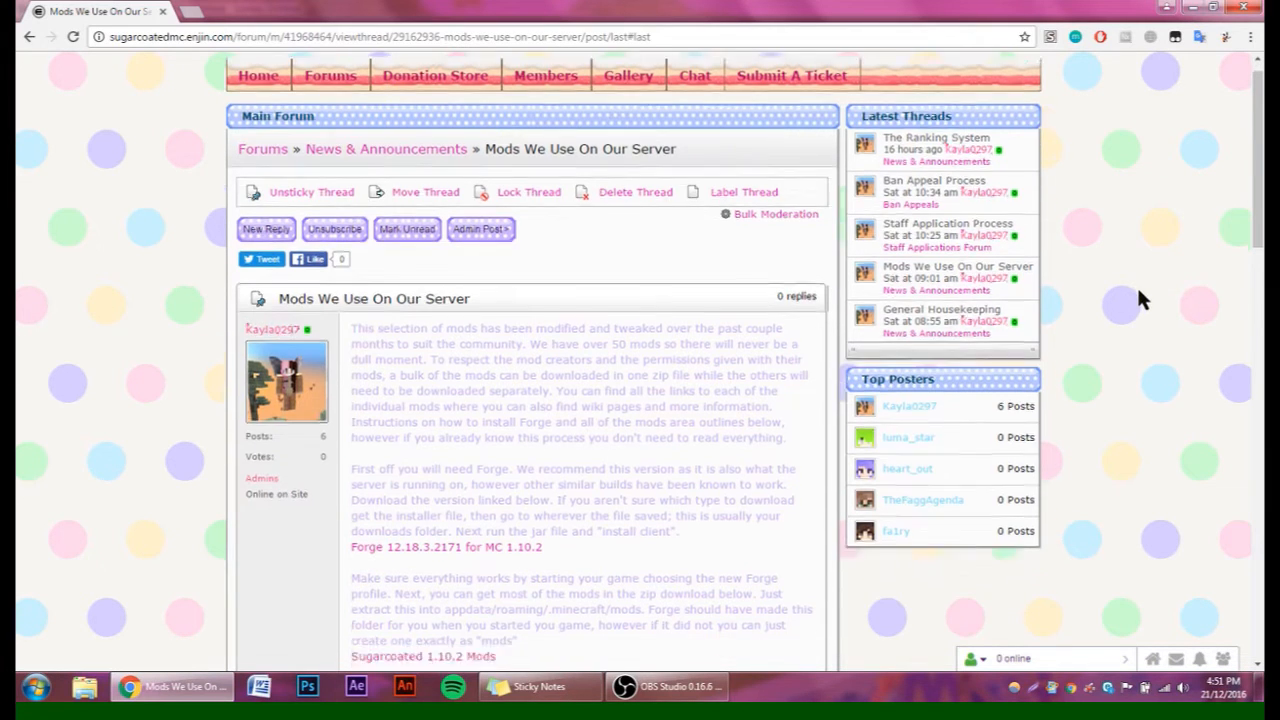
pyautogui.scroll(-3)
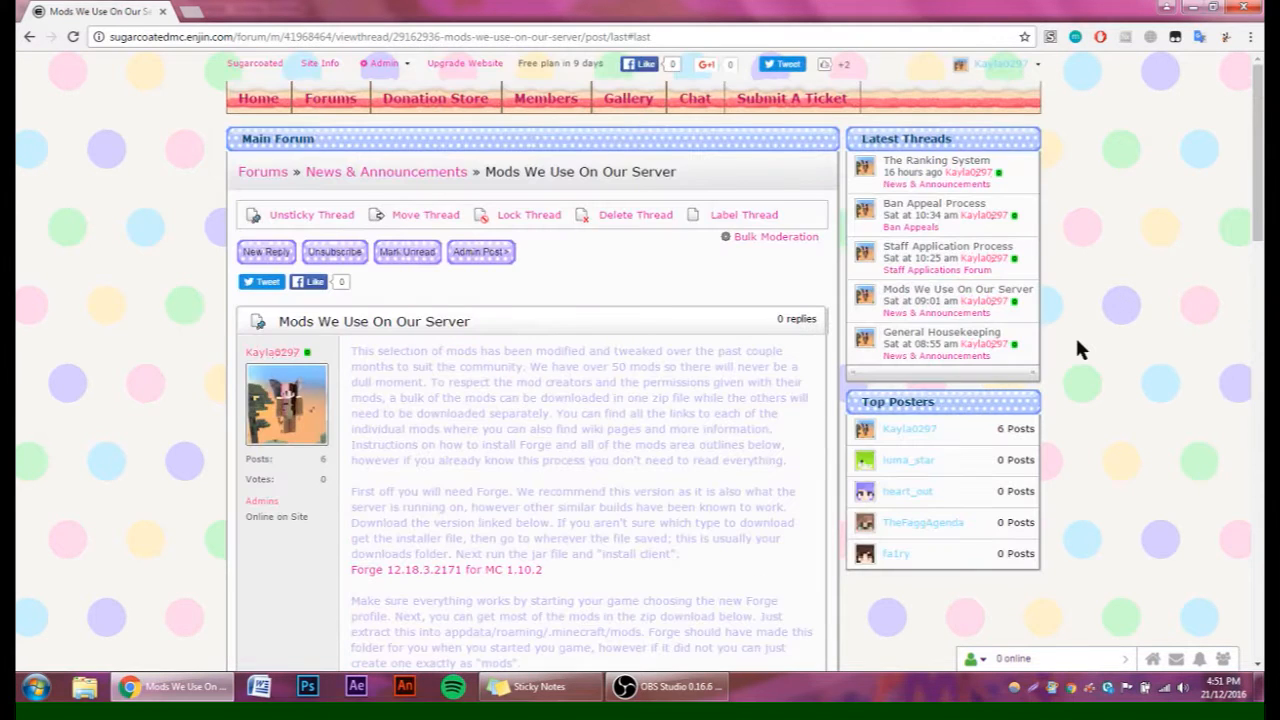
pyautogui.moveTo(1070, 476)
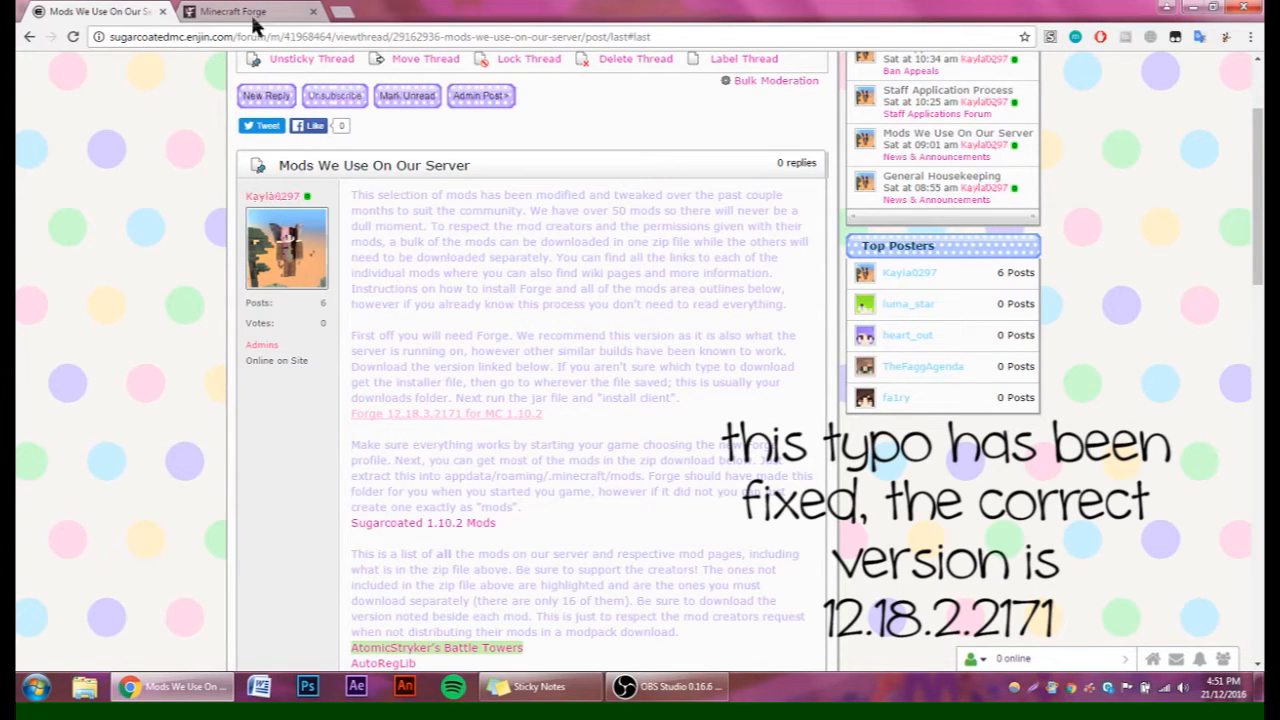
# On the Forge 1.10.2 downloads page, show all builds and scroll to the 12.18.2.2171 row.
pyautogui.click(244, 12)
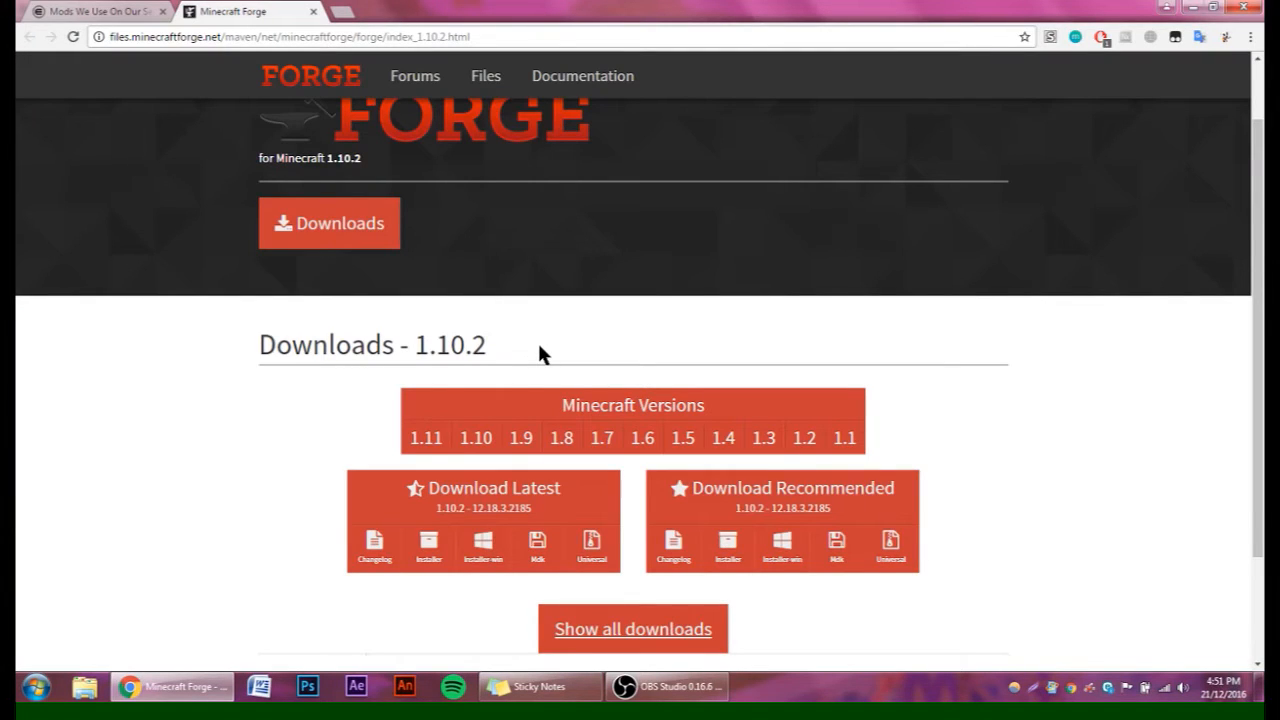
pyautogui.scroll(-3)
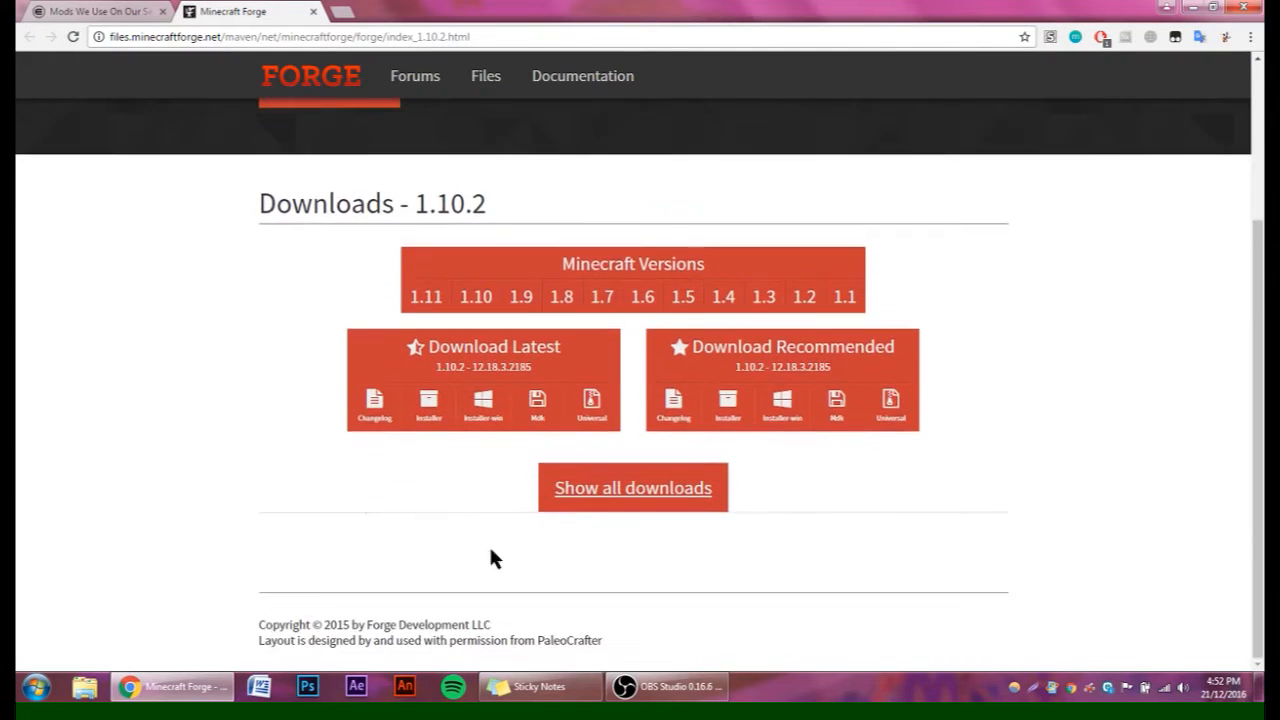
pyautogui.click(632, 488)
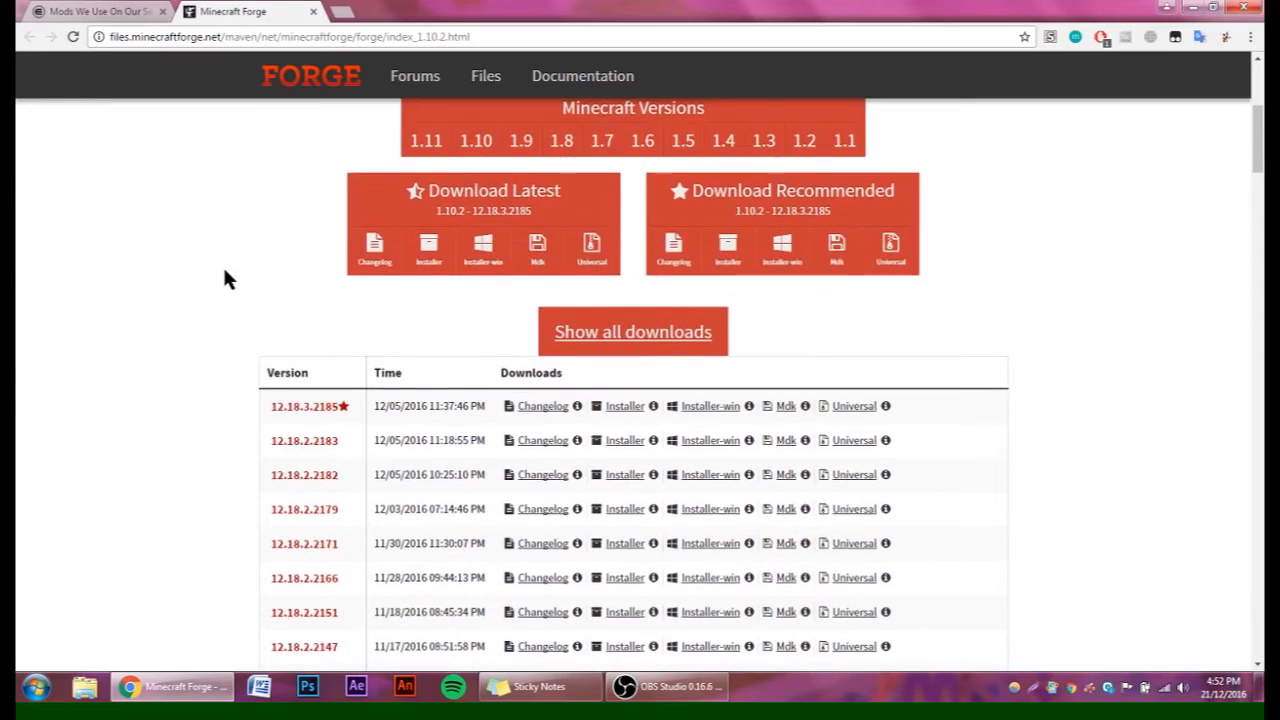
pyautogui.scroll(-3)
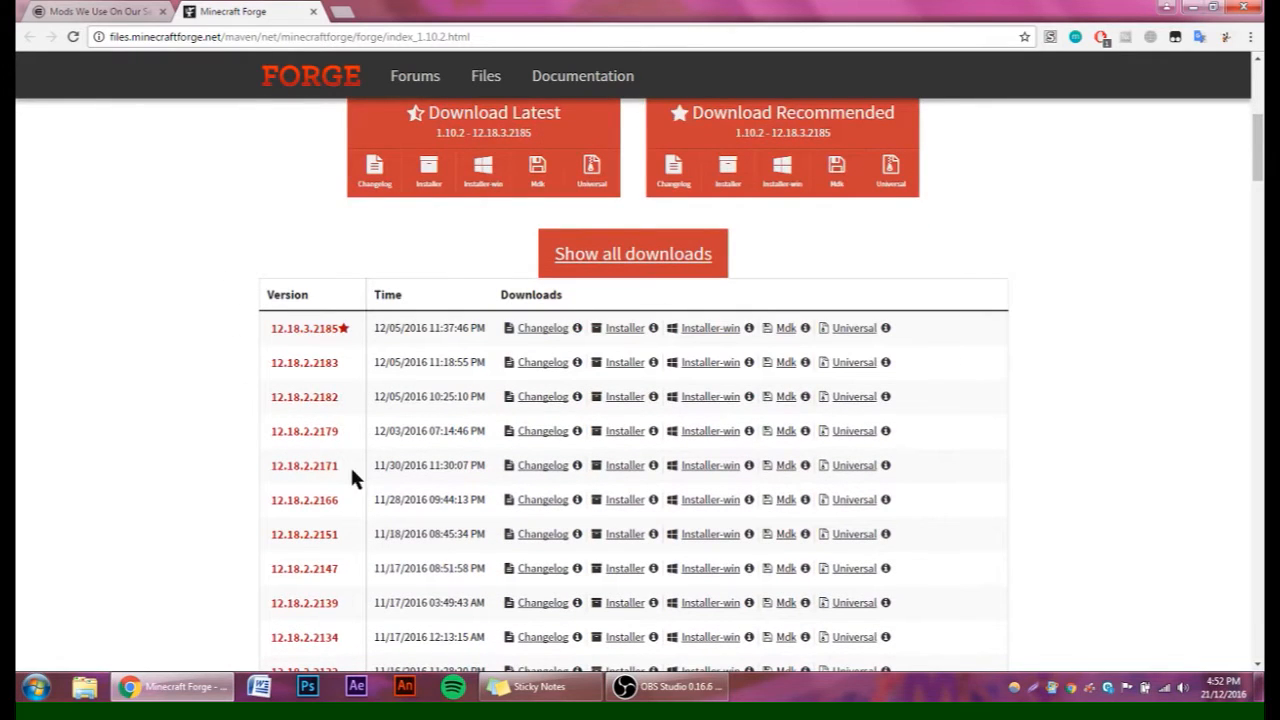
pyautogui.moveTo(824, 492)
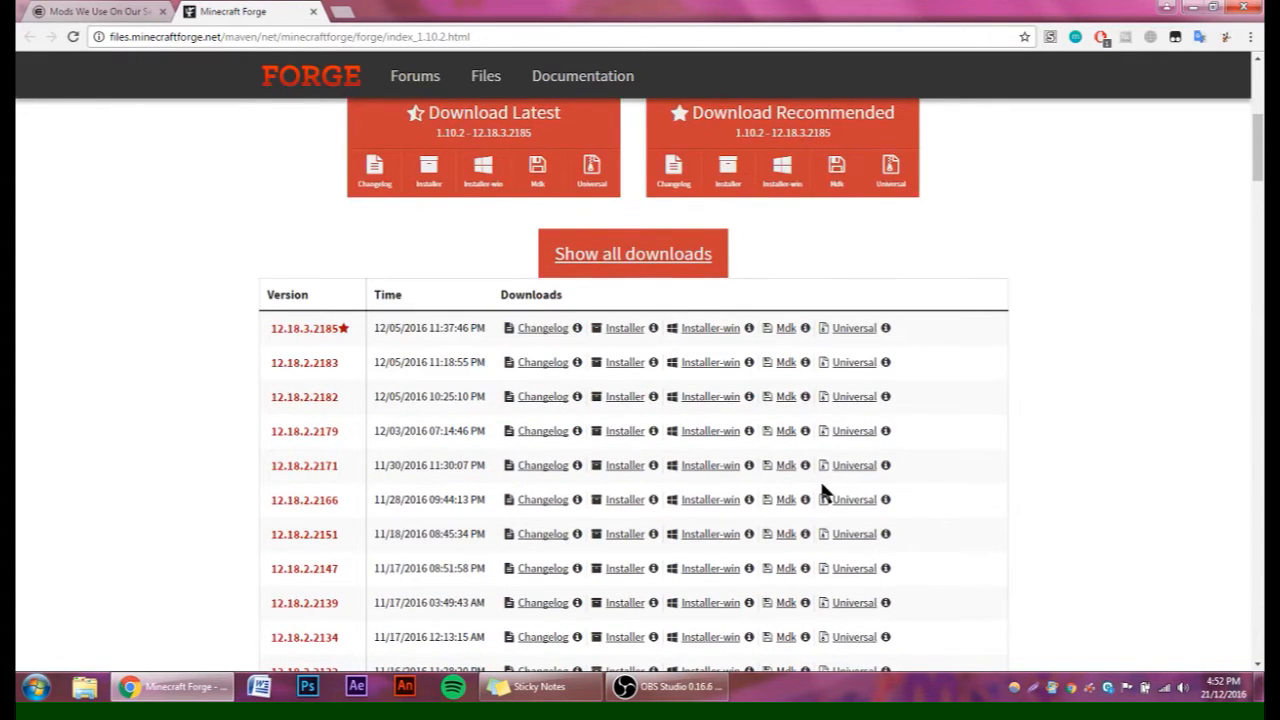
pyautogui.moveTo(624, 464)
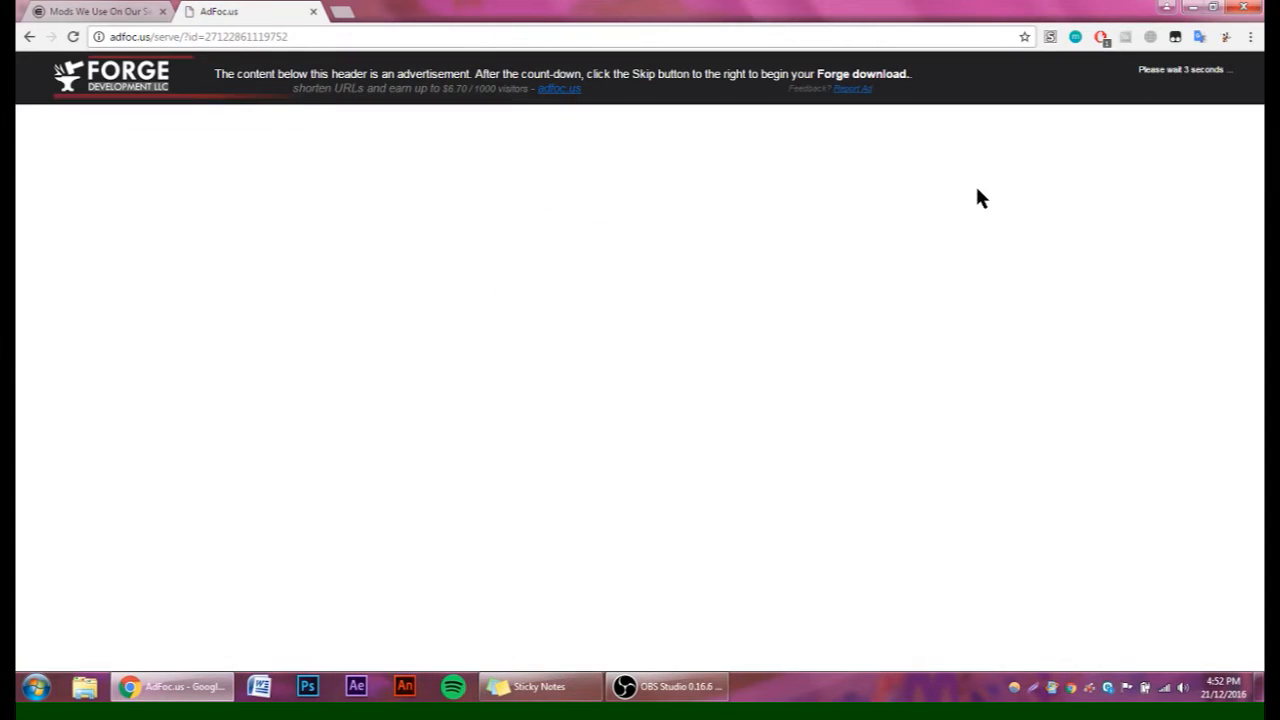
pyautogui.moveTo(196, 170)
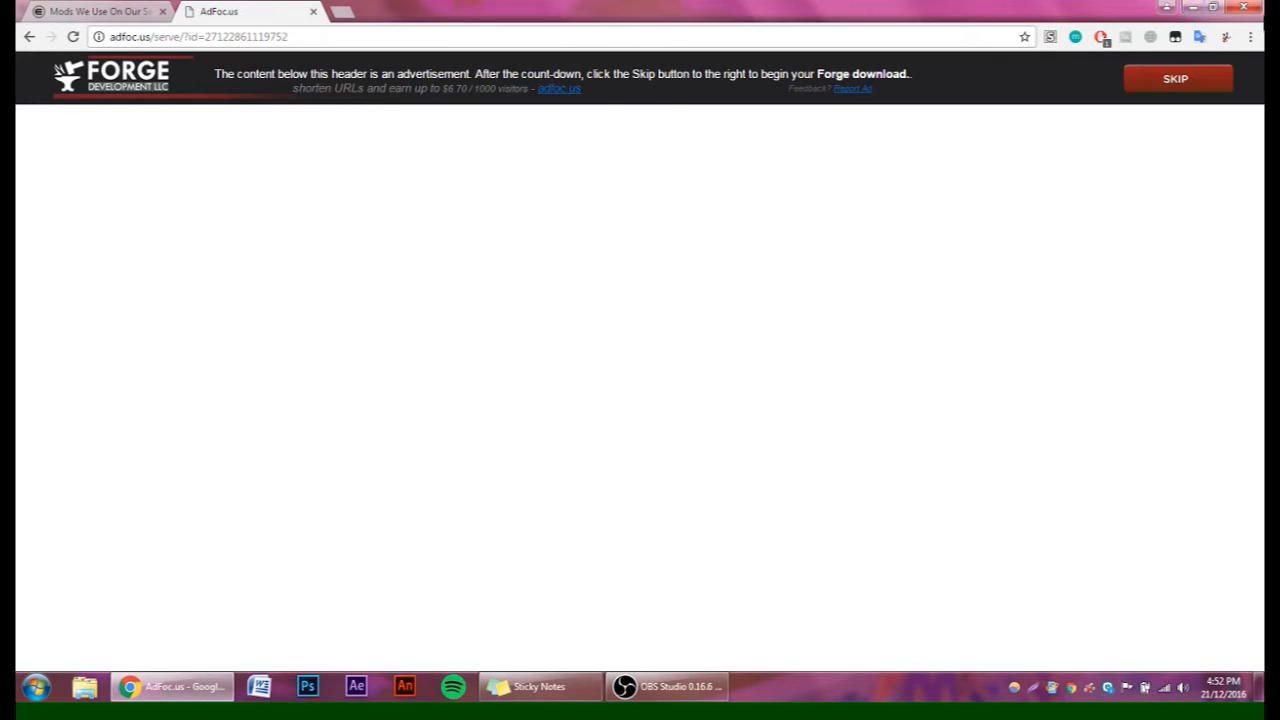
# Skip the AdFocus ad and keep the flagged Forge 1.10.2 installer jar download.
pyautogui.click(1168, 78)
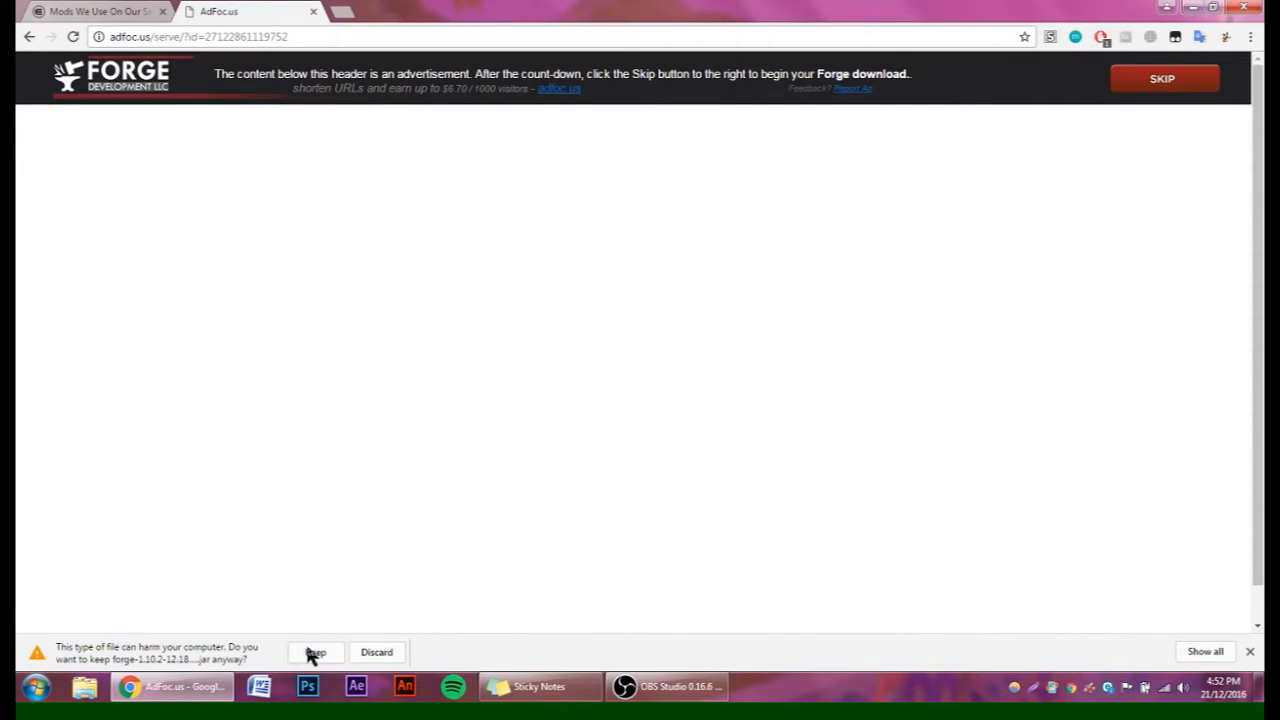
pyautogui.click(316, 652)
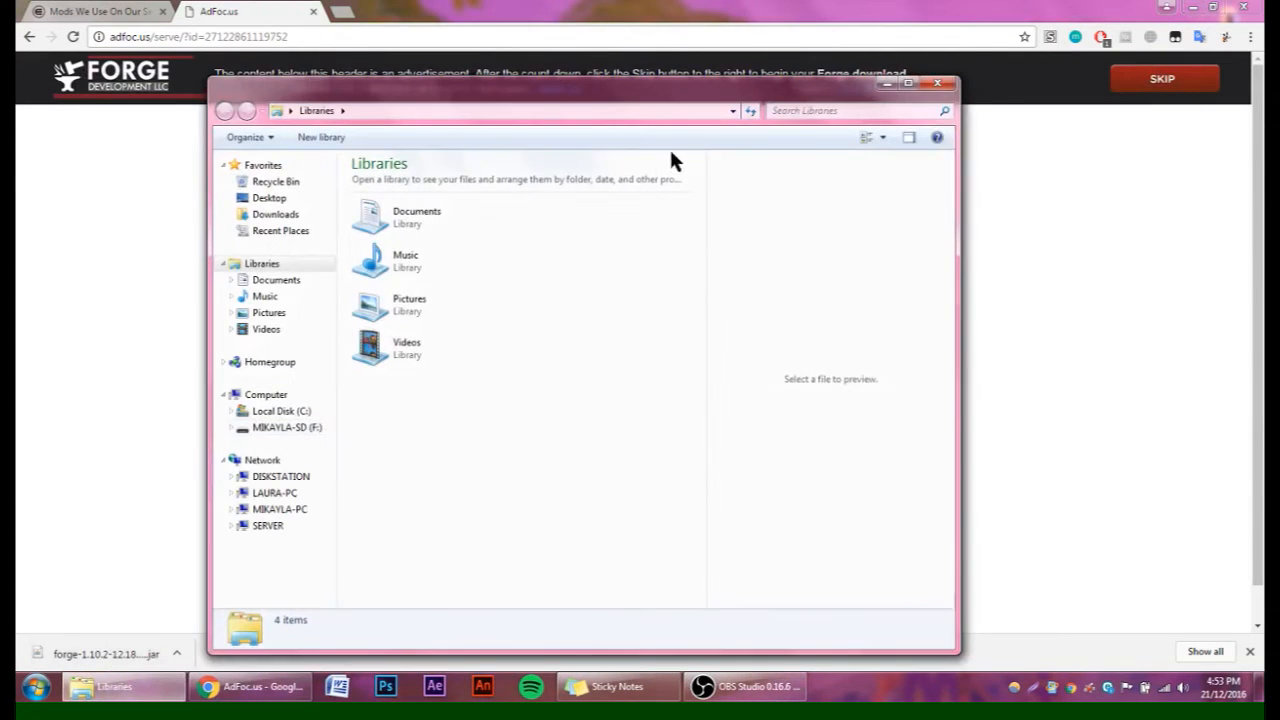
# Run forge-1.10.2-12.18.2.2171-installer.jar from Downloads to install the client, then close it.
pyautogui.click(276, 214)
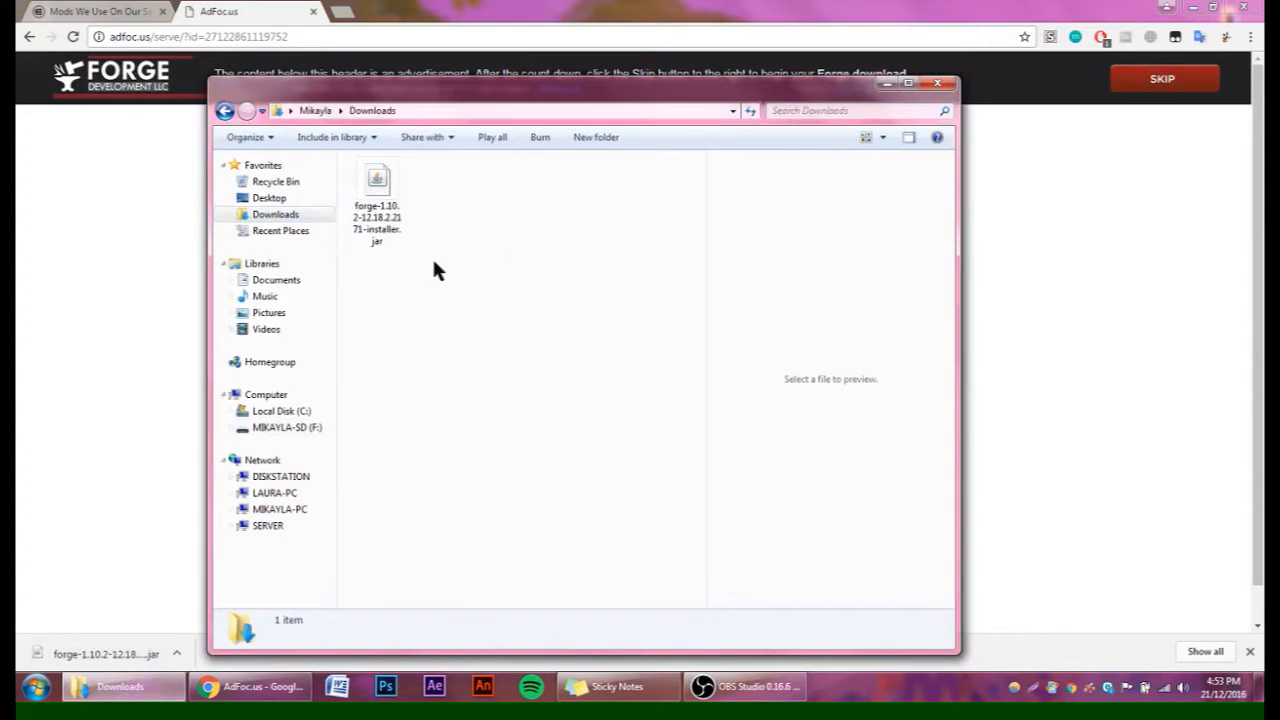
pyautogui.click(376, 196)
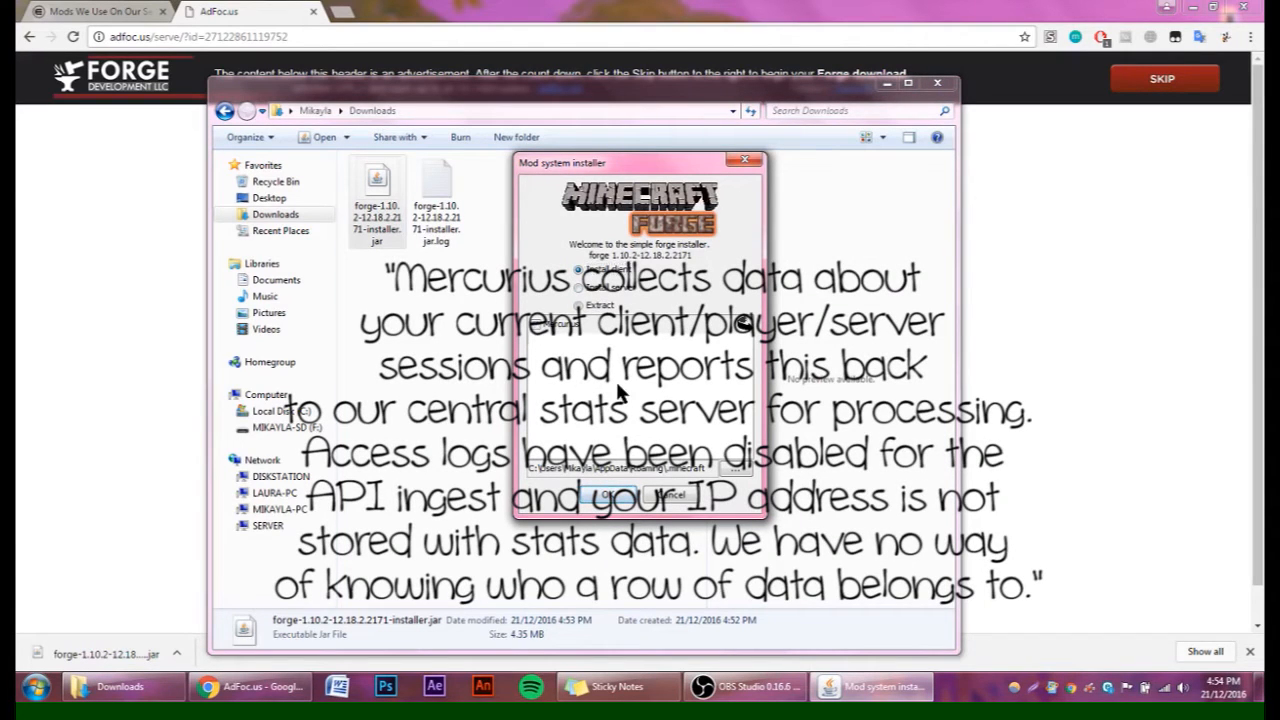
pyautogui.moveTo(536, 330)
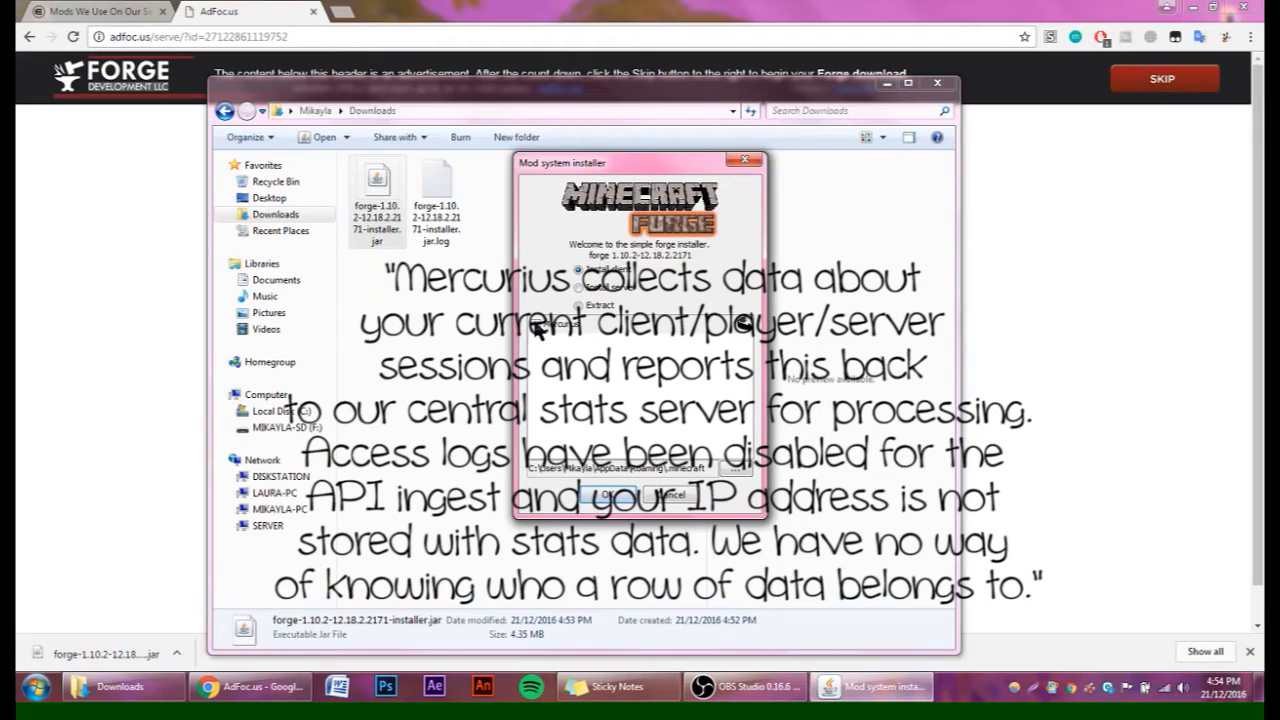
pyautogui.moveTo(636, 412)
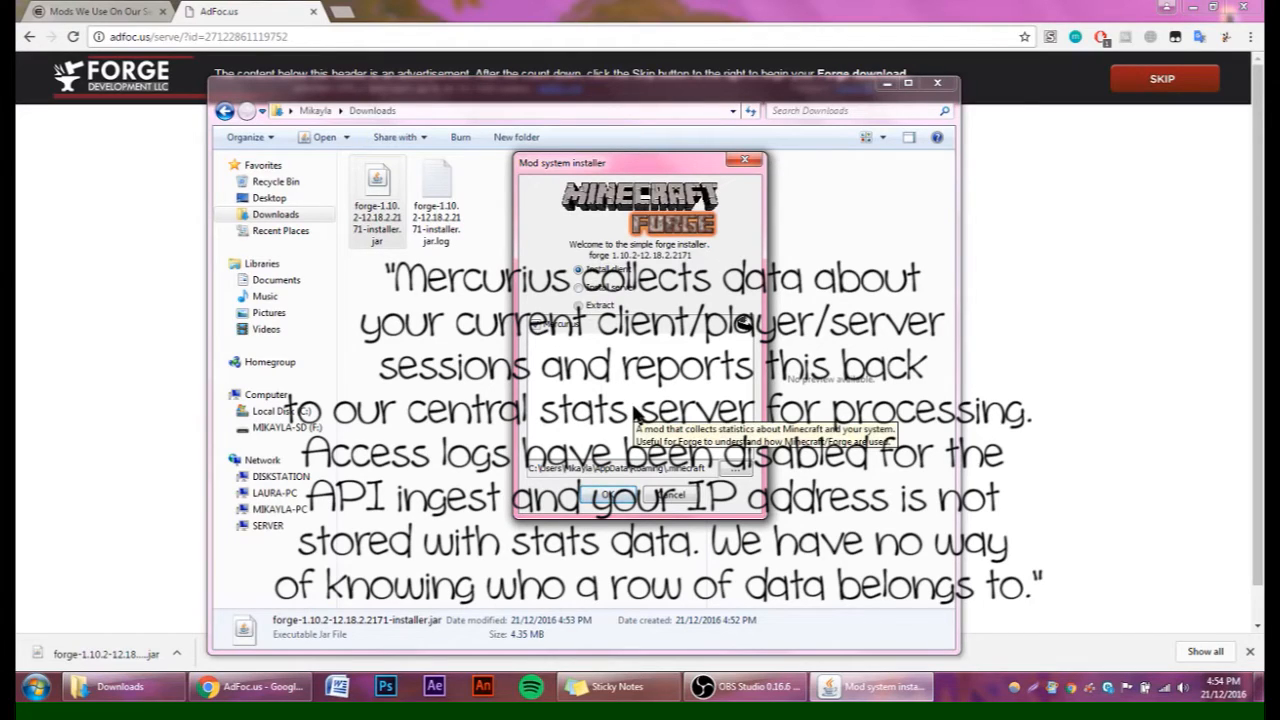
pyautogui.moveTo(636, 414)
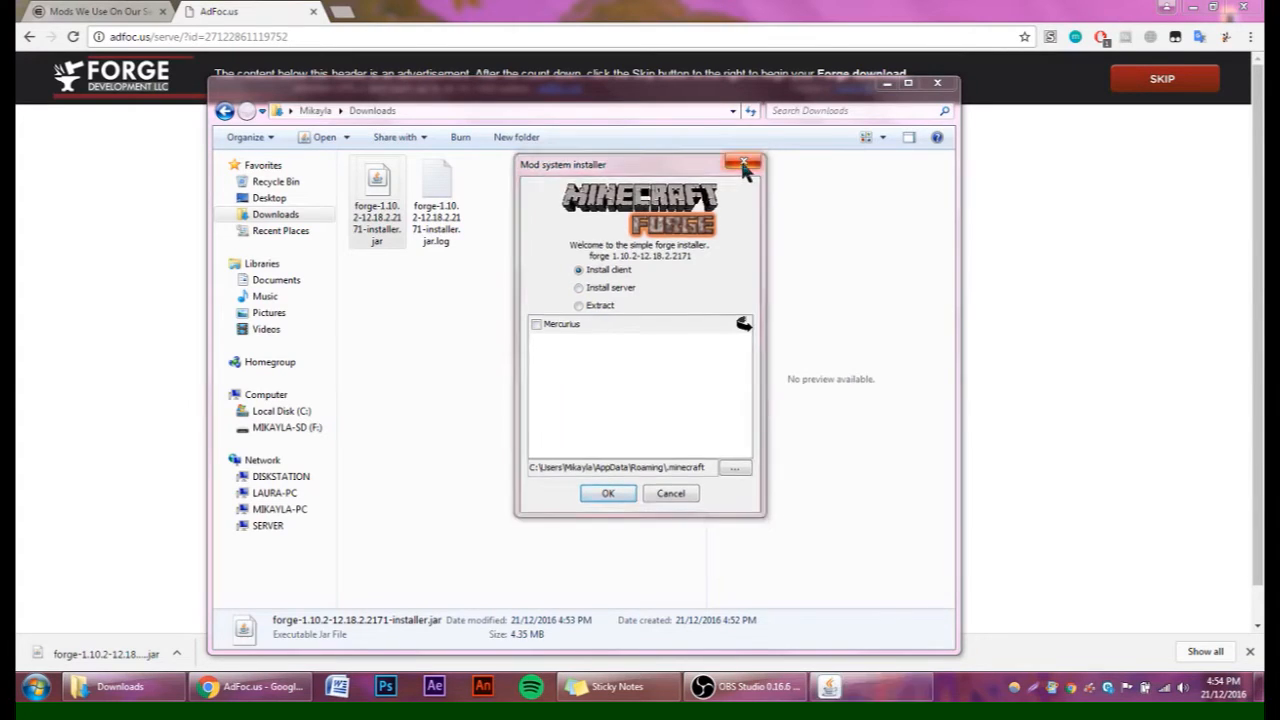
pyautogui.click(744, 164)
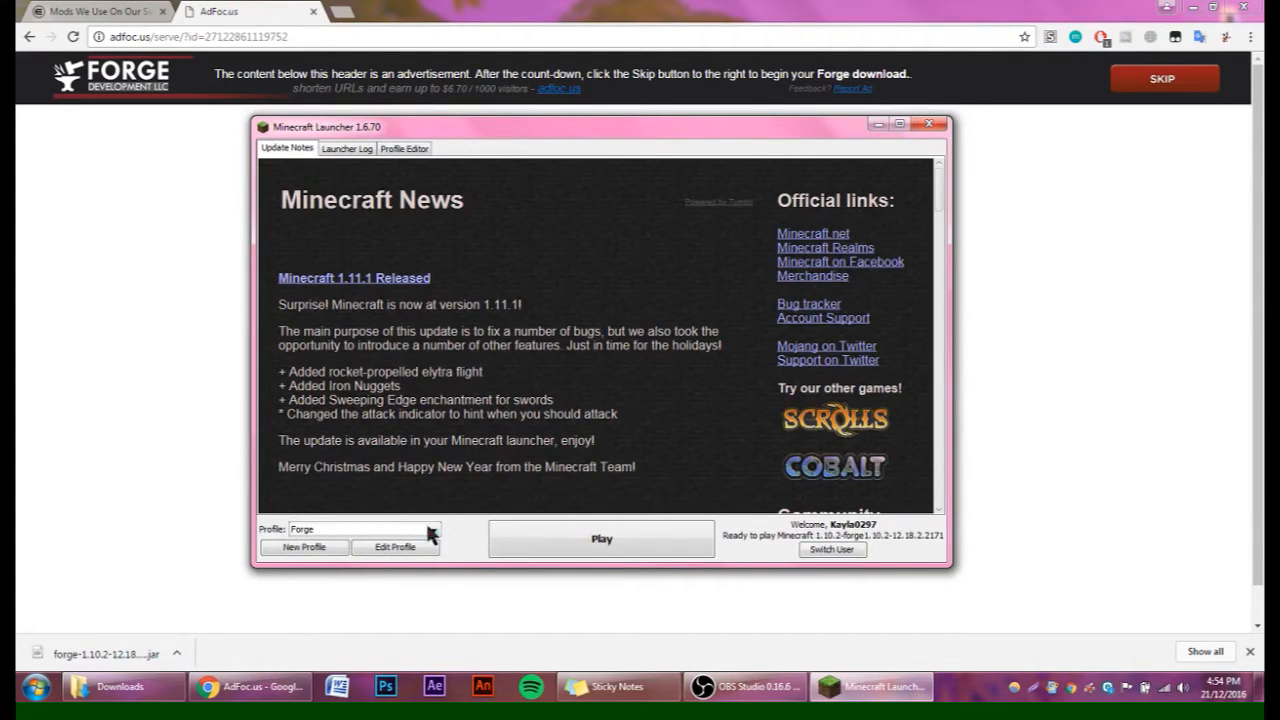
# Edit the Forge profile to use release 1.10.2-forge1.10.2-12.18.2.2171 and save it.
pyautogui.click(432, 528)
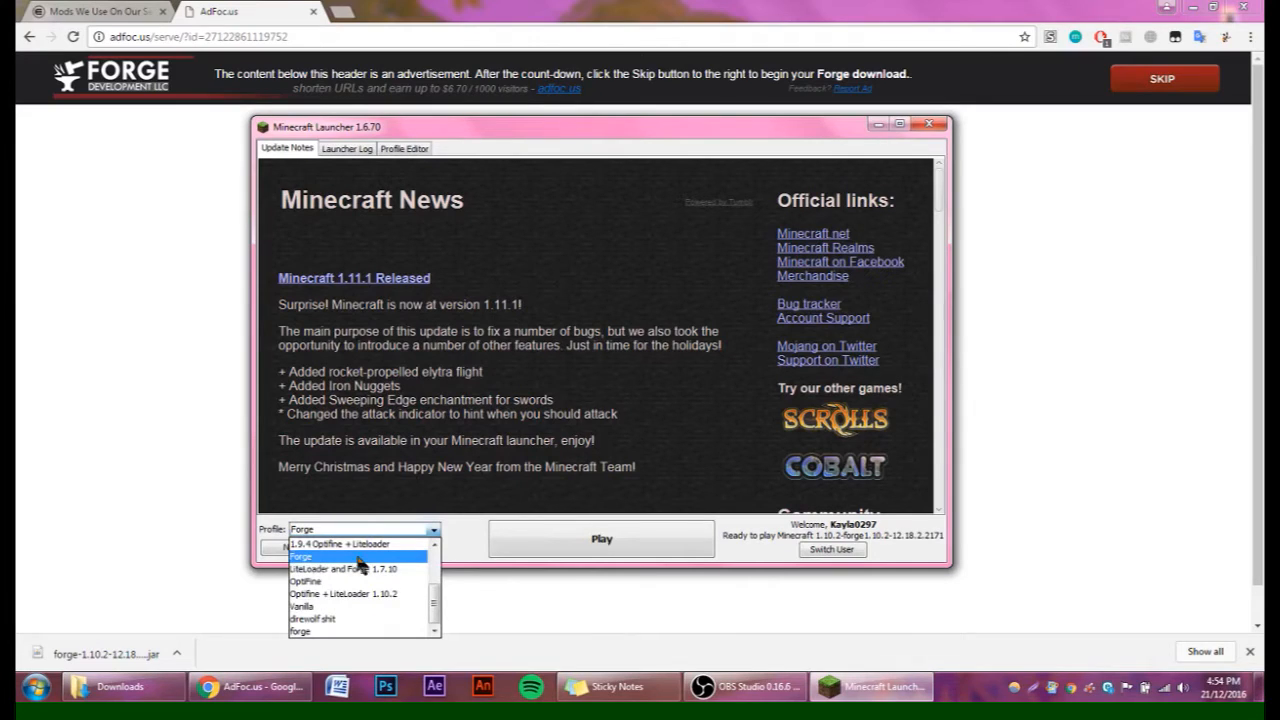
pyautogui.click(300, 556)
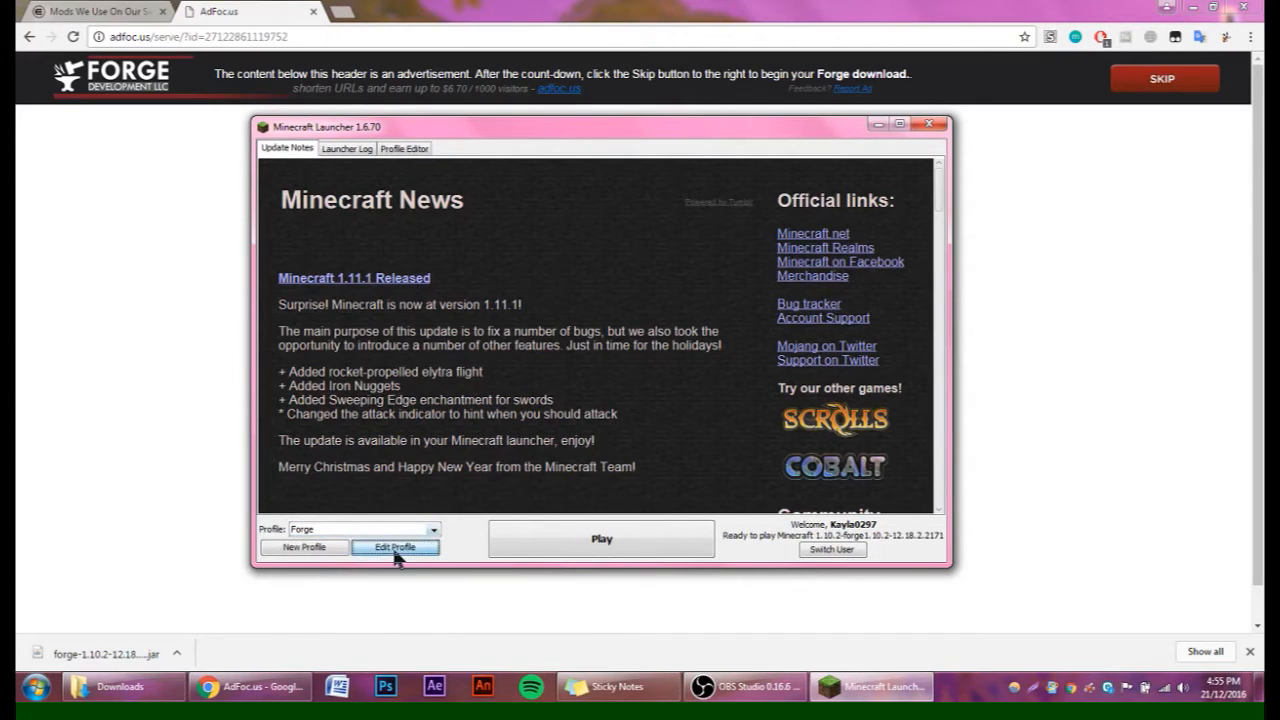
pyautogui.click(394, 548)
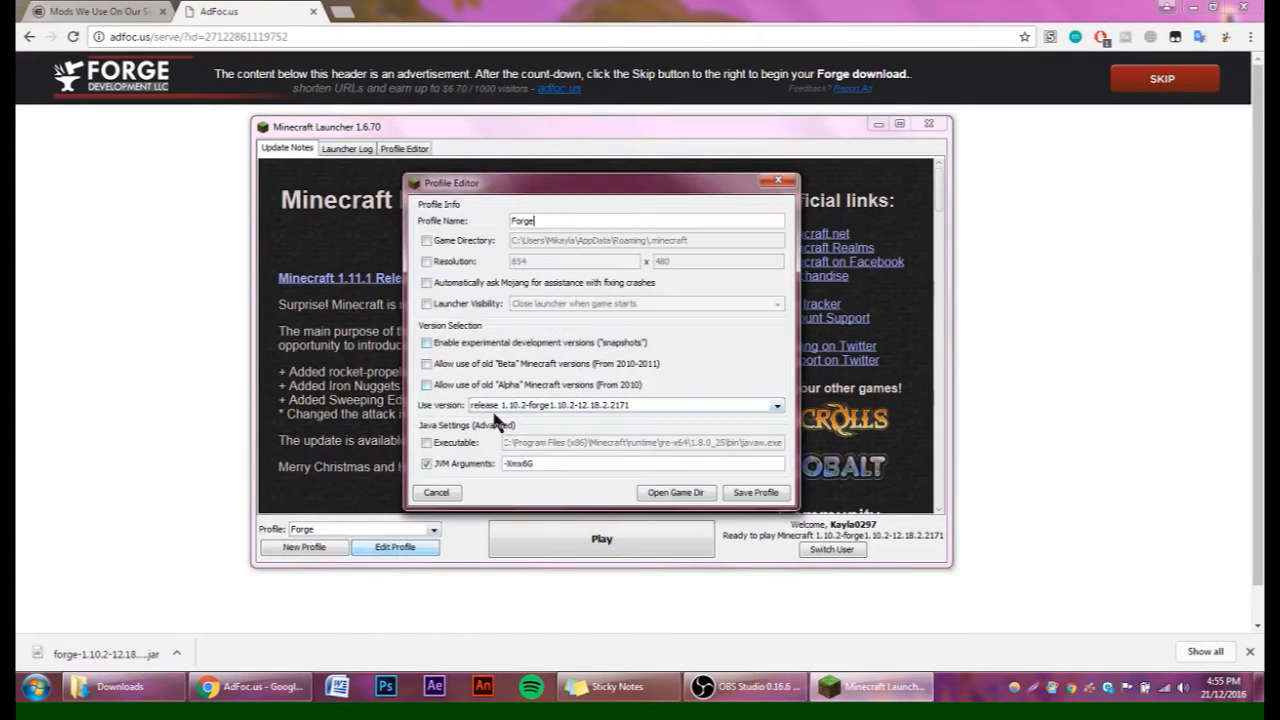
pyautogui.moveTo(596, 418)
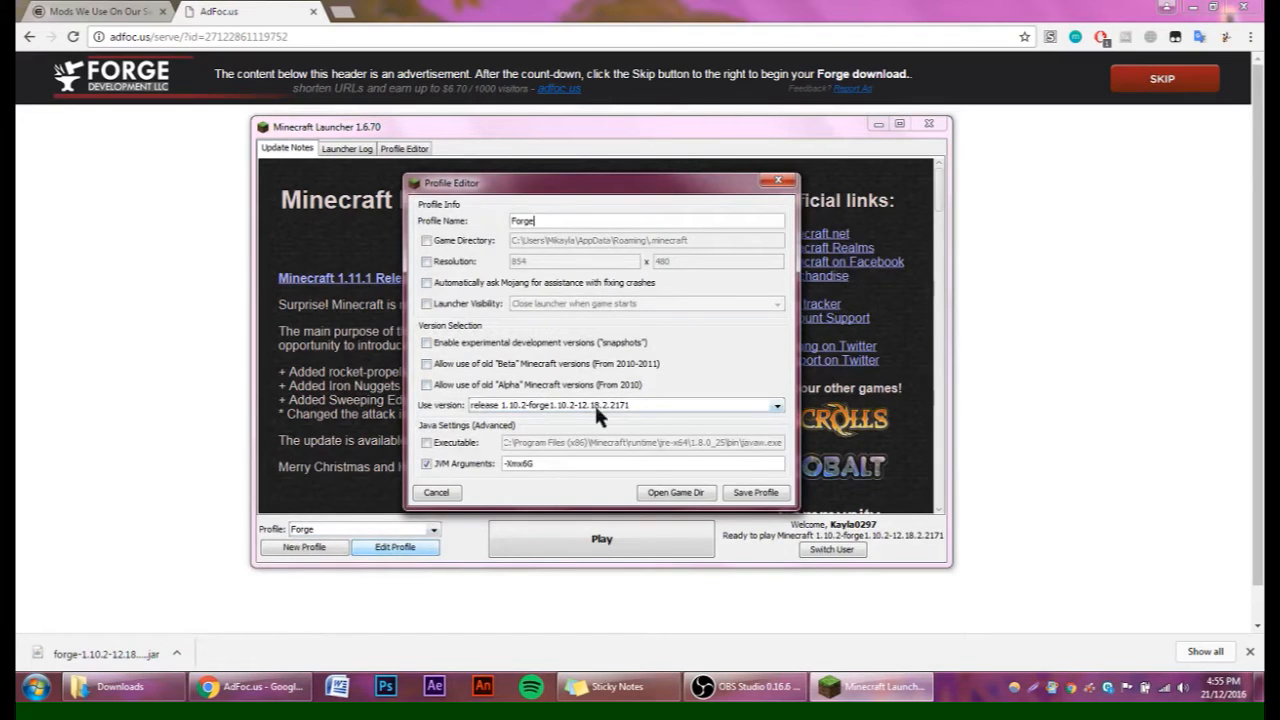
pyautogui.click(624, 404)
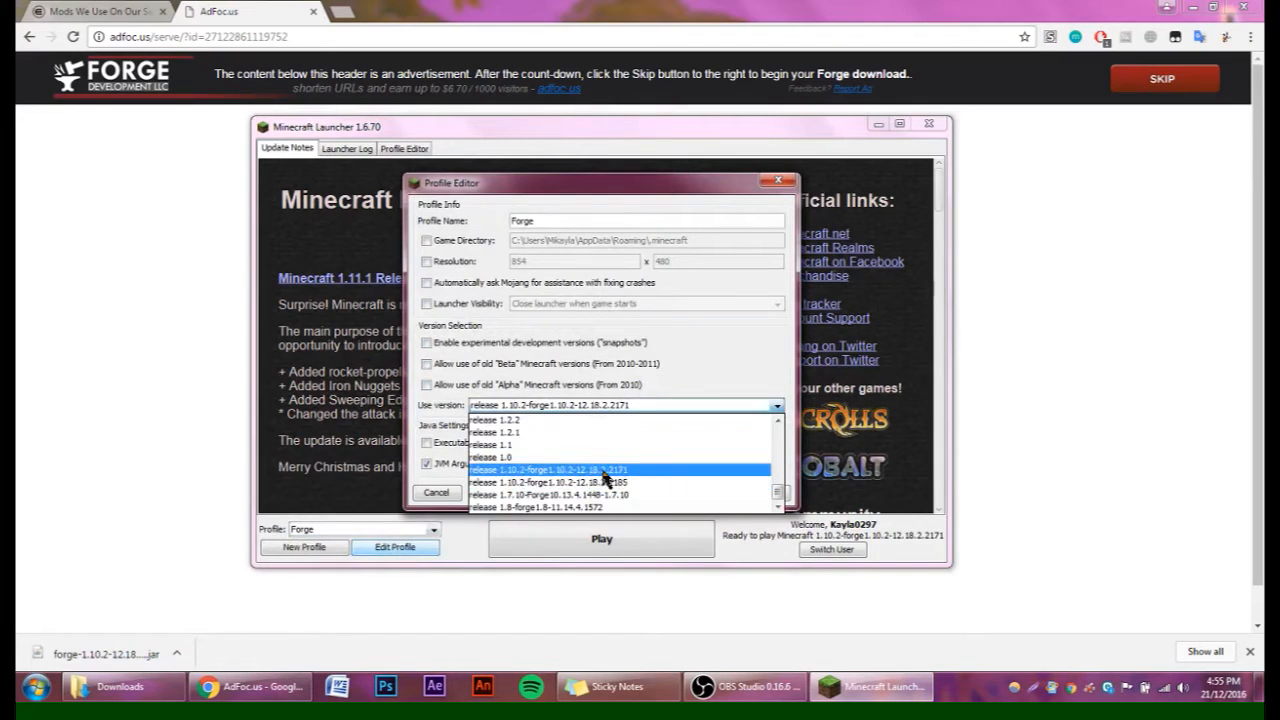
pyautogui.click(552, 470)
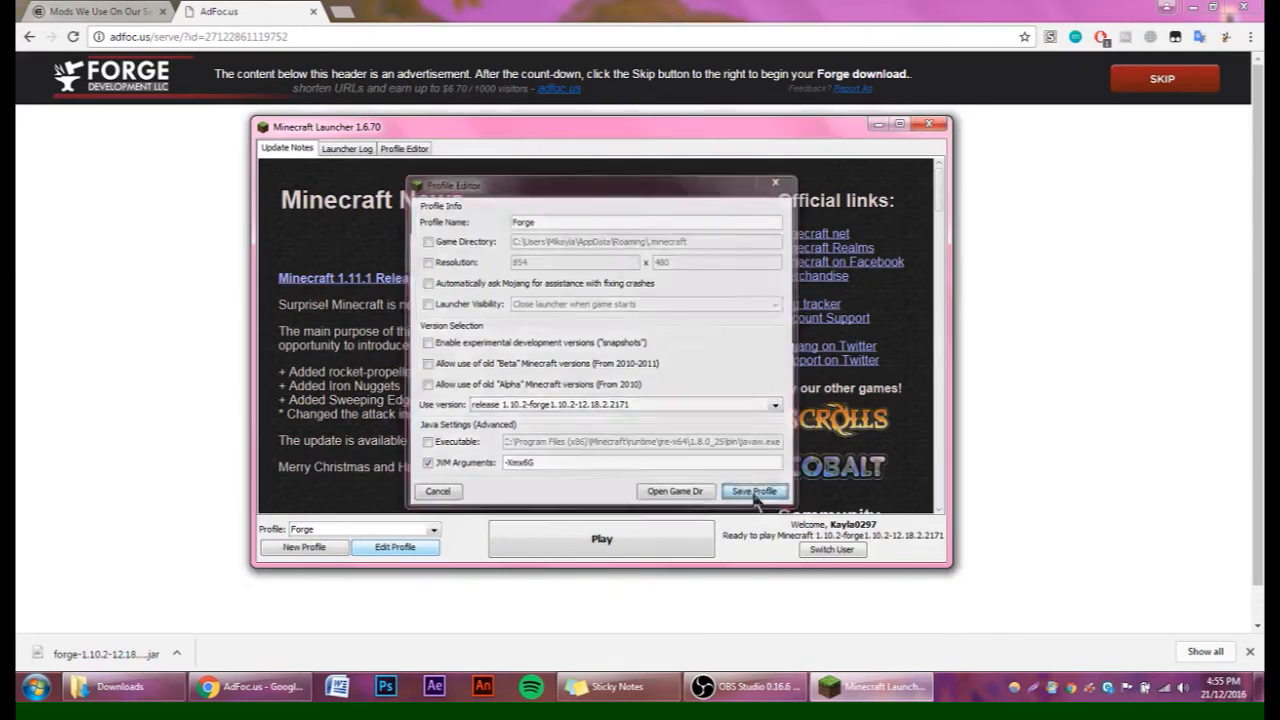
pyautogui.click(754, 492)
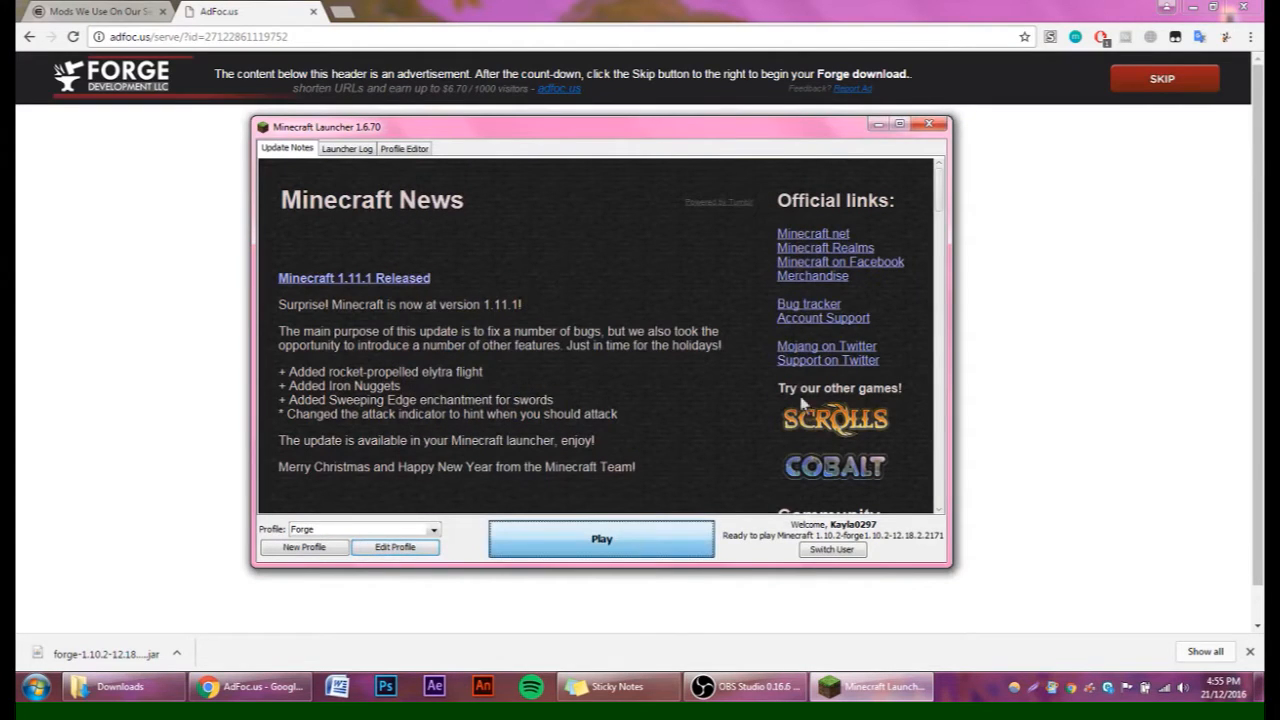
pyautogui.click(600, 538)
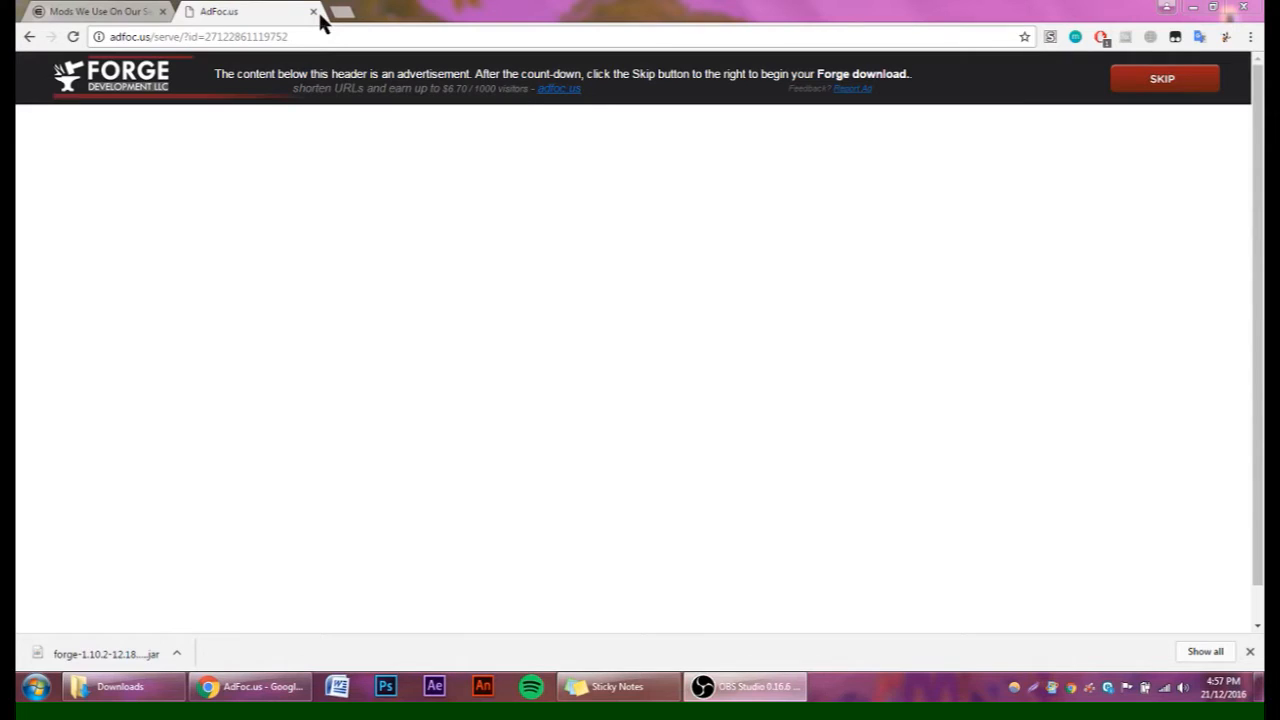
# Close the AdFocus tab and follow the Sugarcoated 1.10.2 Mods link to its Dropbox page.
pyautogui.click(96, 12)
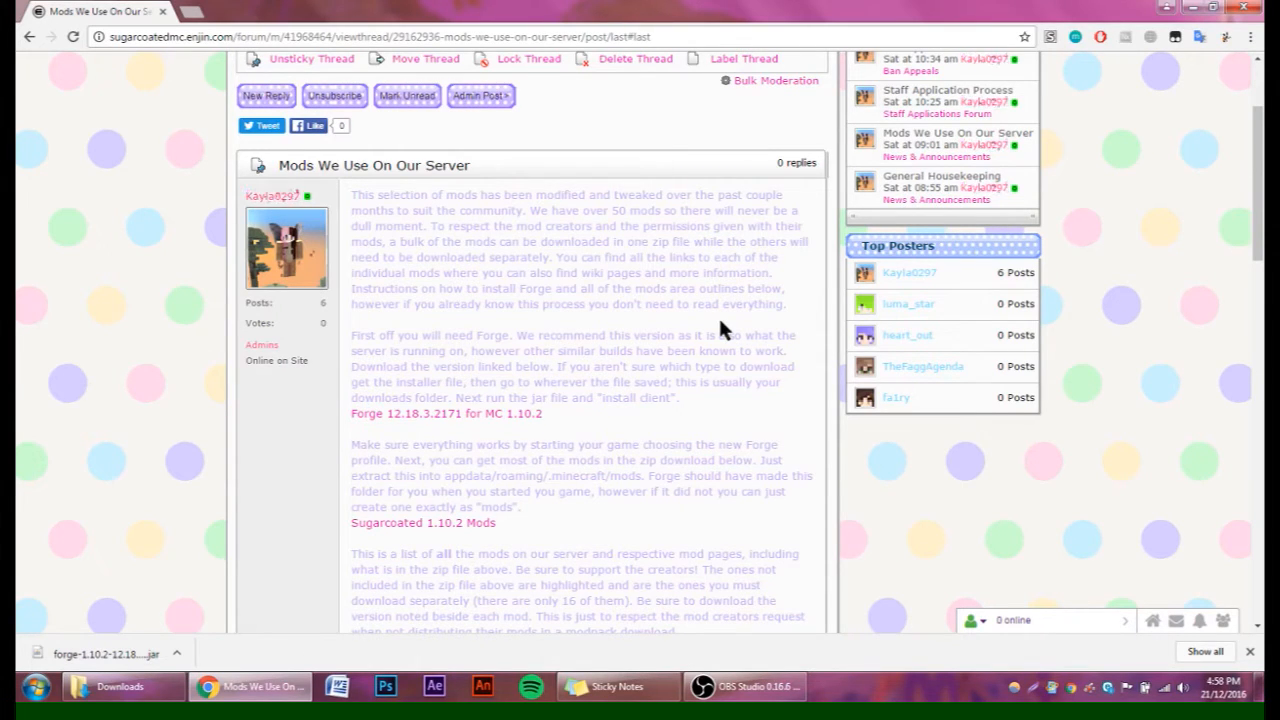
pyautogui.scroll(-3)
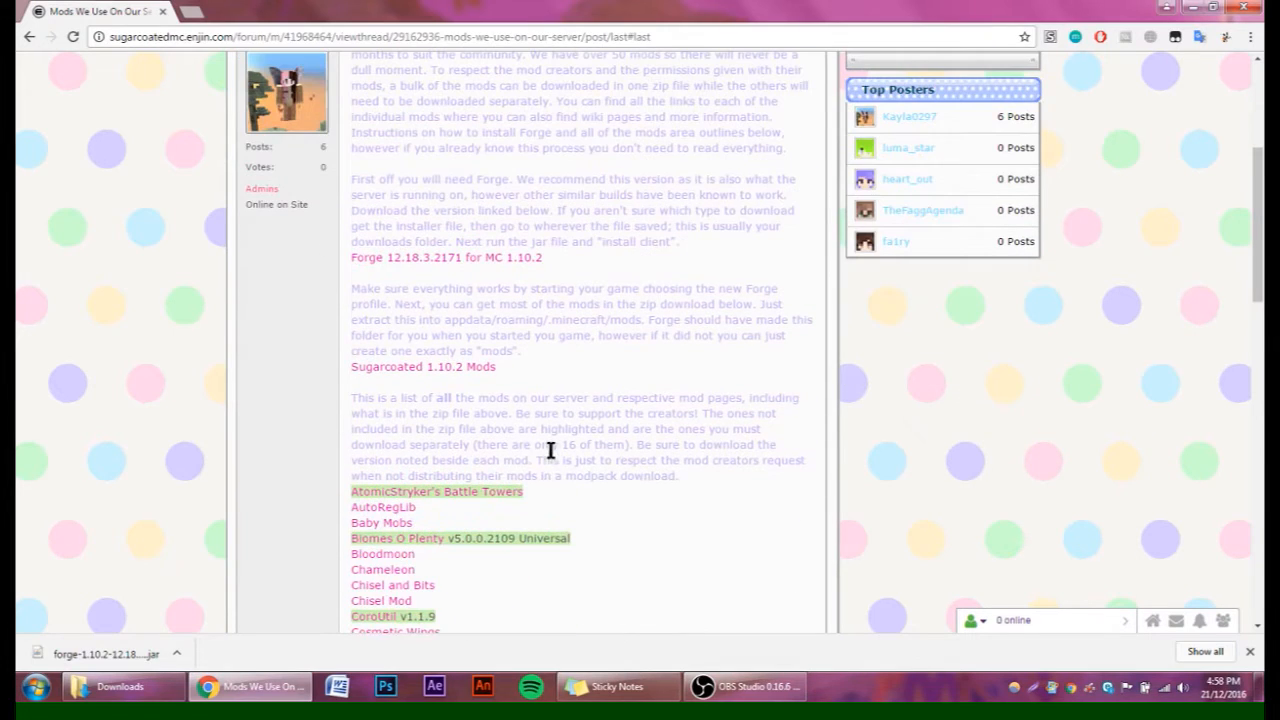
pyautogui.moveTo(510, 382)
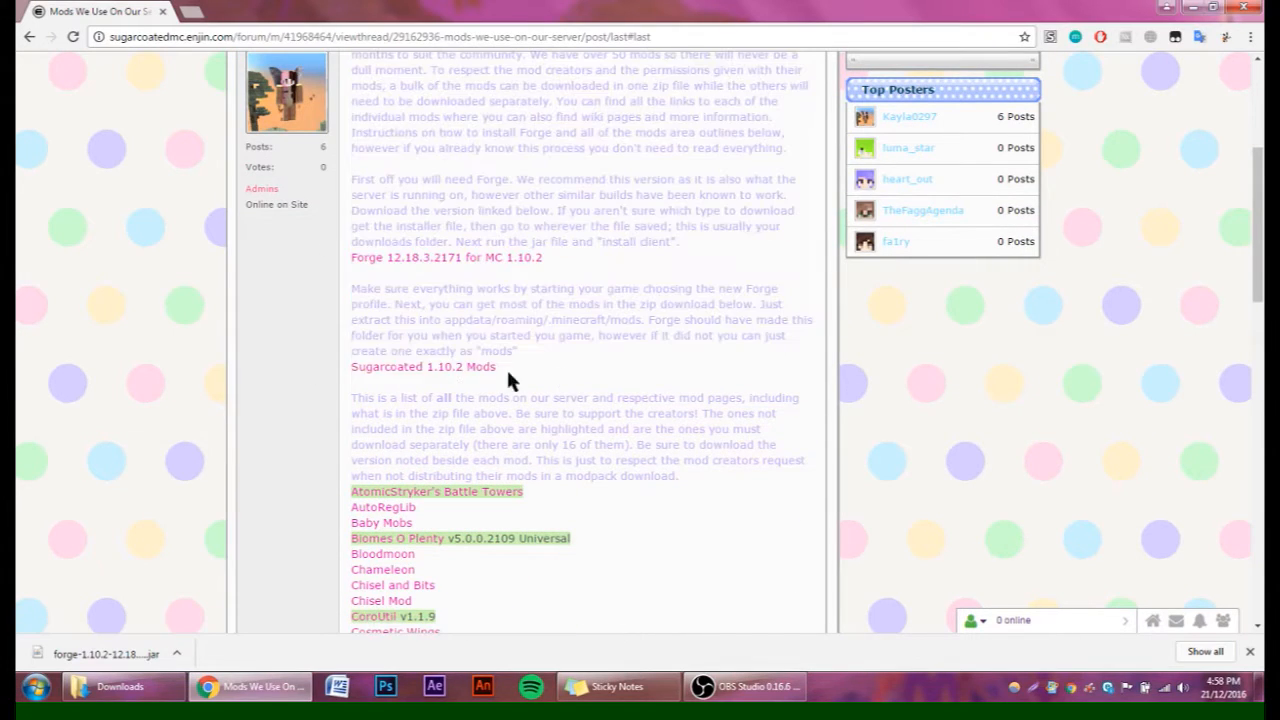
pyautogui.click(422, 366)
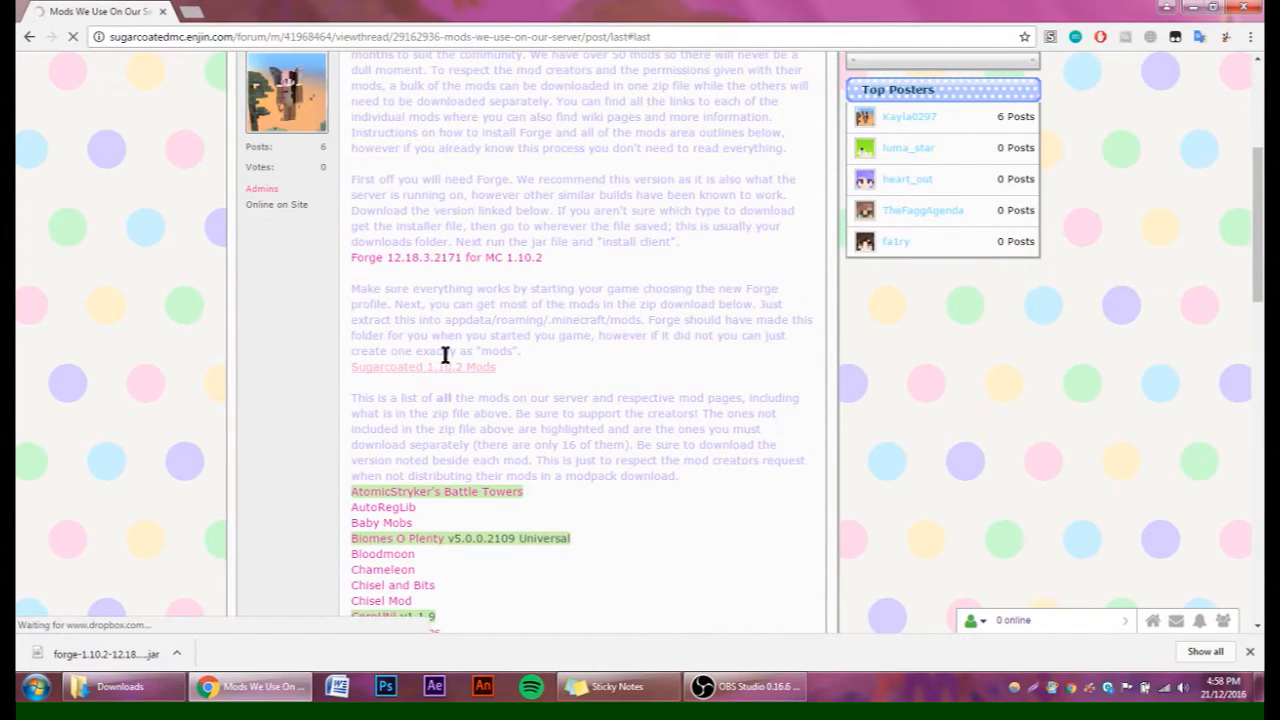
pyautogui.click(422, 368)
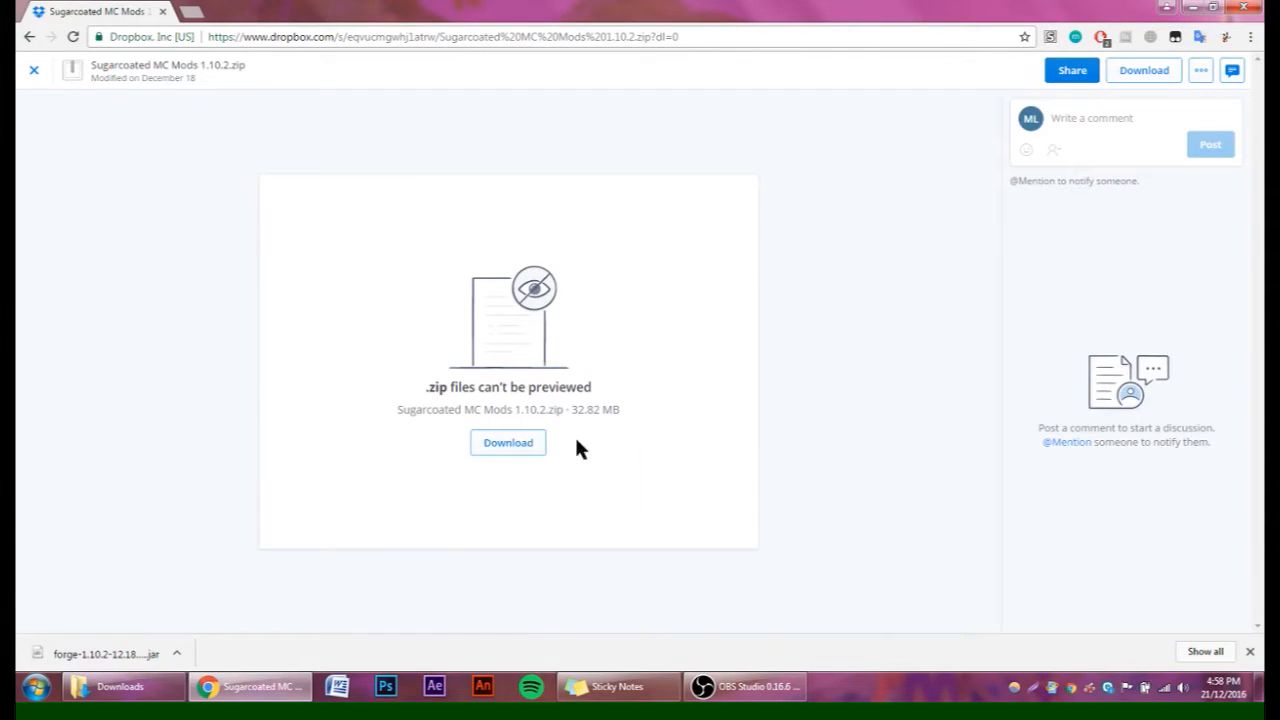
# Download the Sugarcoated MC Mods 1.10.2 zip from Dropbox and go back to the forum thread.
pyautogui.click(508, 442)
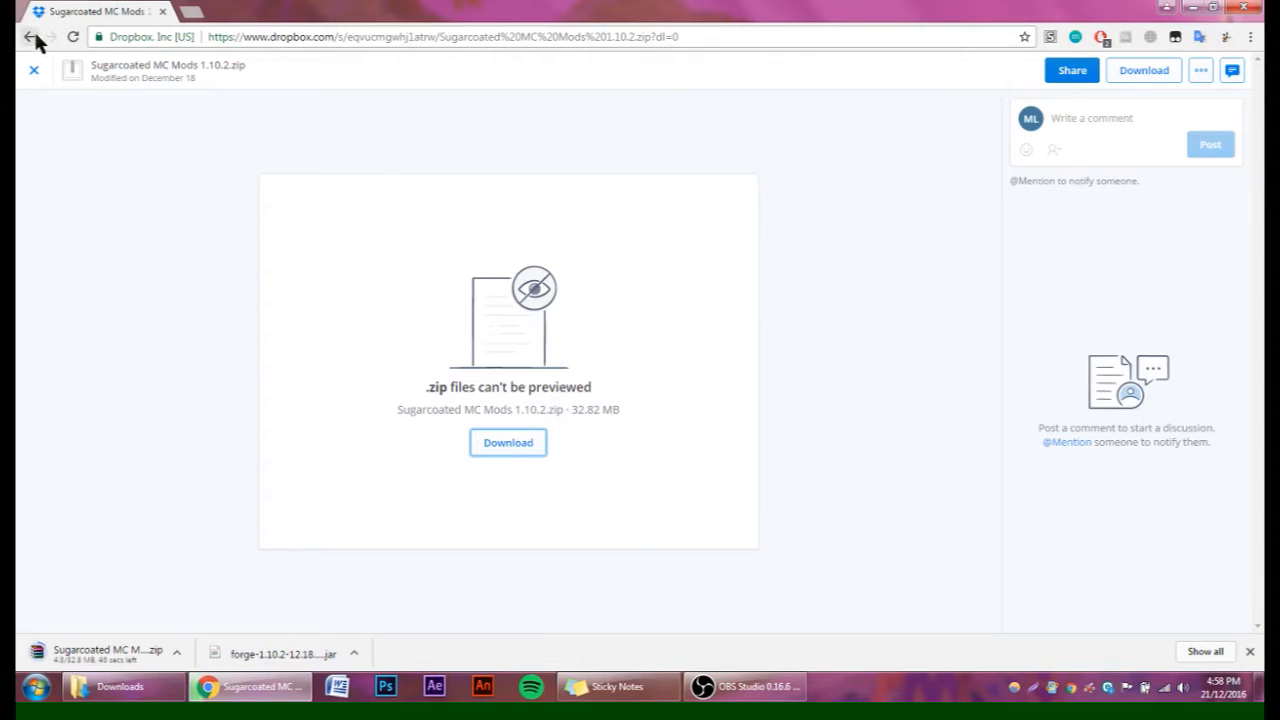
pyautogui.click(28, 36)
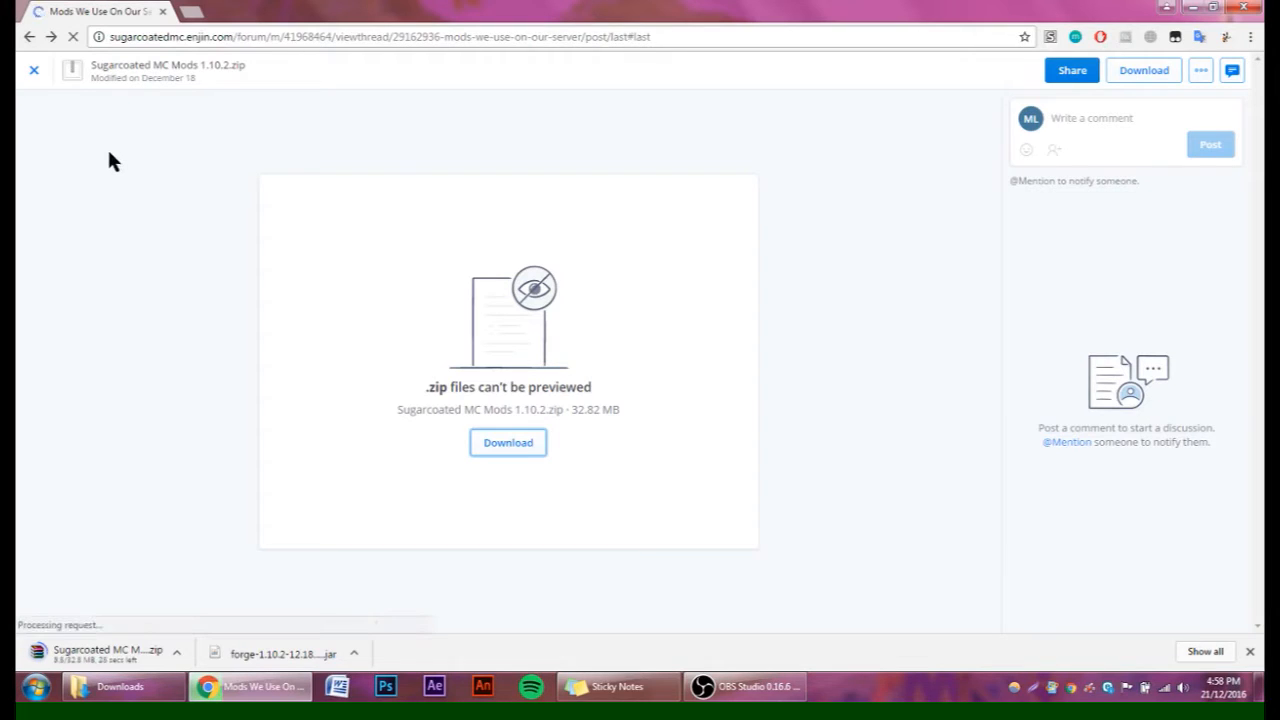
# Scroll down the forum post to the list of mods that must be fetched separately.
pyautogui.click(32, 70)
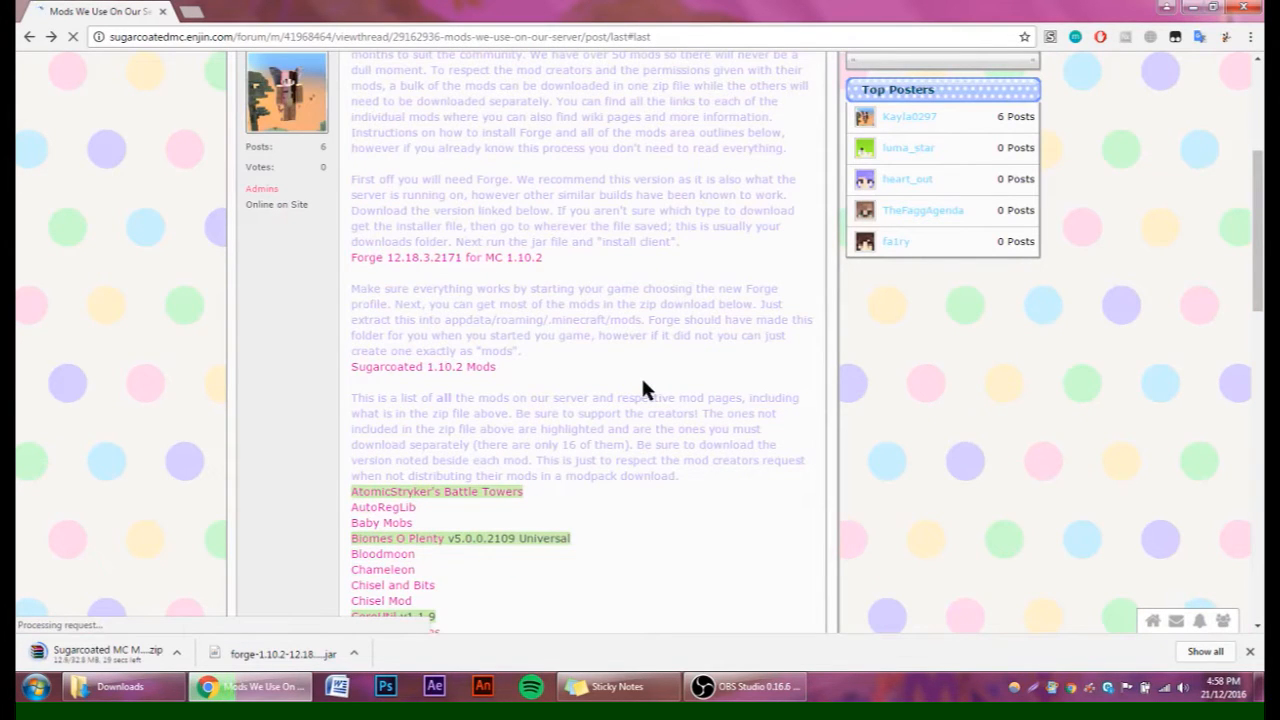
pyautogui.scroll(-3)
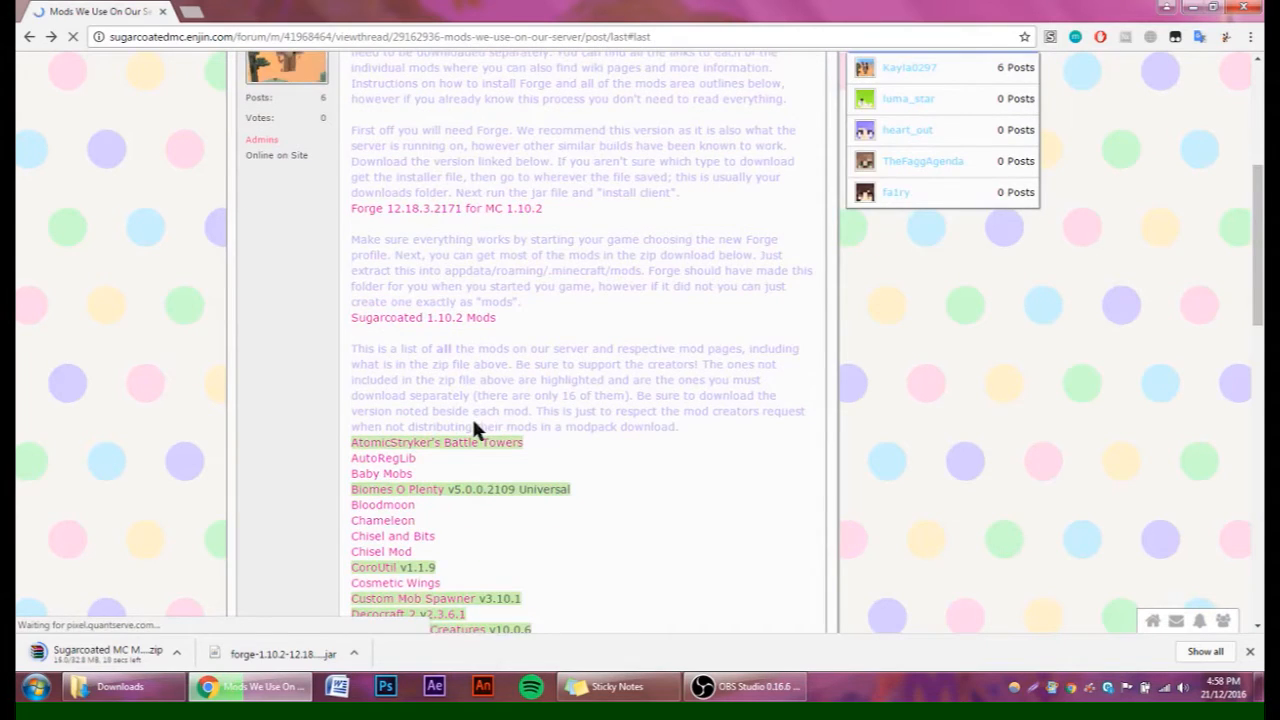
pyautogui.scroll(-3)
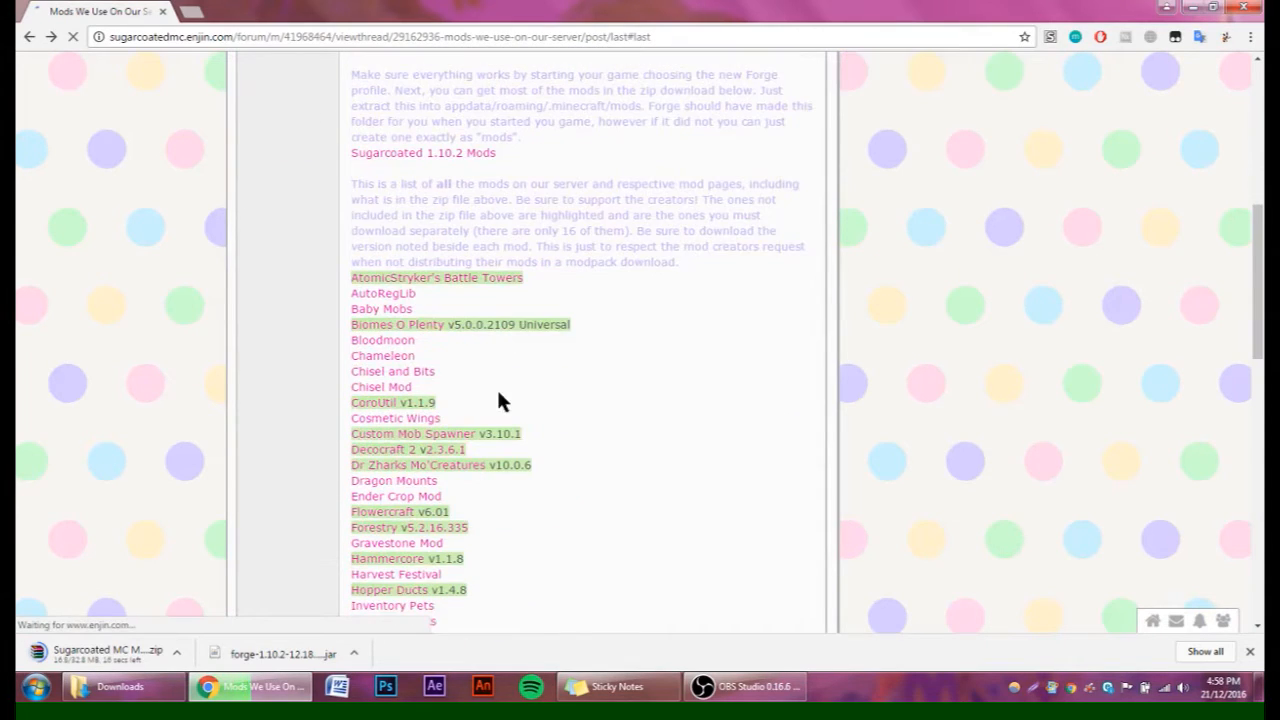
pyautogui.scroll(-3)
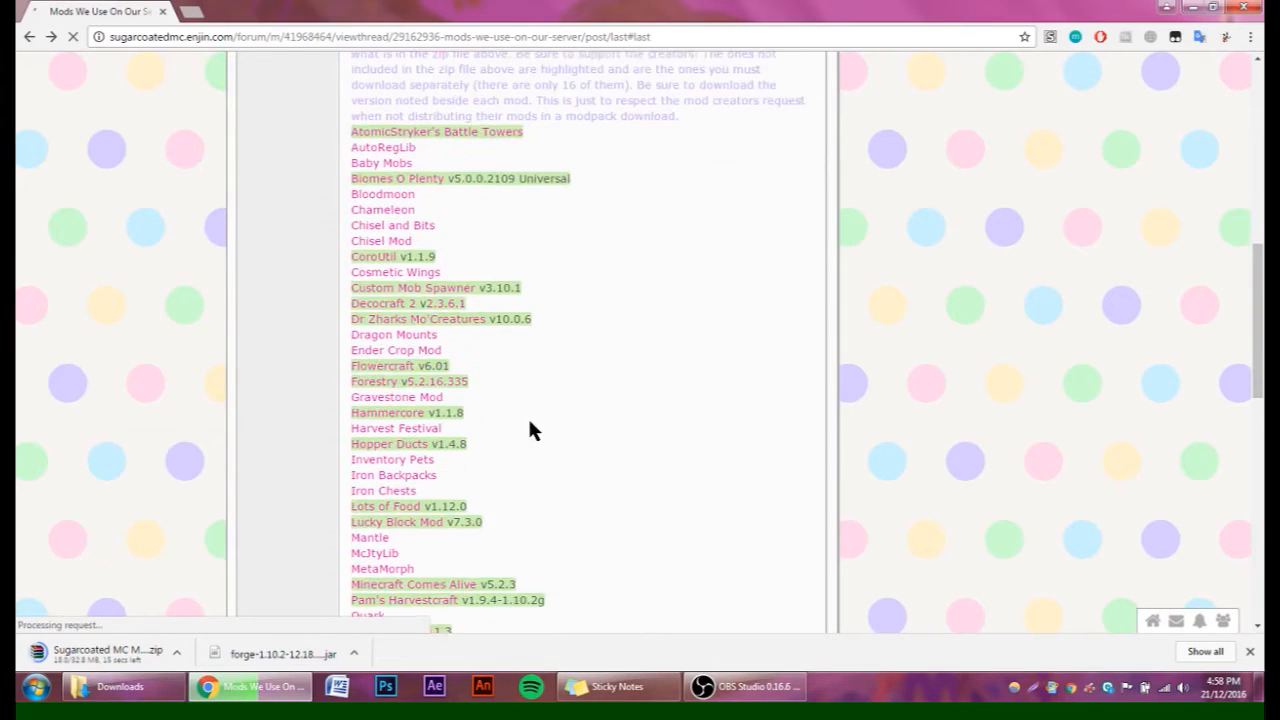
pyautogui.scroll(-3)
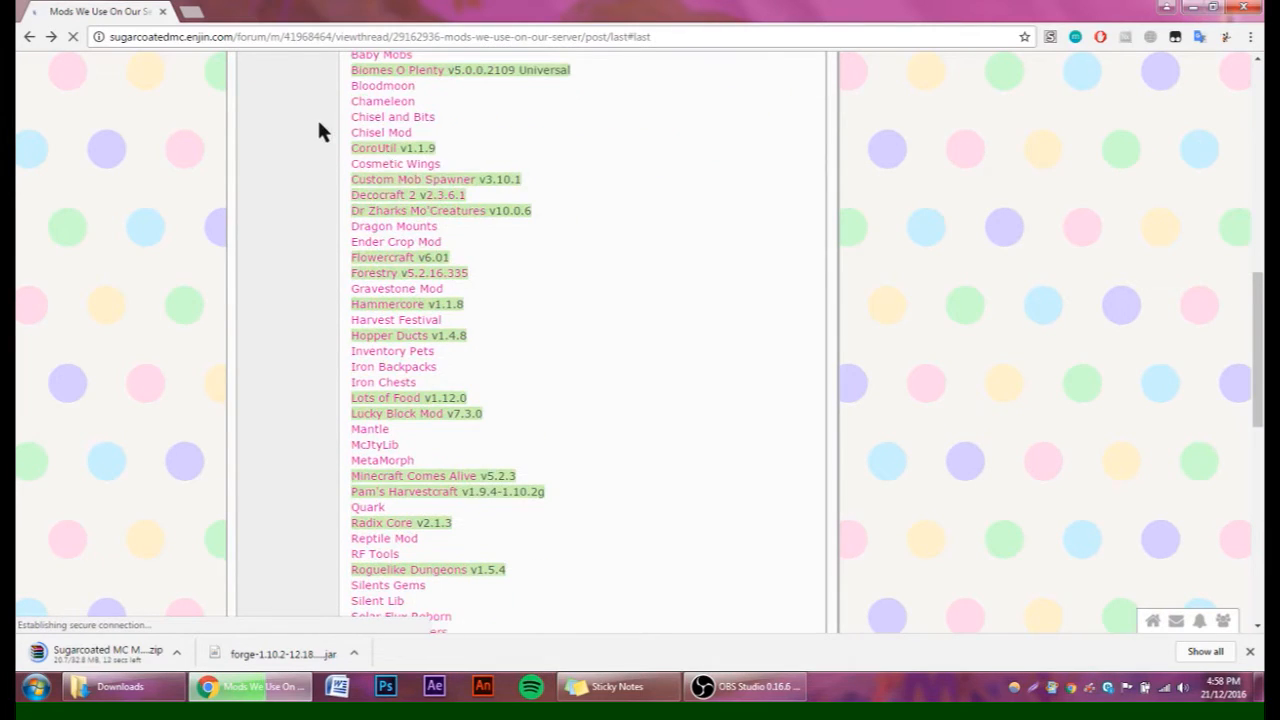
pyautogui.moveTo(380, 56); pyautogui.dragTo(396, 164)
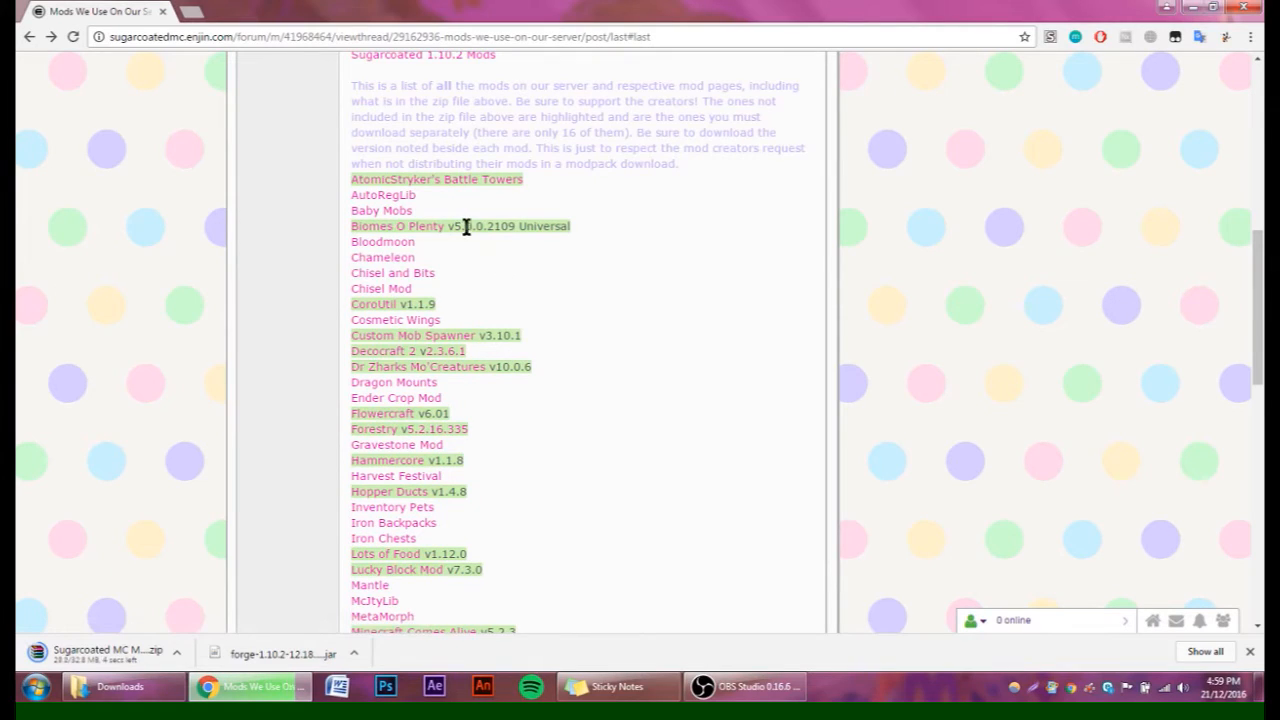
pyautogui.moveTo(452, 224); pyautogui.dragTo(516, 224)
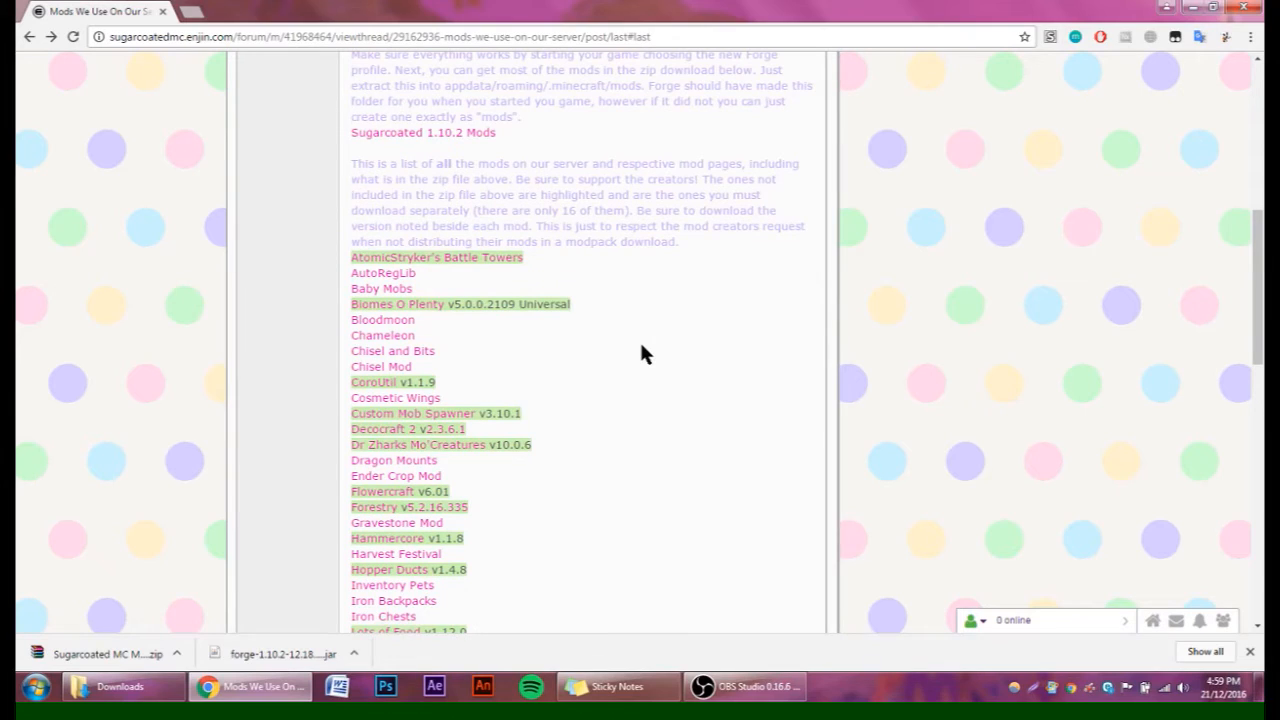
pyautogui.moveTo(648, 332)
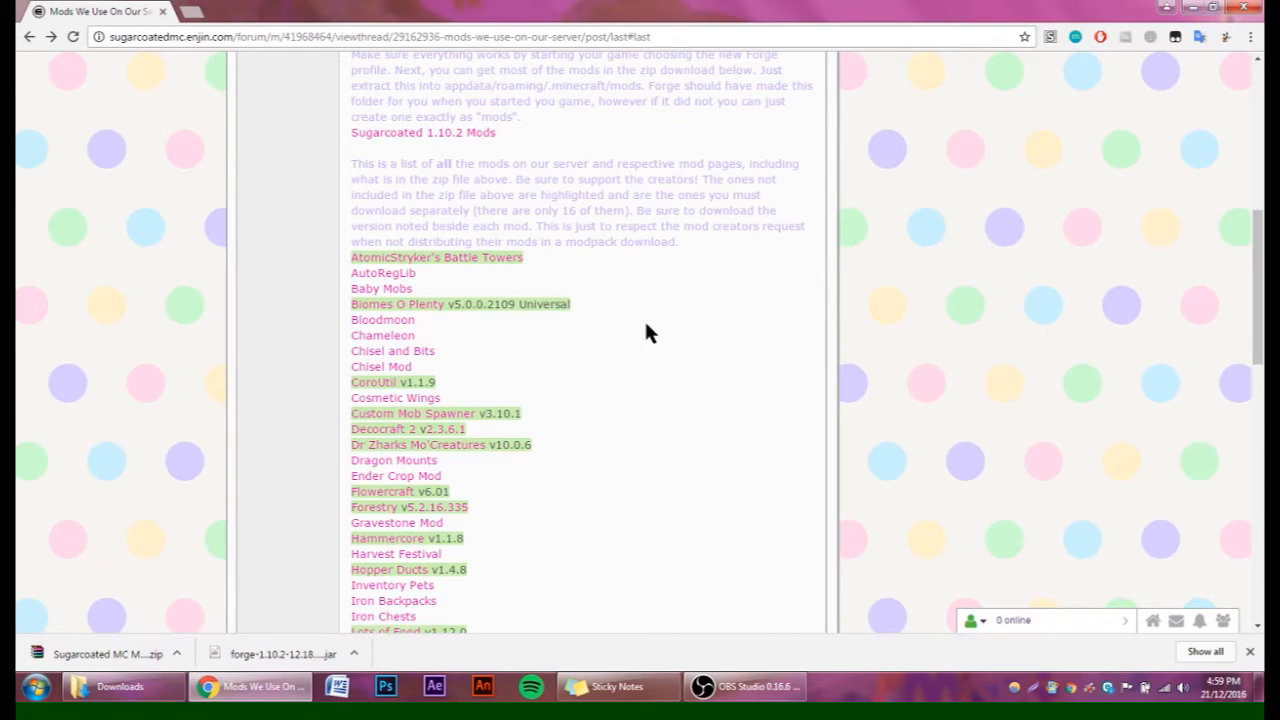
pyautogui.moveTo(632, 338)
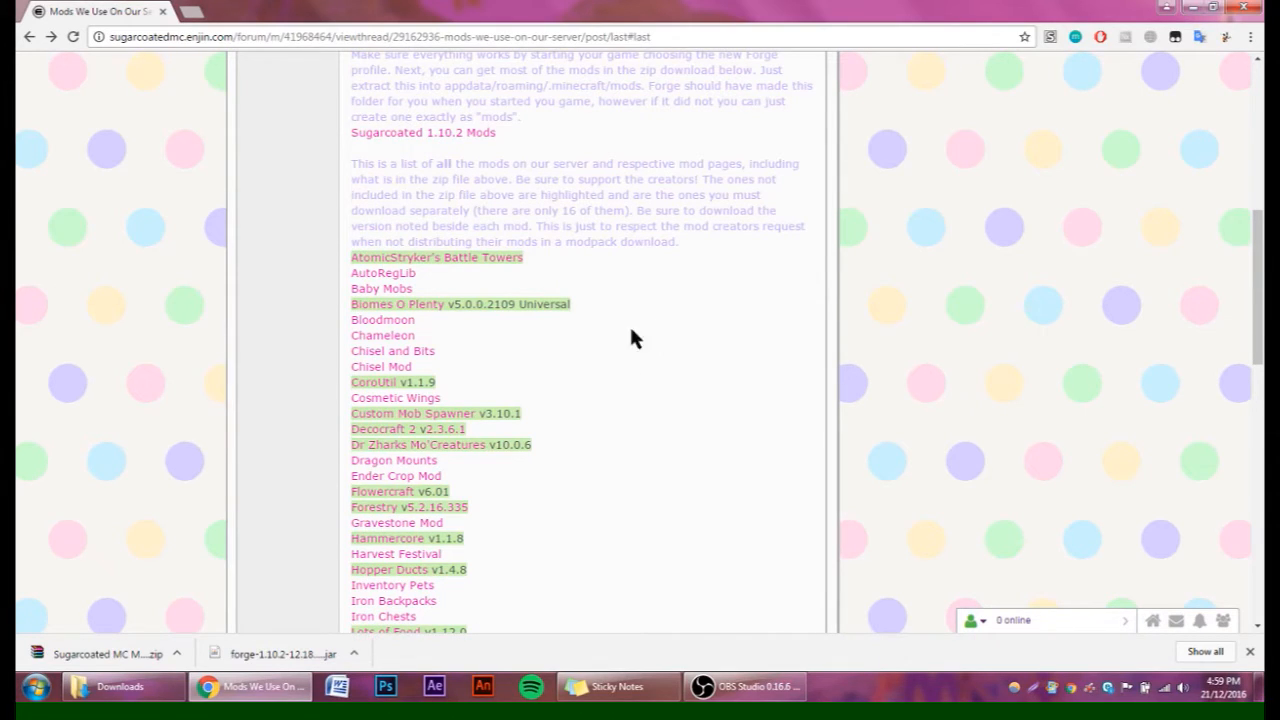
pyautogui.moveTo(504, 324)
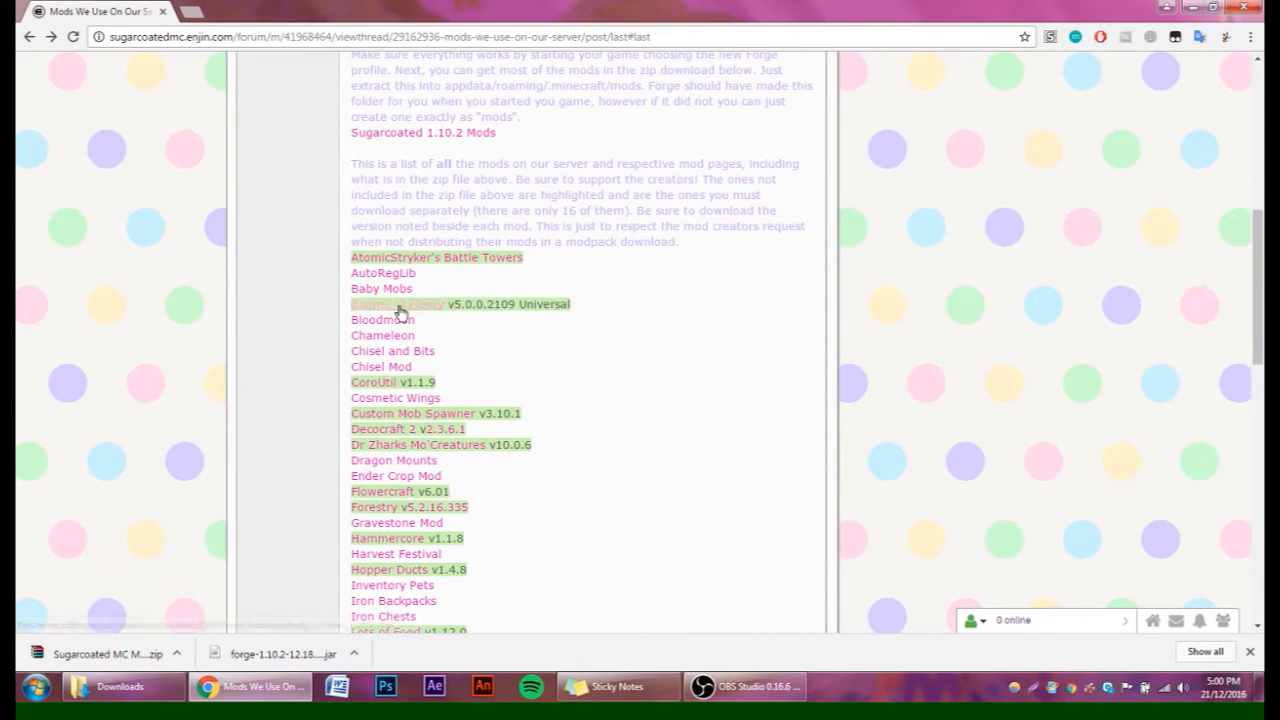
# Follow the Biomes O Plenty link to its 1.10.2 downloads page in a new tab.
pyautogui.click(396, 304)
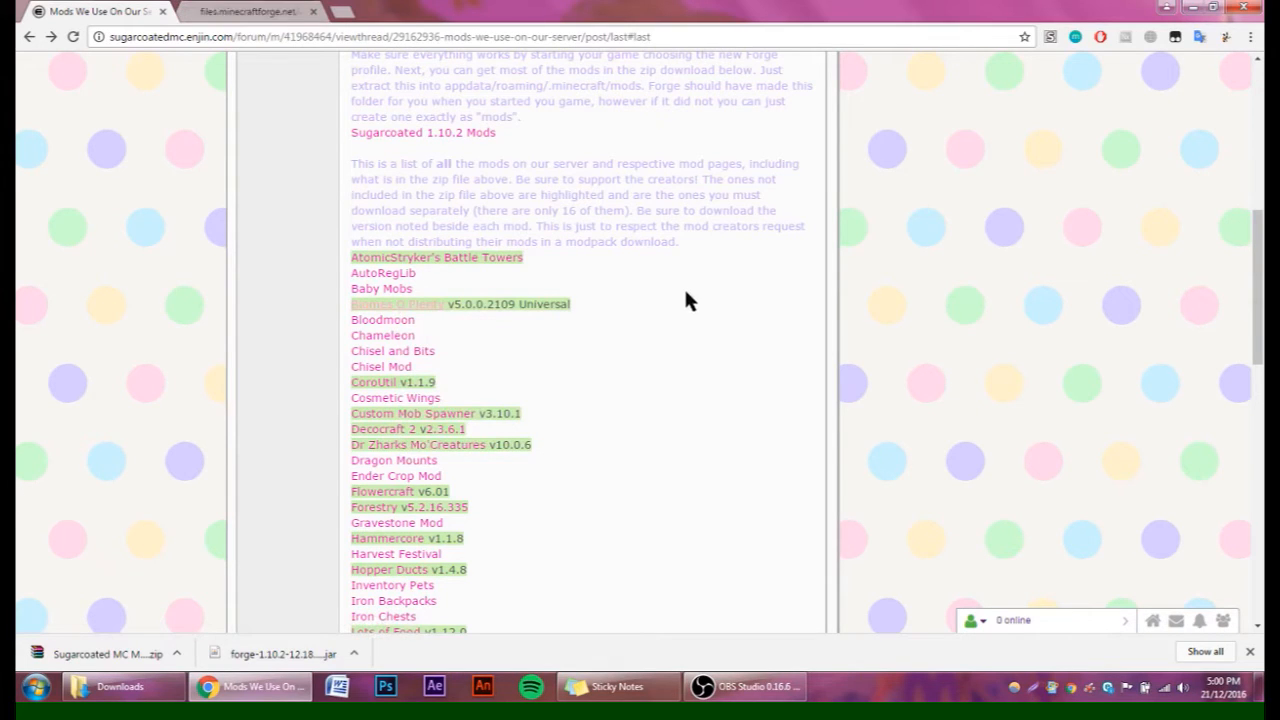
pyautogui.click(396, 304)
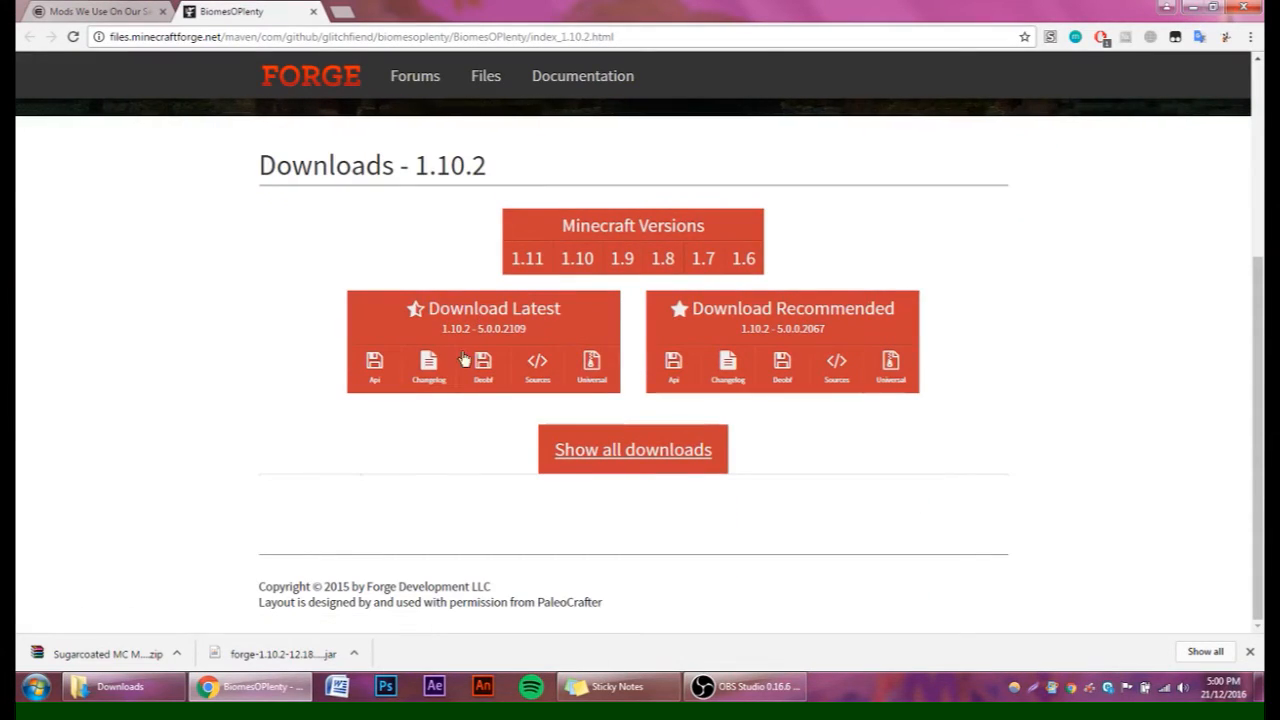
pyautogui.moveTo(296, 376)
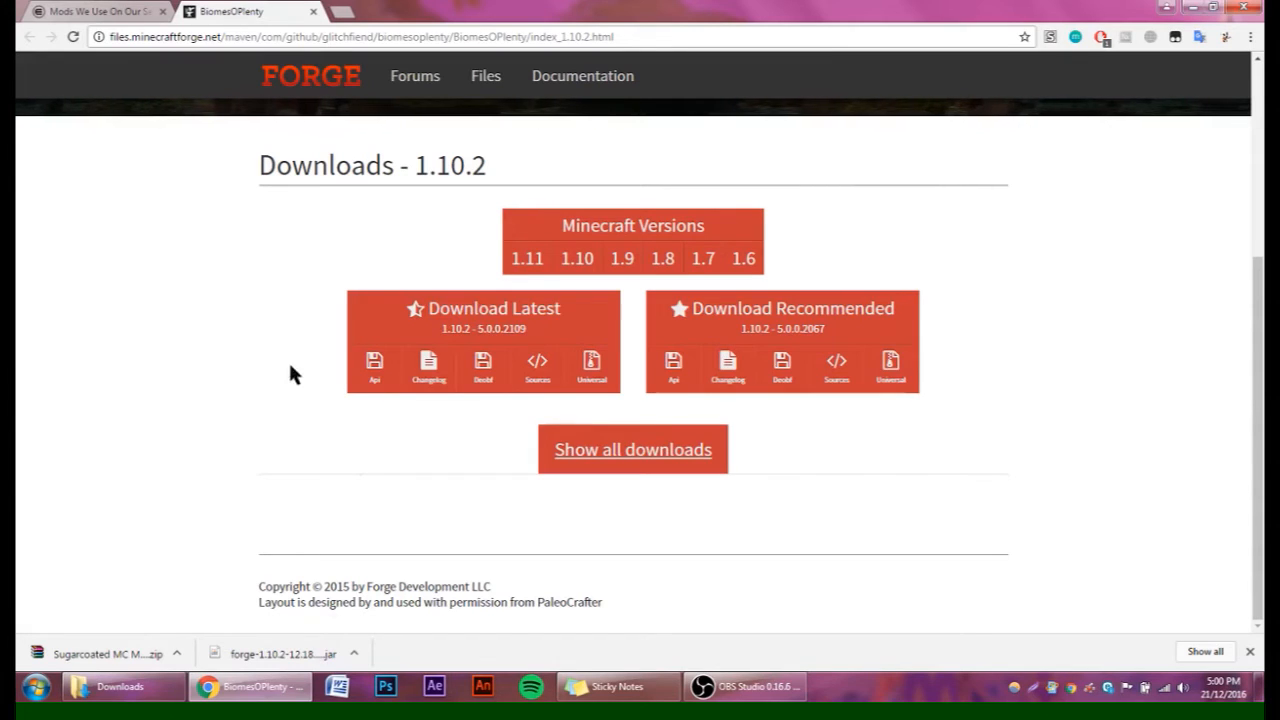
# Show all Biomes O Plenty builds, download the 5.0.0.2109 universal jar, and return to the forum.
pyautogui.click(632, 448)
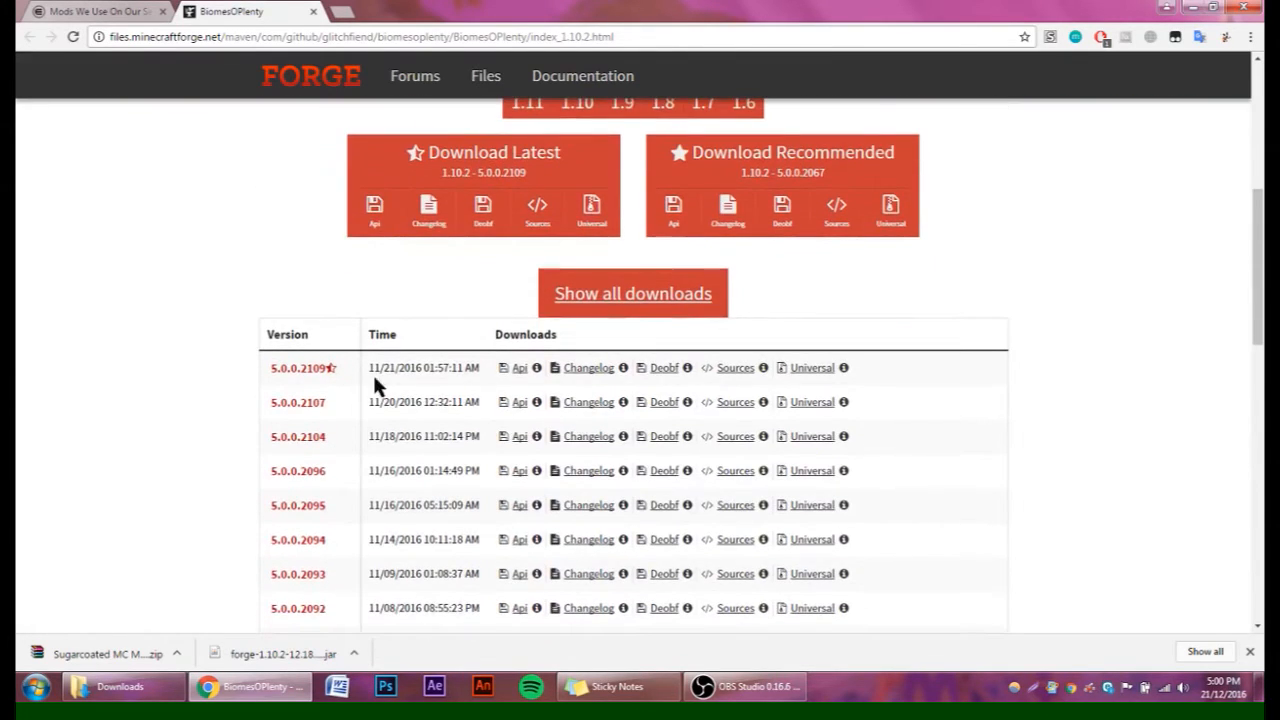
pyautogui.moveTo(792, 378)
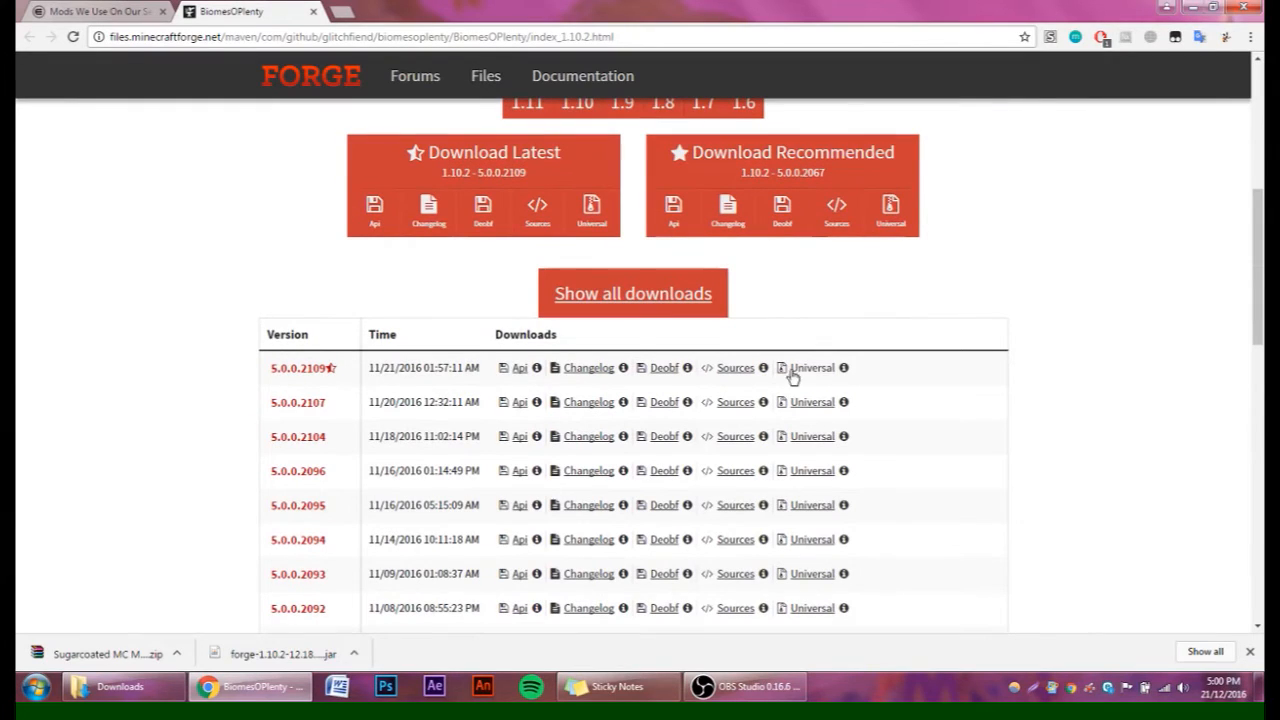
pyautogui.click(812, 368)
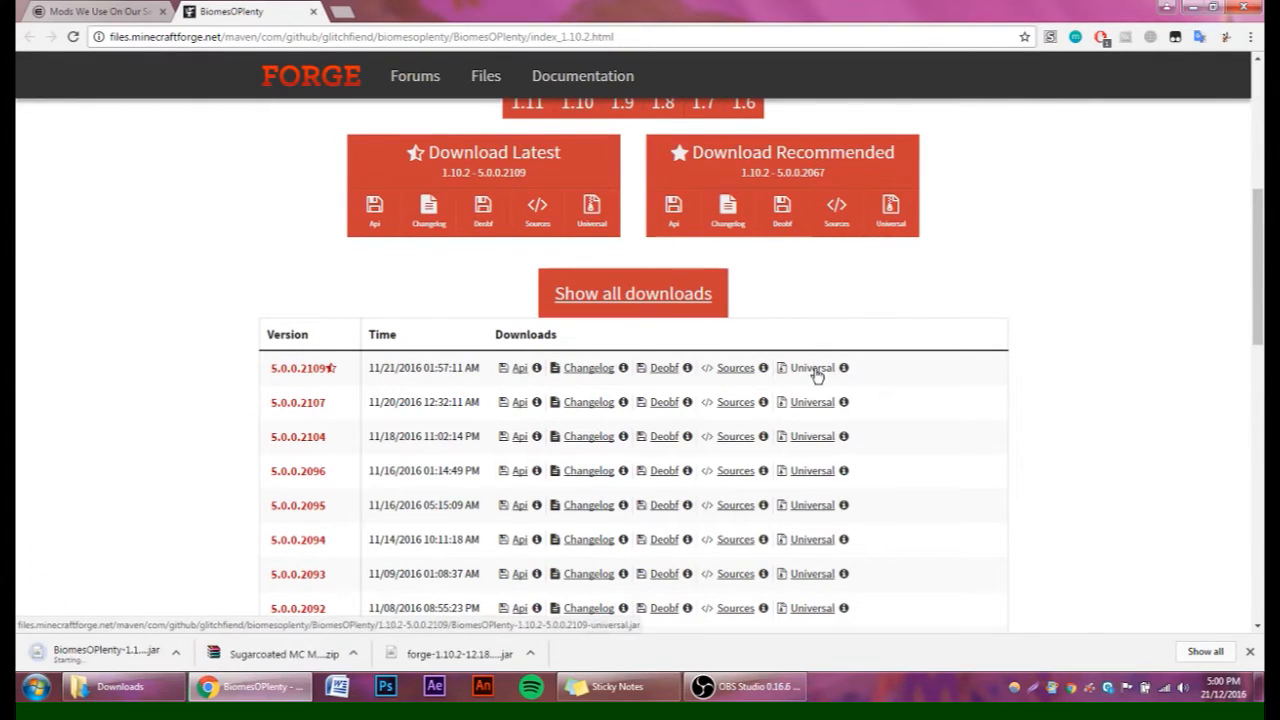
pyautogui.click(812, 368)
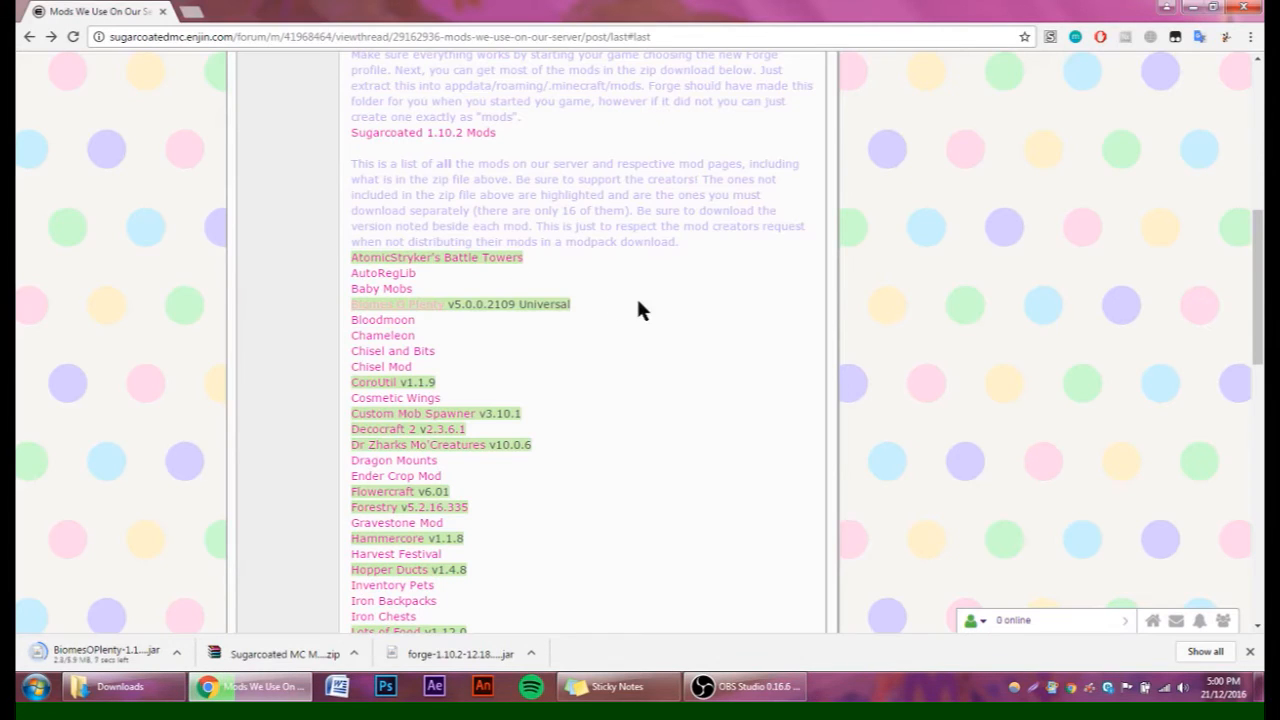
# From the CoroUtil CurseForge page, download coroutil-1.10.2-1.1.9.jar for Minecraft 1.10.2.
pyautogui.scroll(-3)
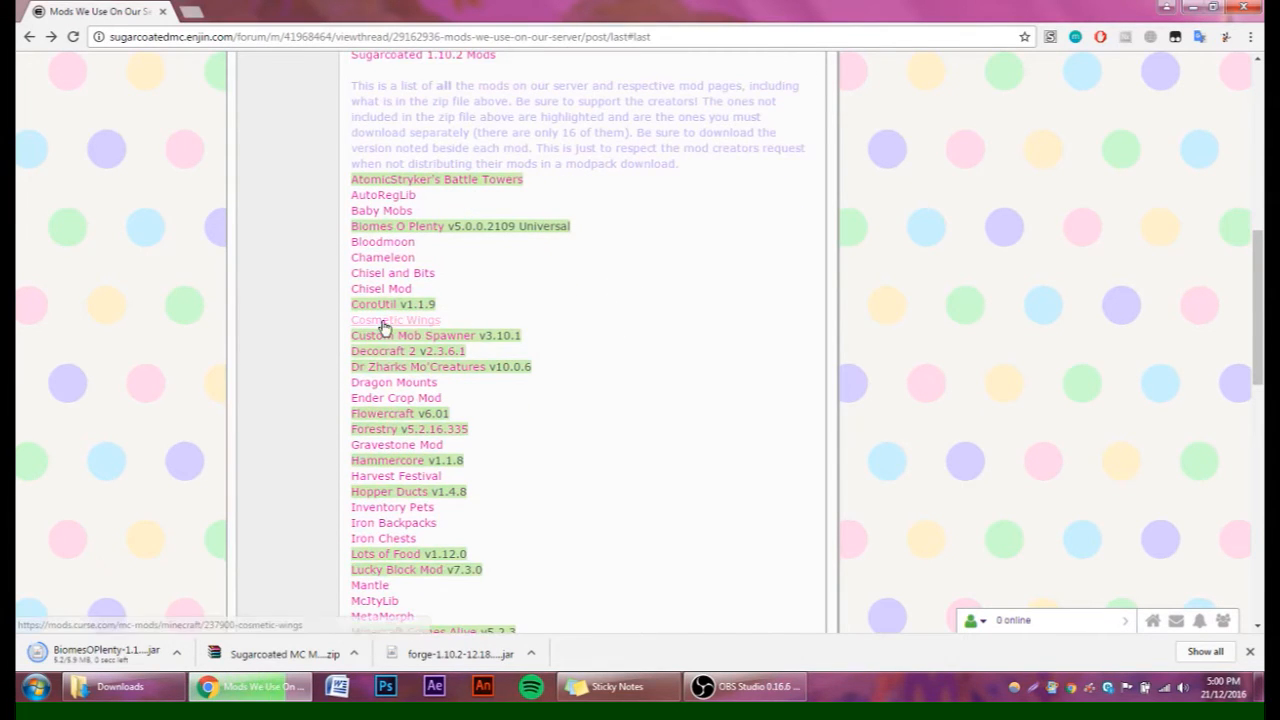
pyautogui.click(396, 320)
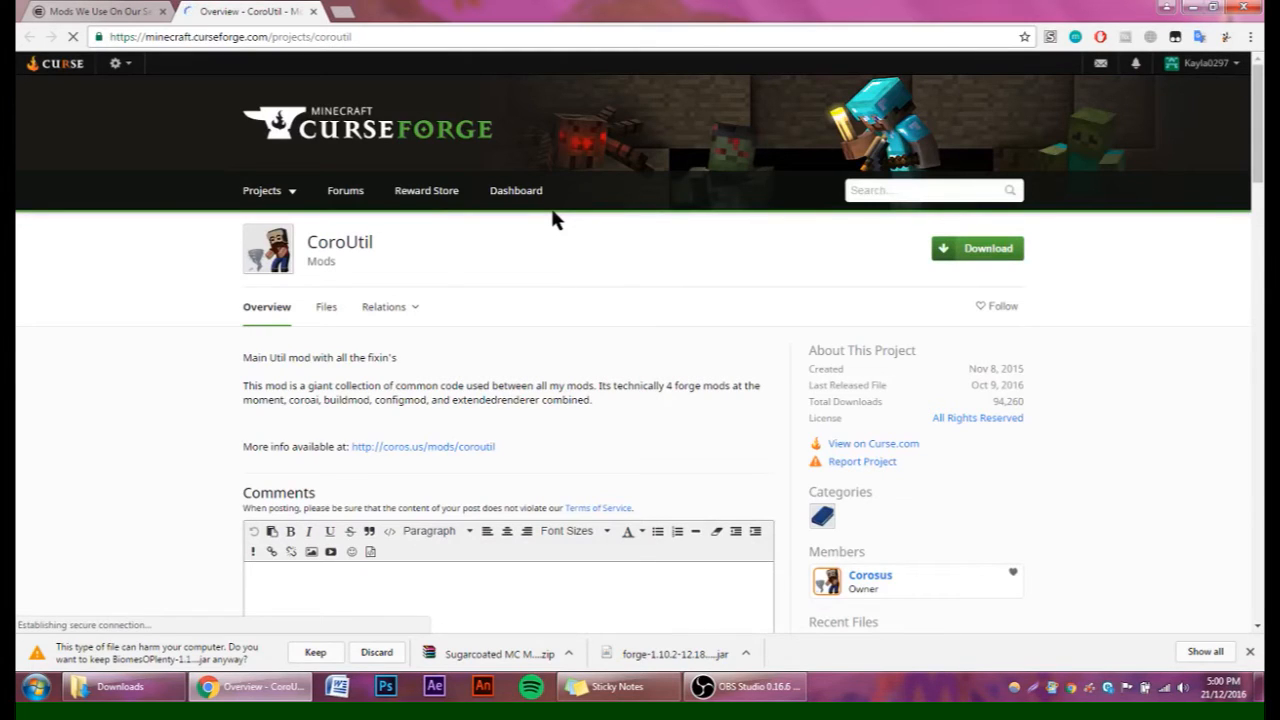
pyautogui.moveTo(584, 288)
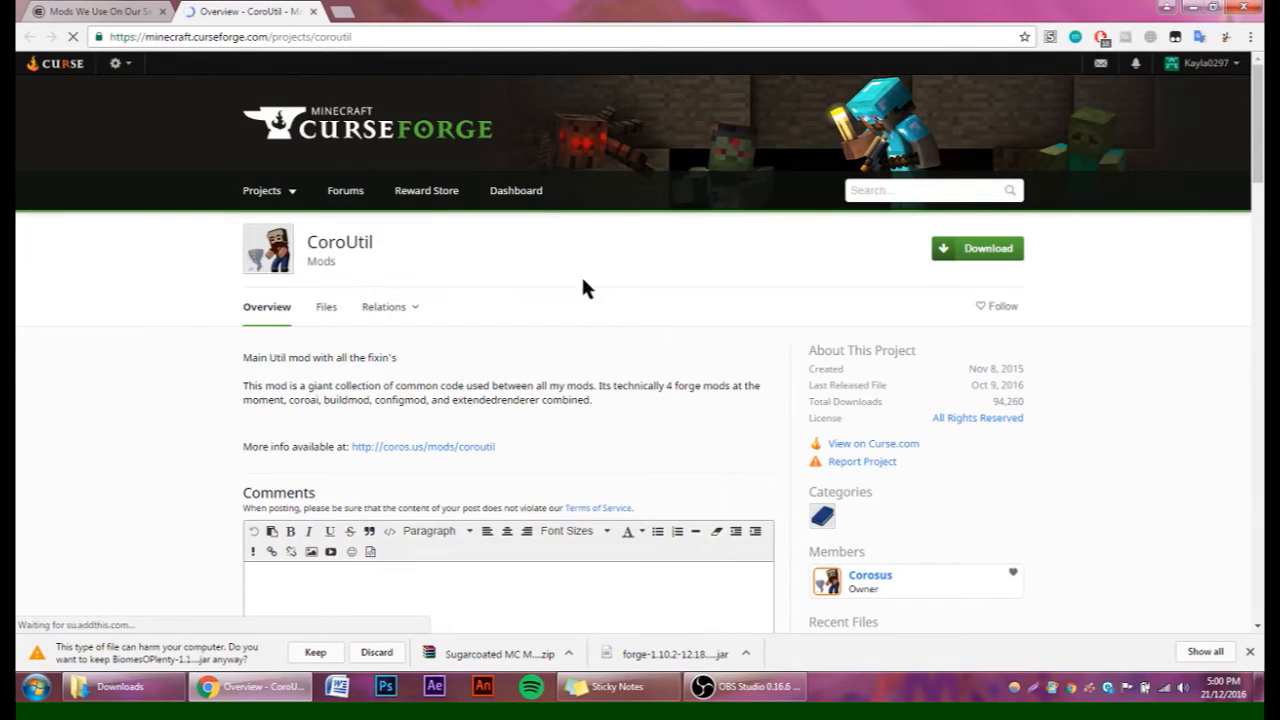
pyautogui.scroll(-3)
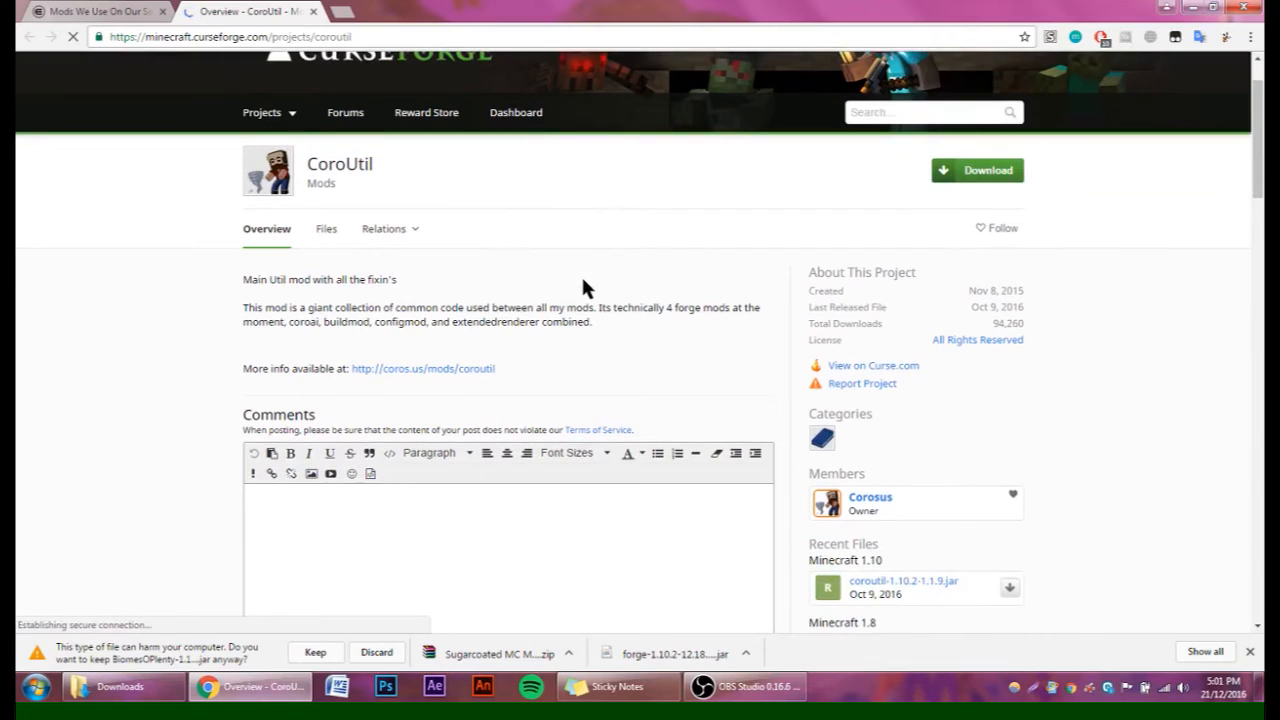
pyautogui.moveTo(320, 232)
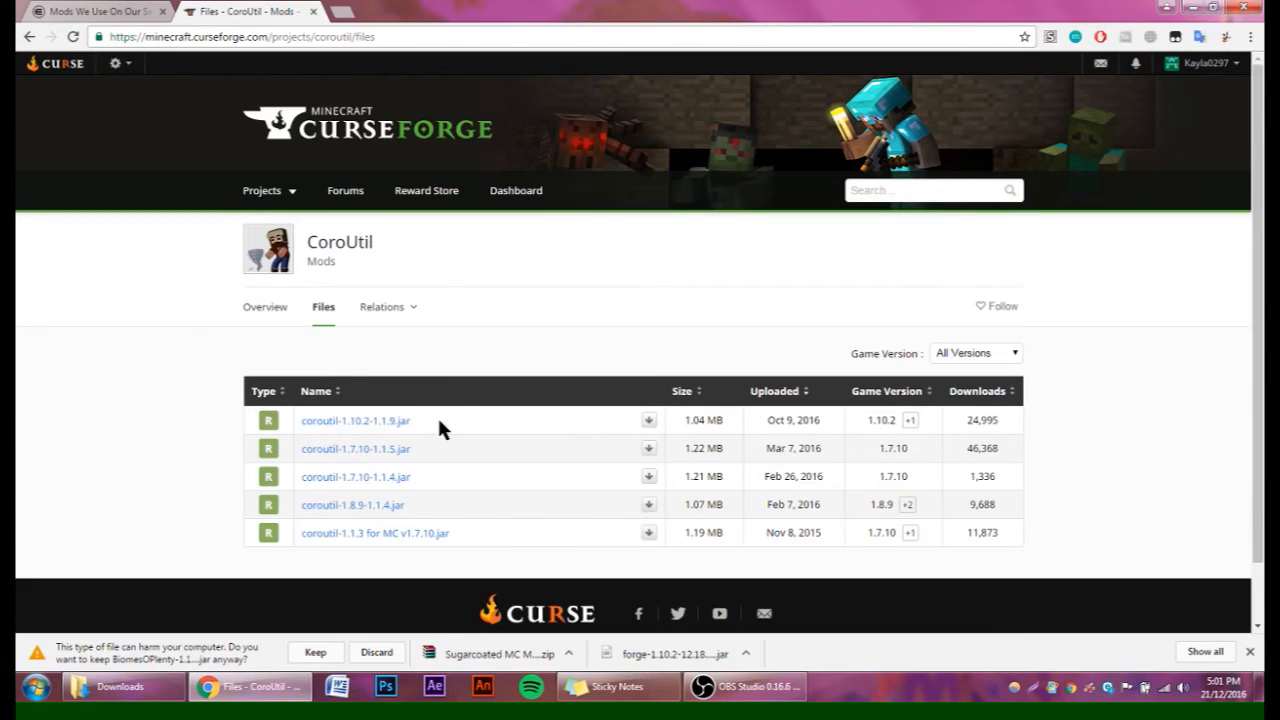
pyautogui.click(356, 420)
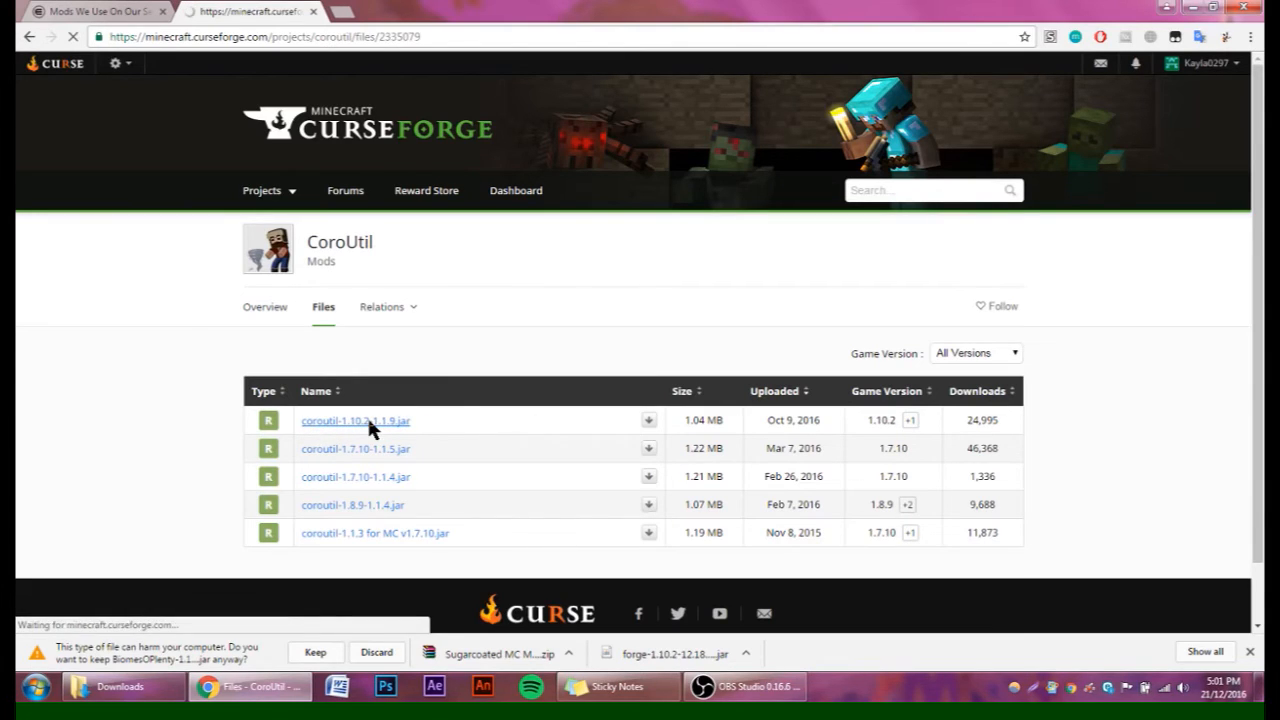
pyautogui.click(356, 420)
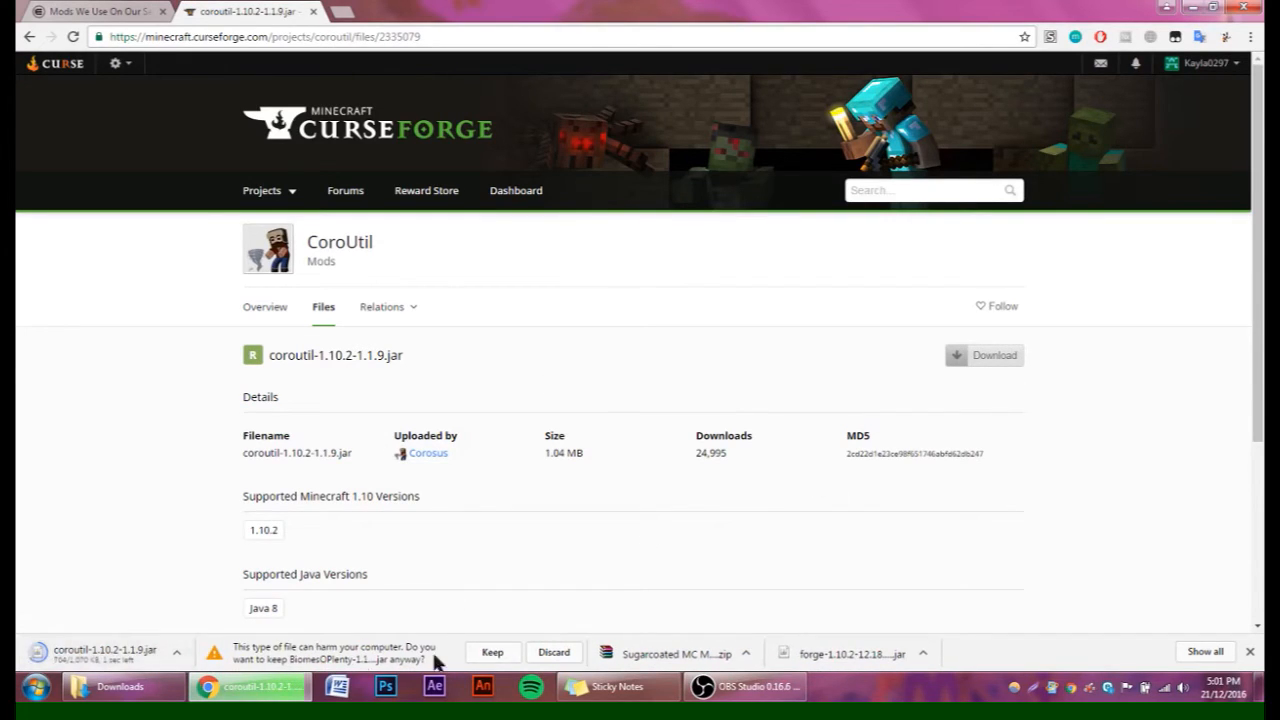
# Keep the flagged Biomes O Plenty and CoroUtil downloads and return to the forum's mod list.
pyautogui.click(492, 652)
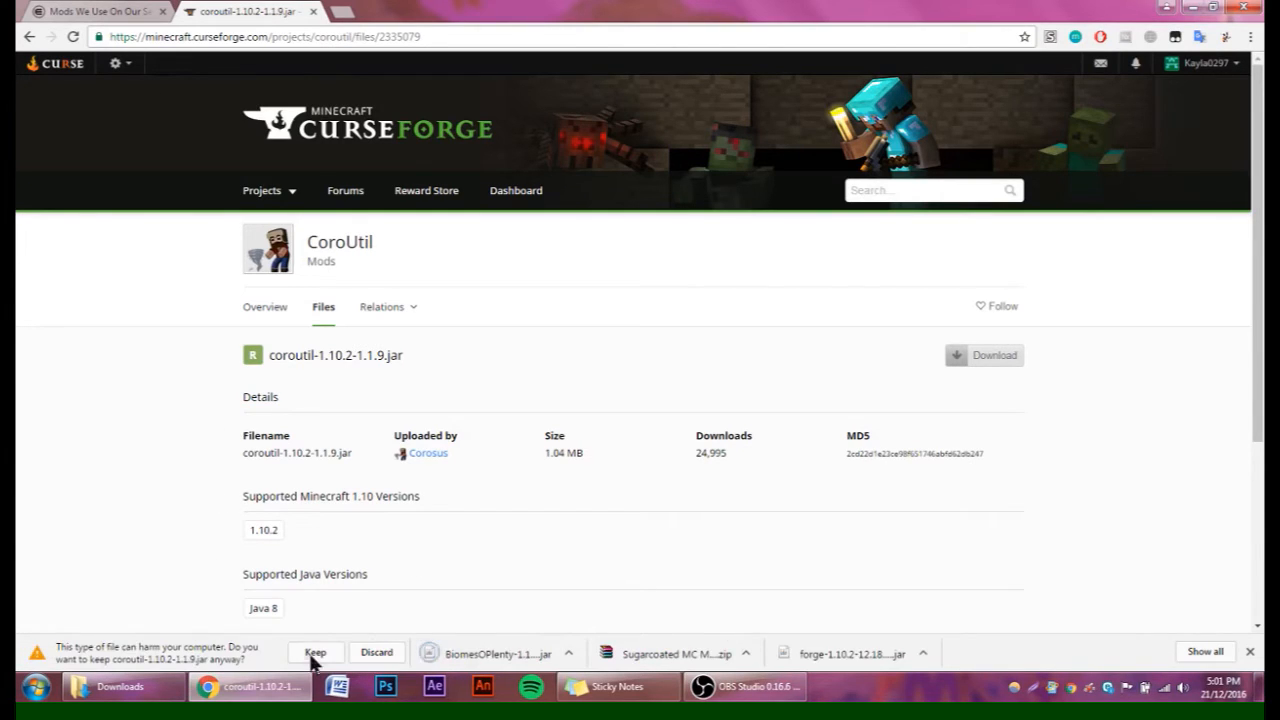
pyautogui.click(316, 652)
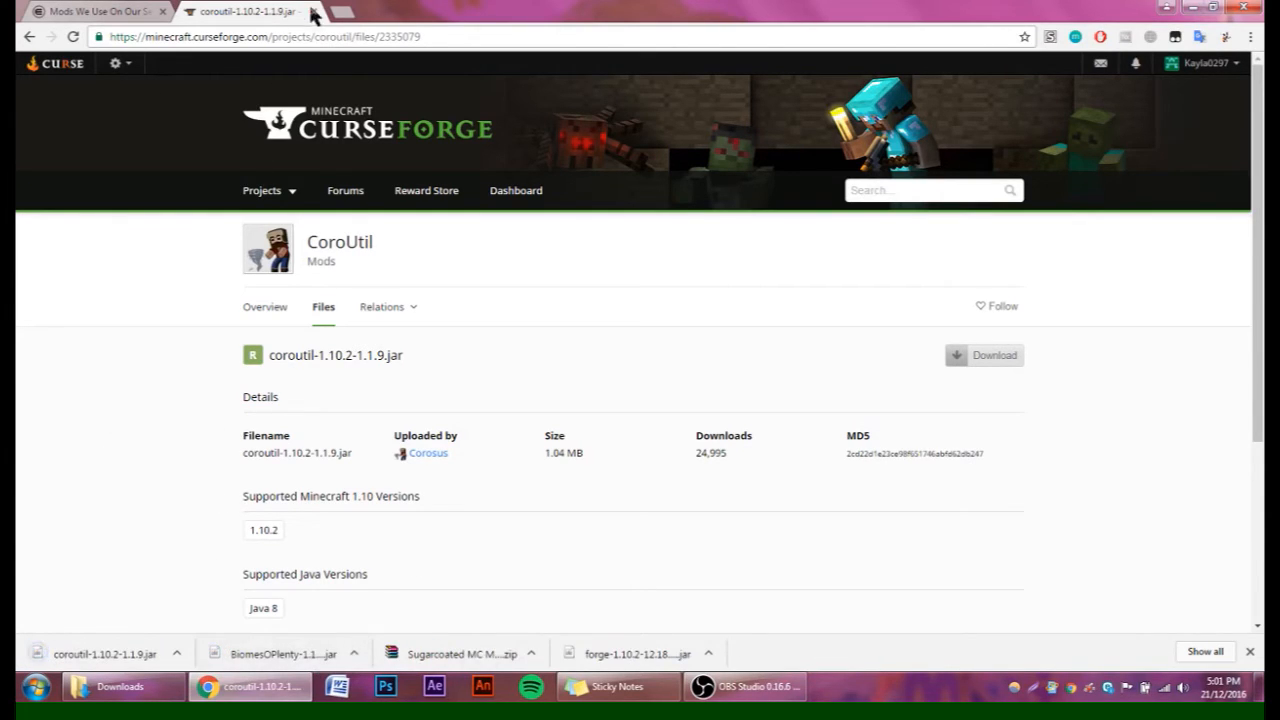
pyautogui.click(90, 12)
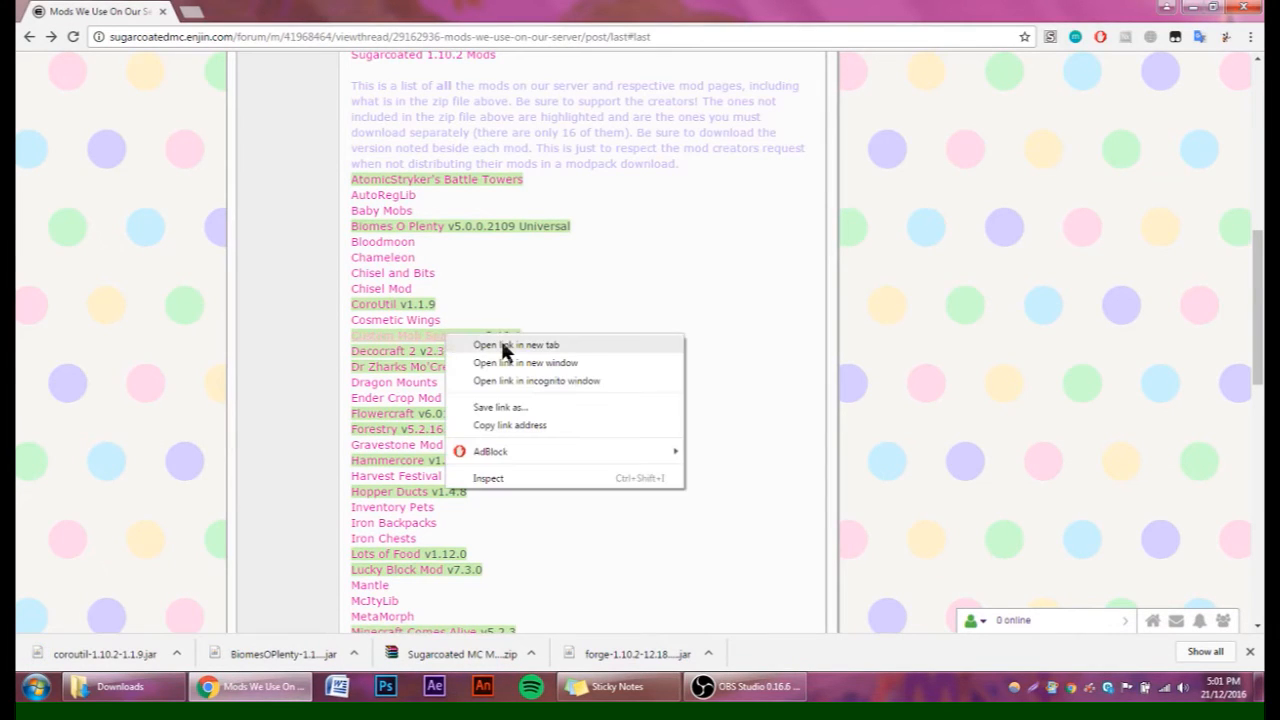
# Download CustomMobSpawner 3.10.1 from the mod's Curse page, then return to the forum mod list.
pyautogui.click(516, 344)
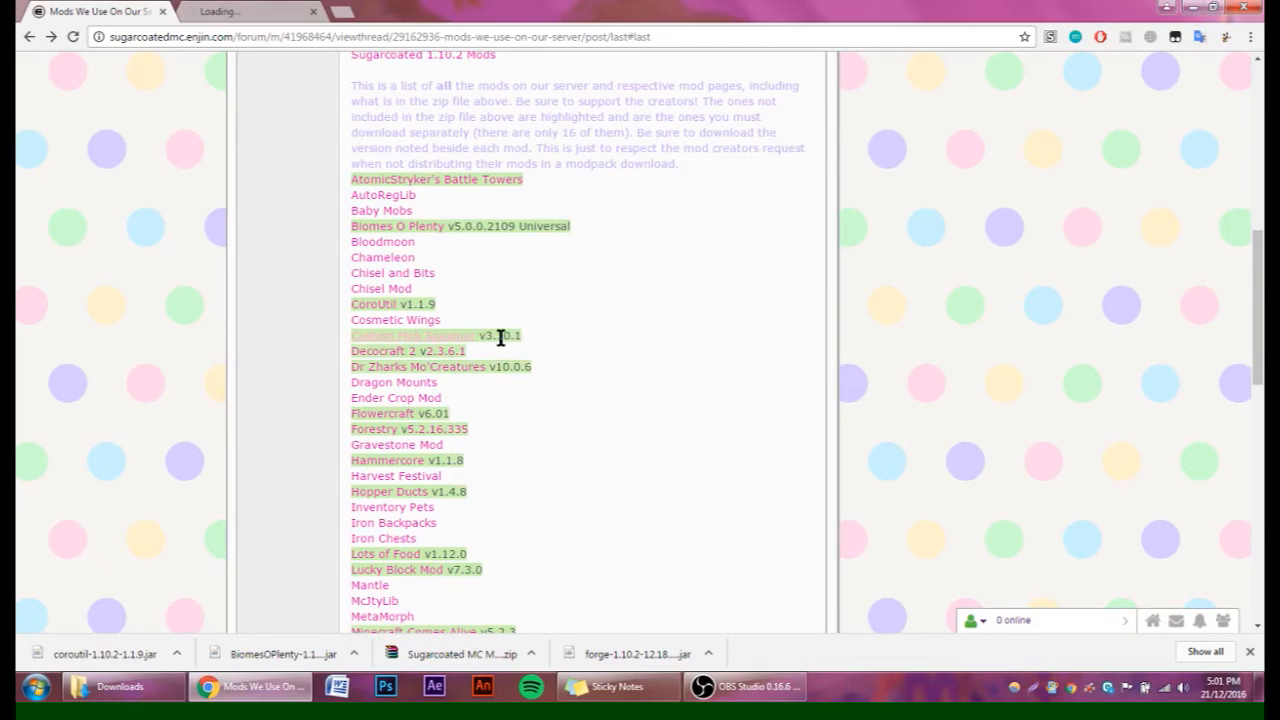
pyautogui.click(412, 336)
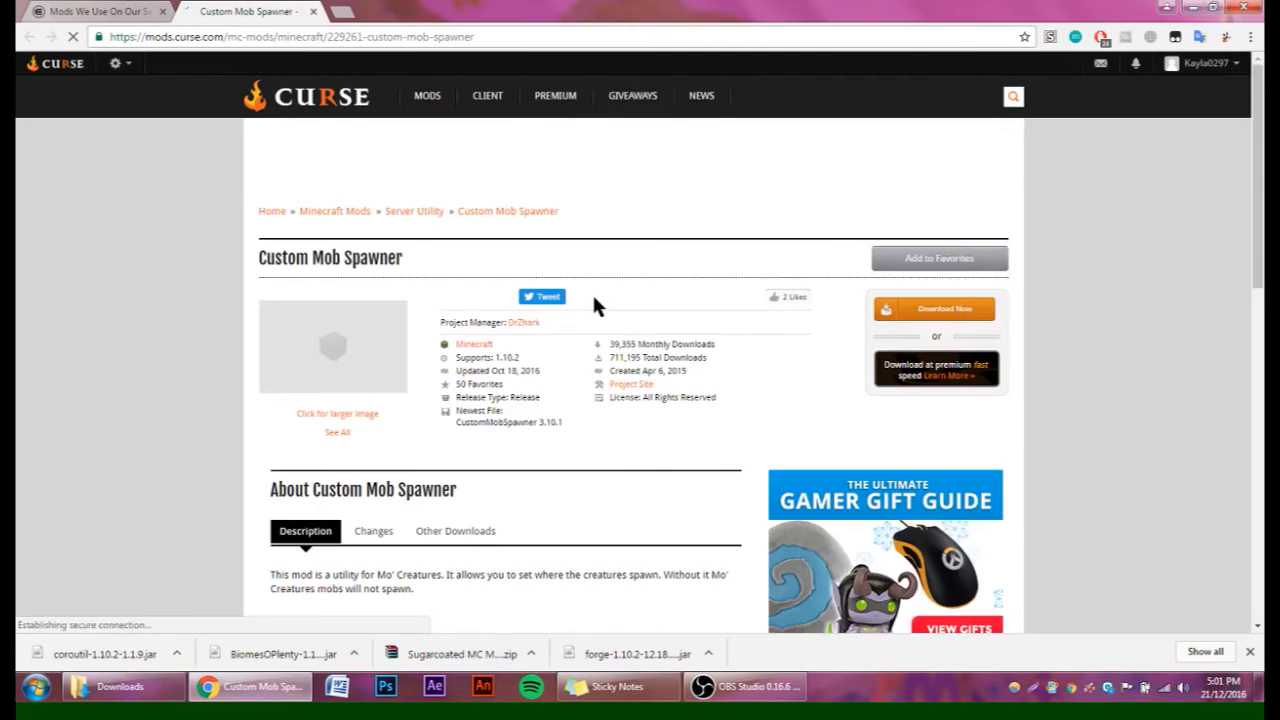
pyautogui.scroll(-3)
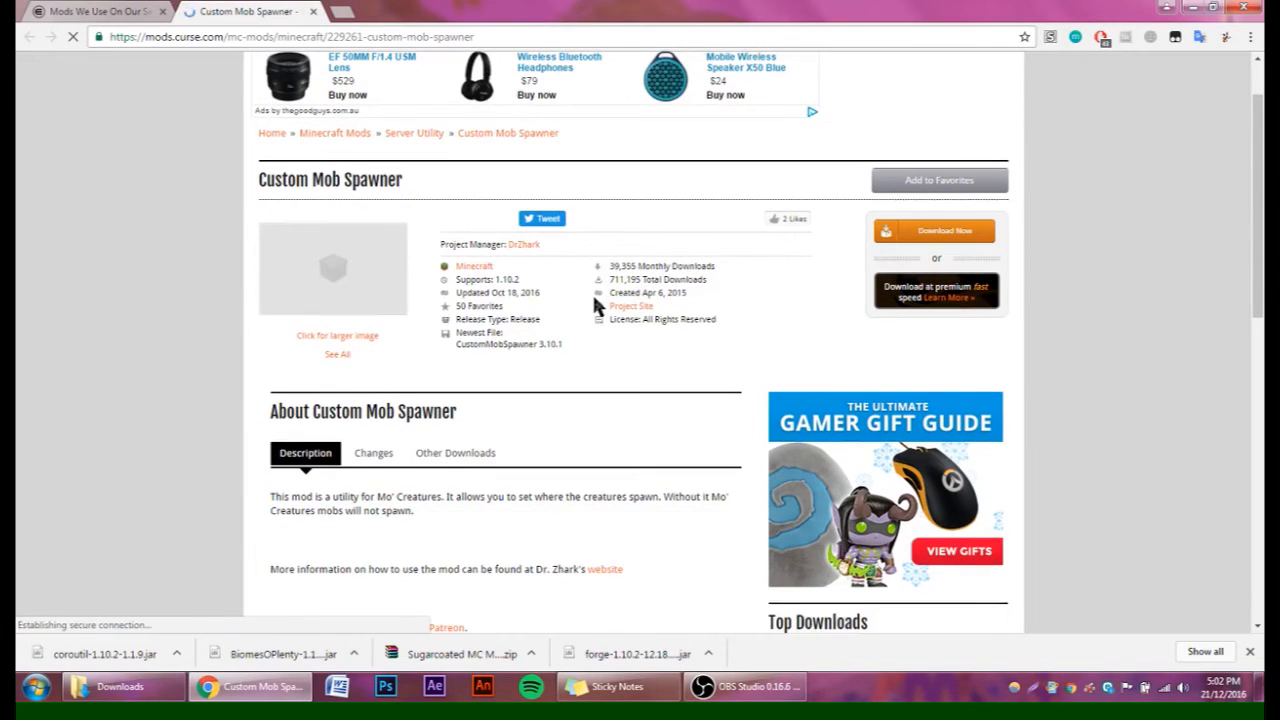
pyautogui.scroll(-3)
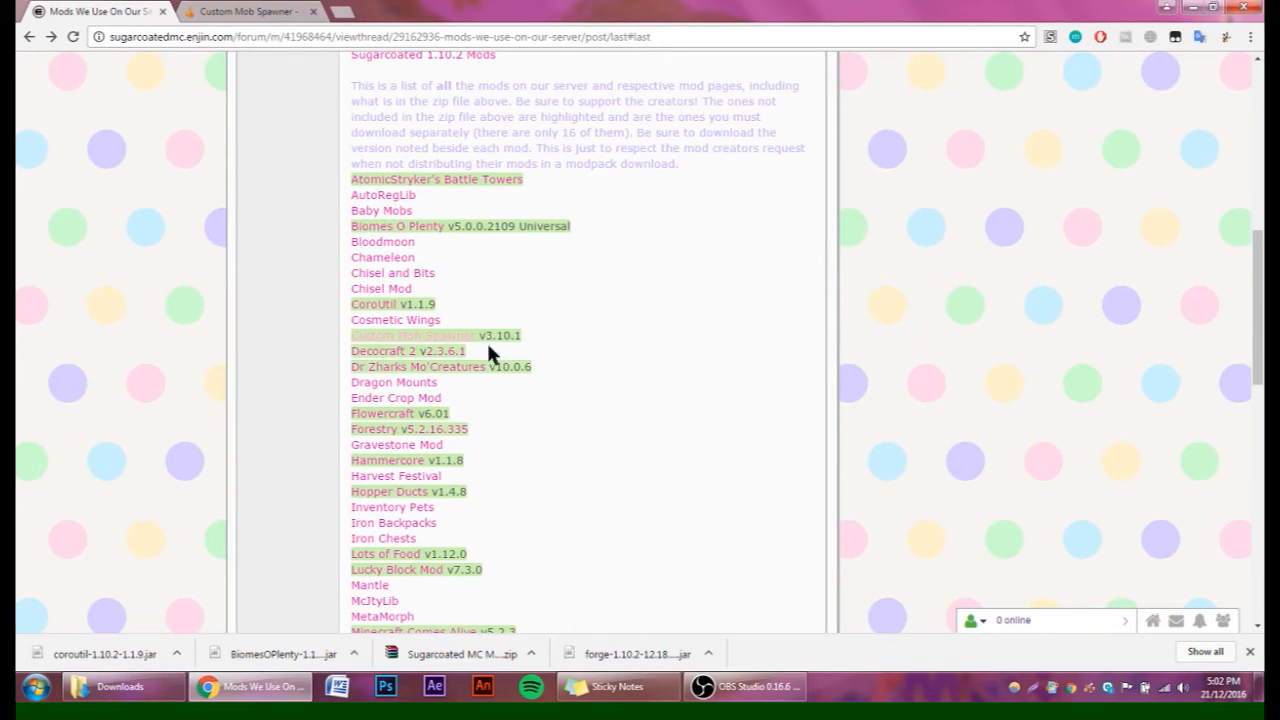
pyautogui.click(412, 336)
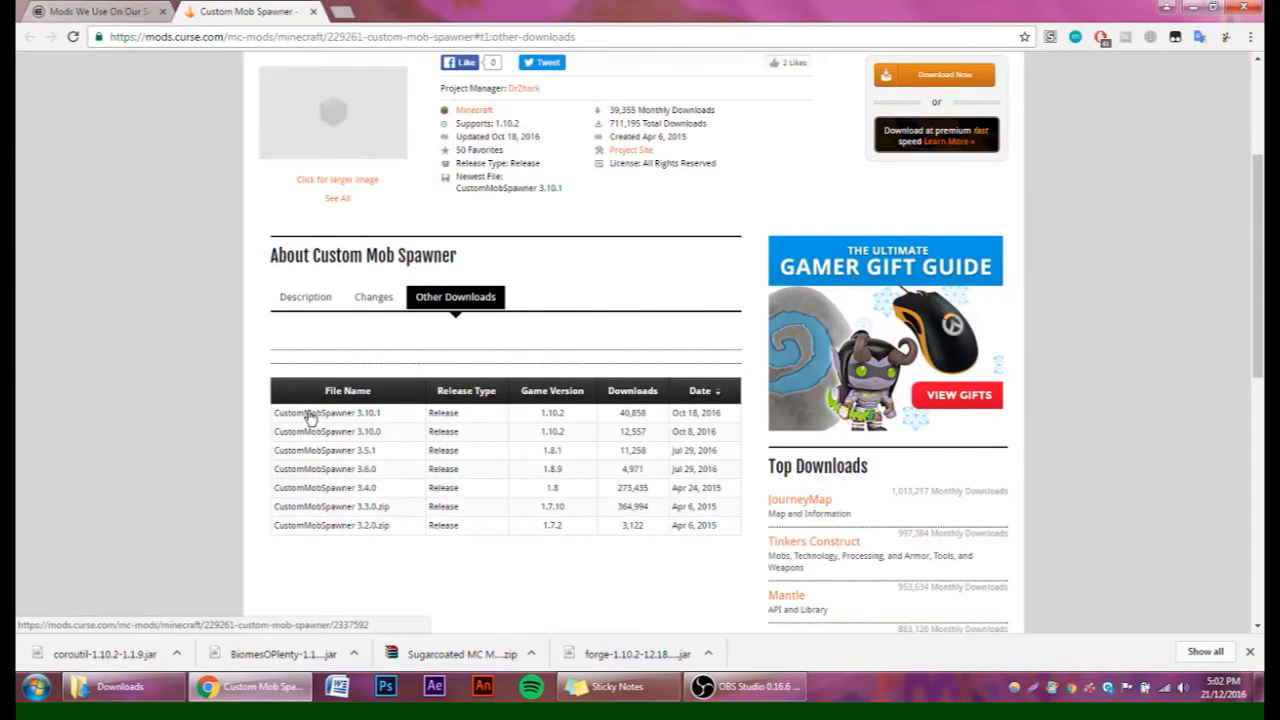
pyautogui.click(328, 412)
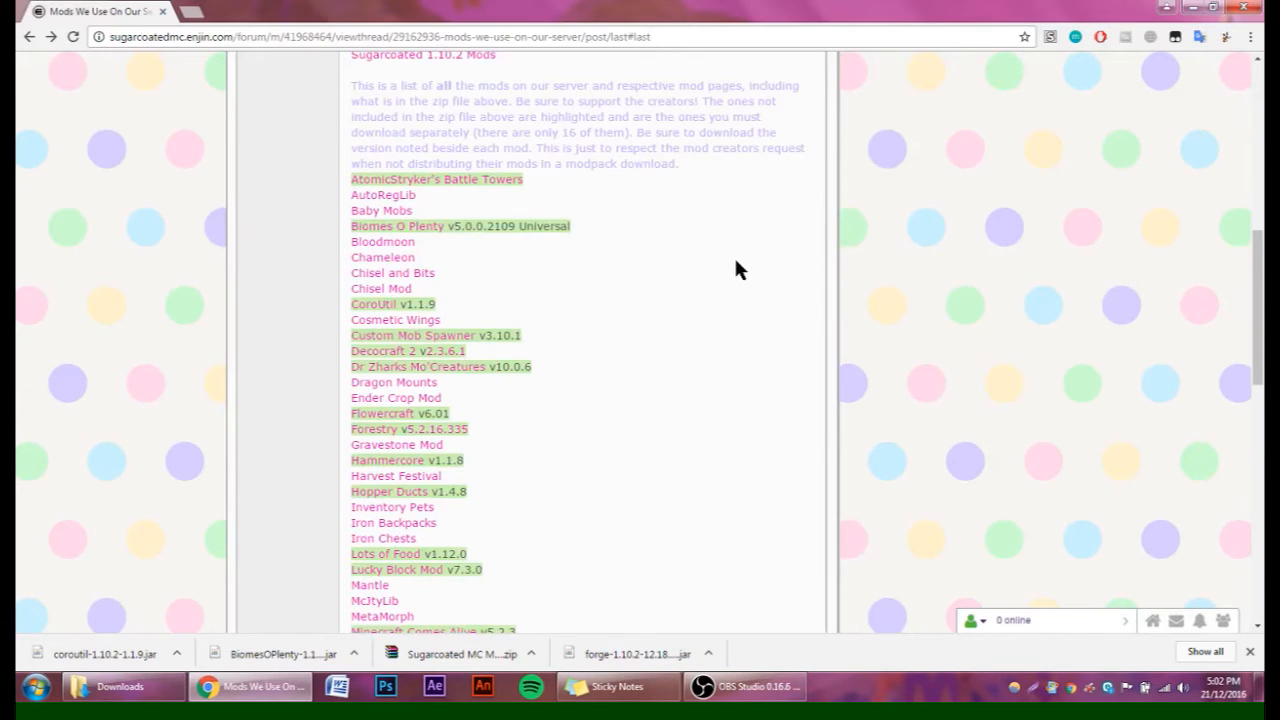
pyautogui.scroll(-3)
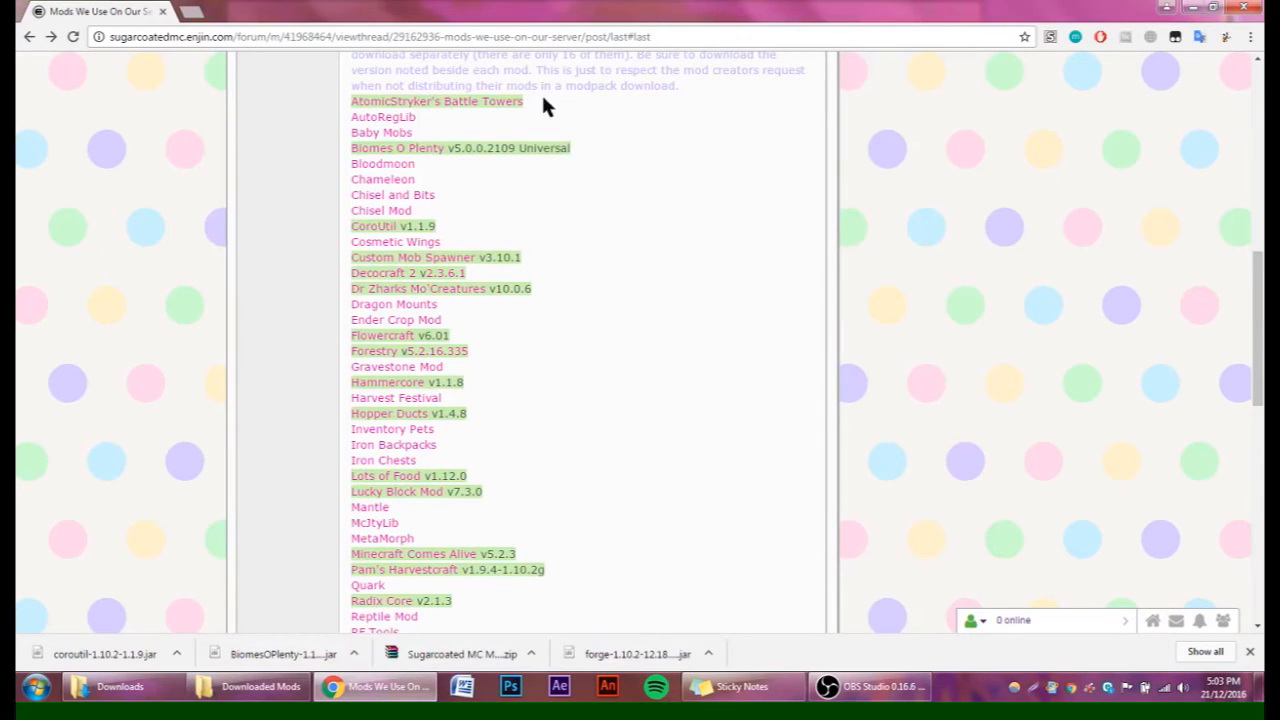
pyautogui.moveTo(556, 456)
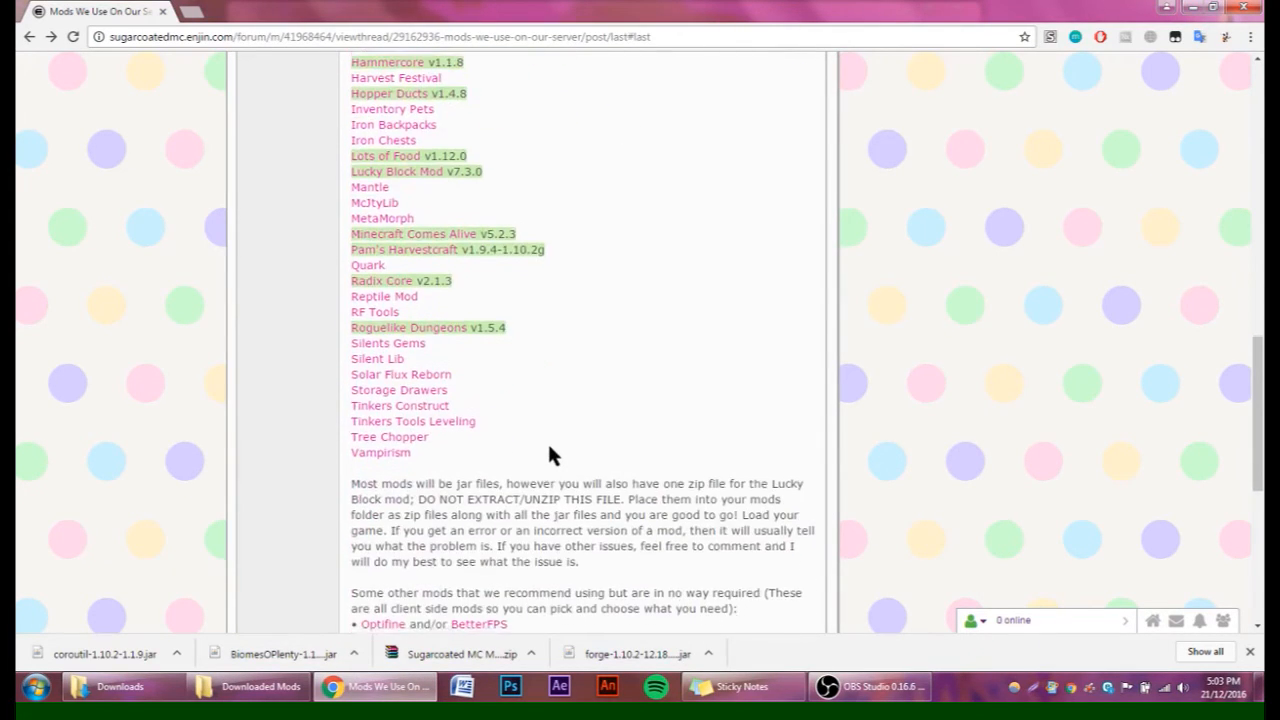
pyautogui.scroll(-3)
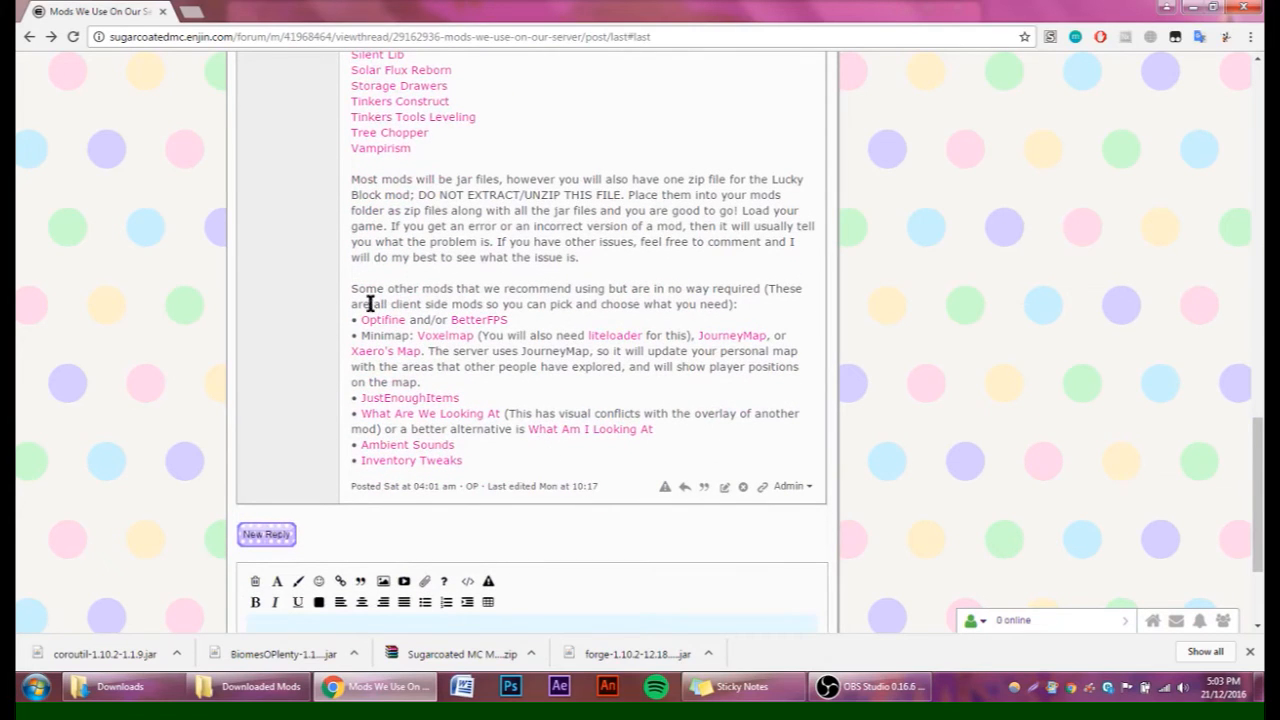
pyautogui.moveTo(600, 330)
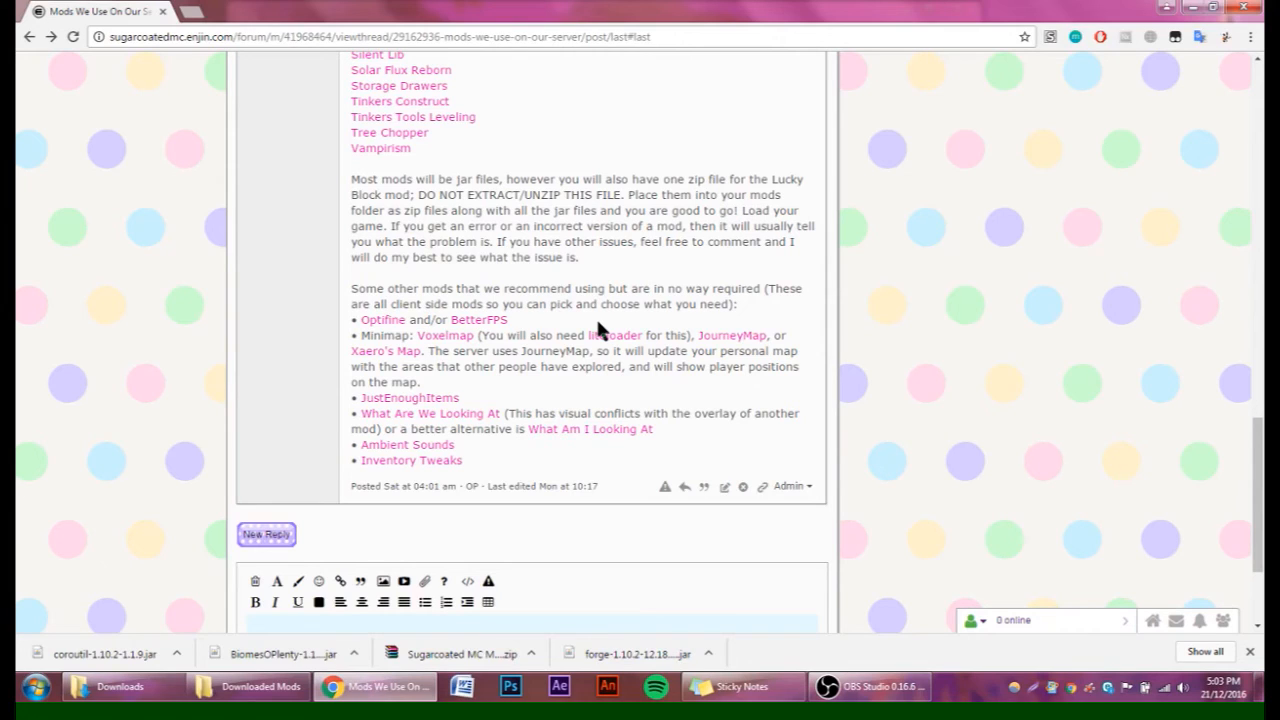
pyautogui.moveTo(704, 392)
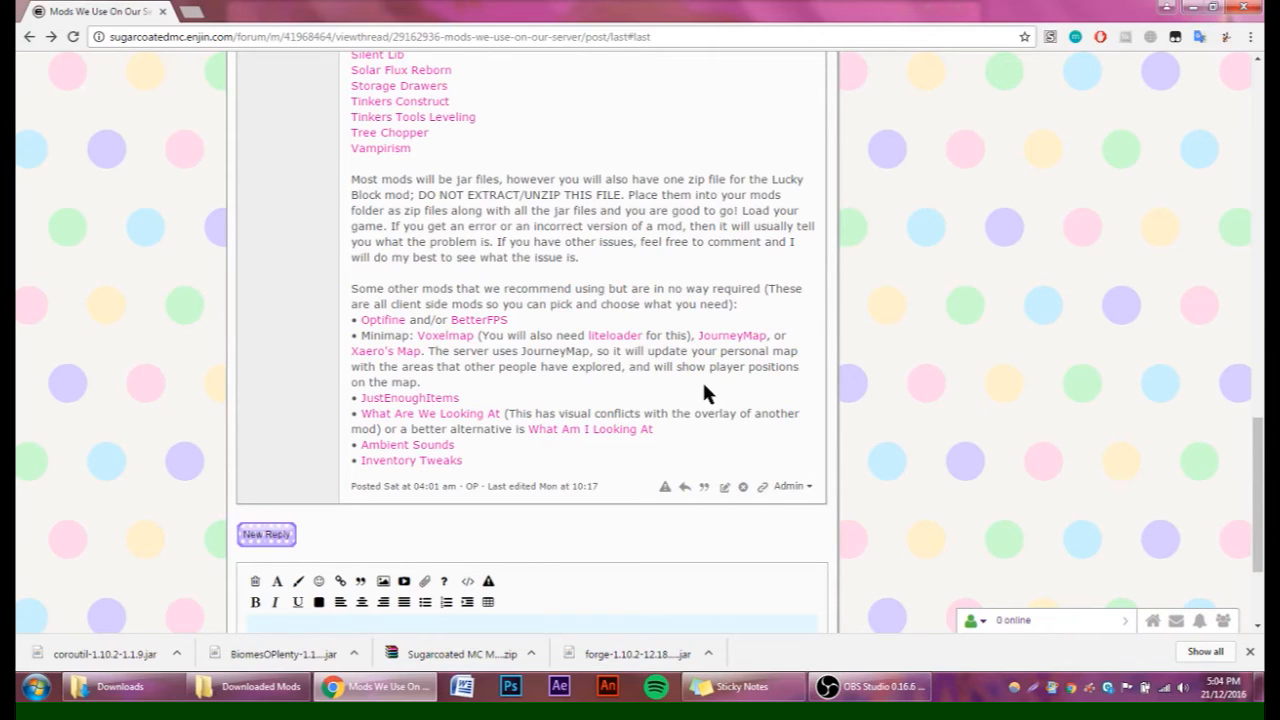
pyautogui.click(120, 686)
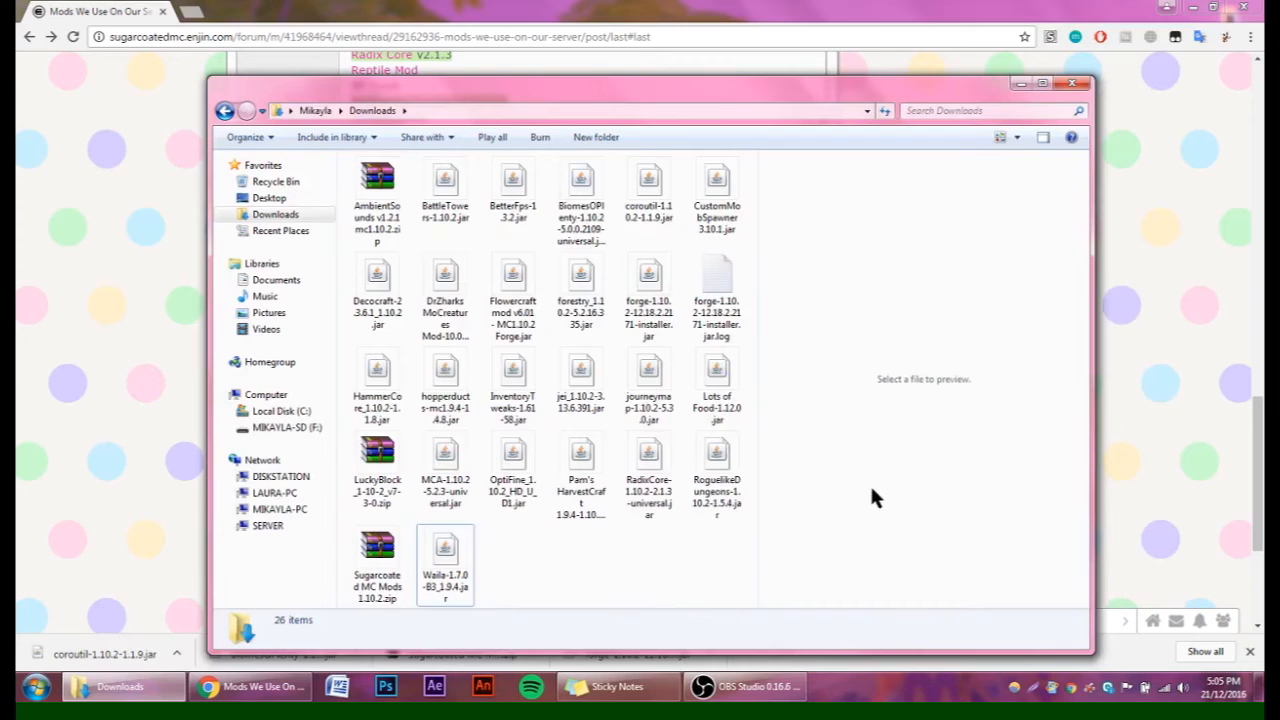
# Delete the Forge installer jar and its log from Downloads, leaving 24 mod files.
pyautogui.click(648, 296)
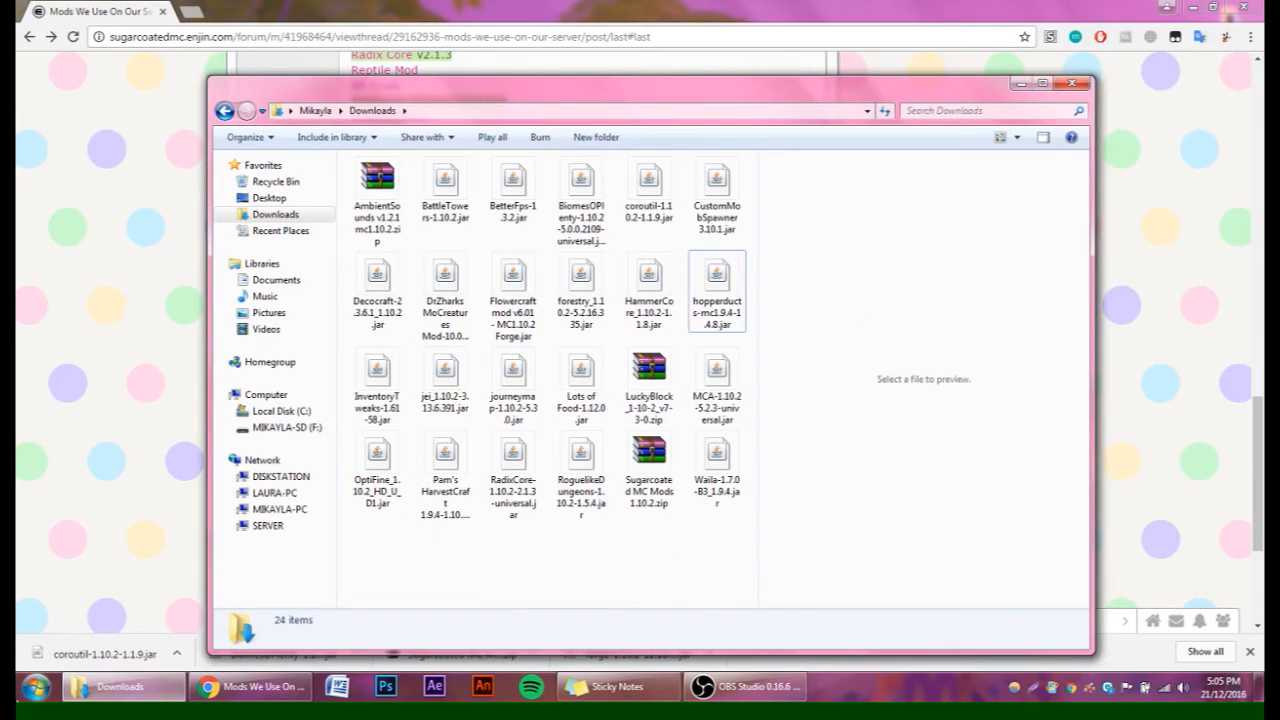
pyautogui.click(32, 688)
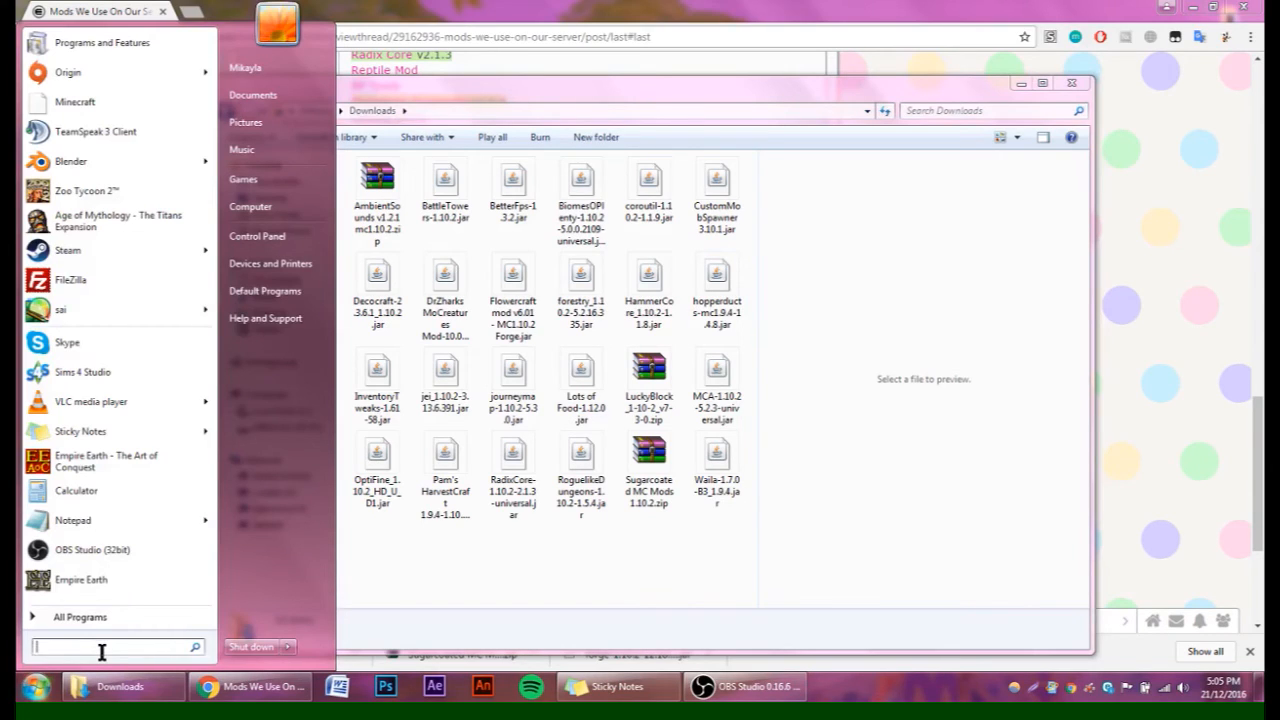
# Go to %appdata% and enter the .minecraft mods folder in a second Explorer window.
pyautogui.write('%appdata%')
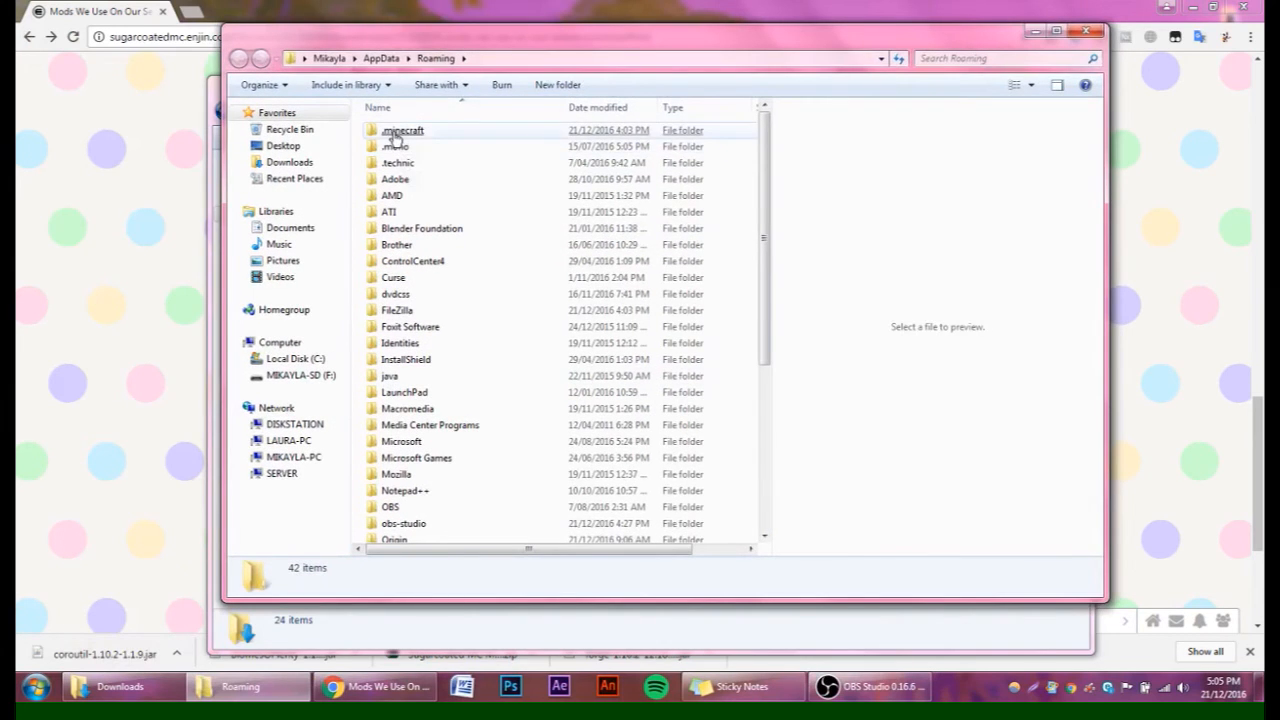
pyautogui.doubleClick(402, 130)
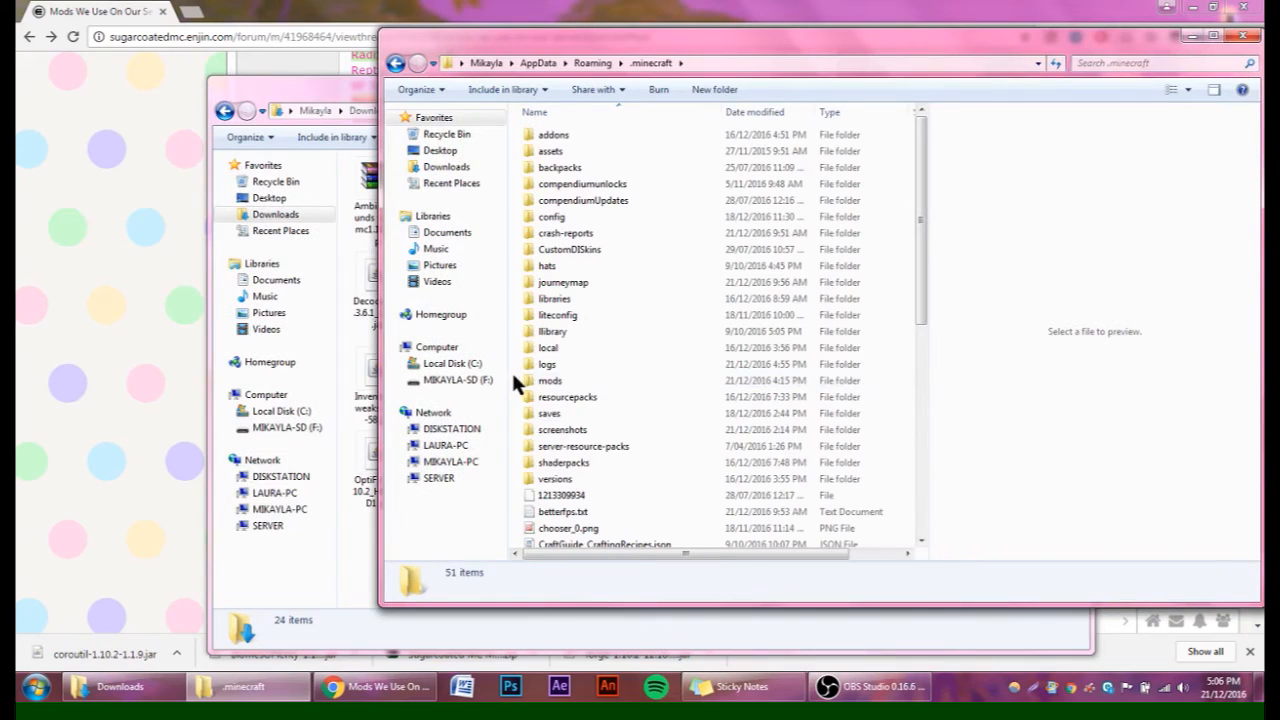
pyautogui.moveTo(962, 380)
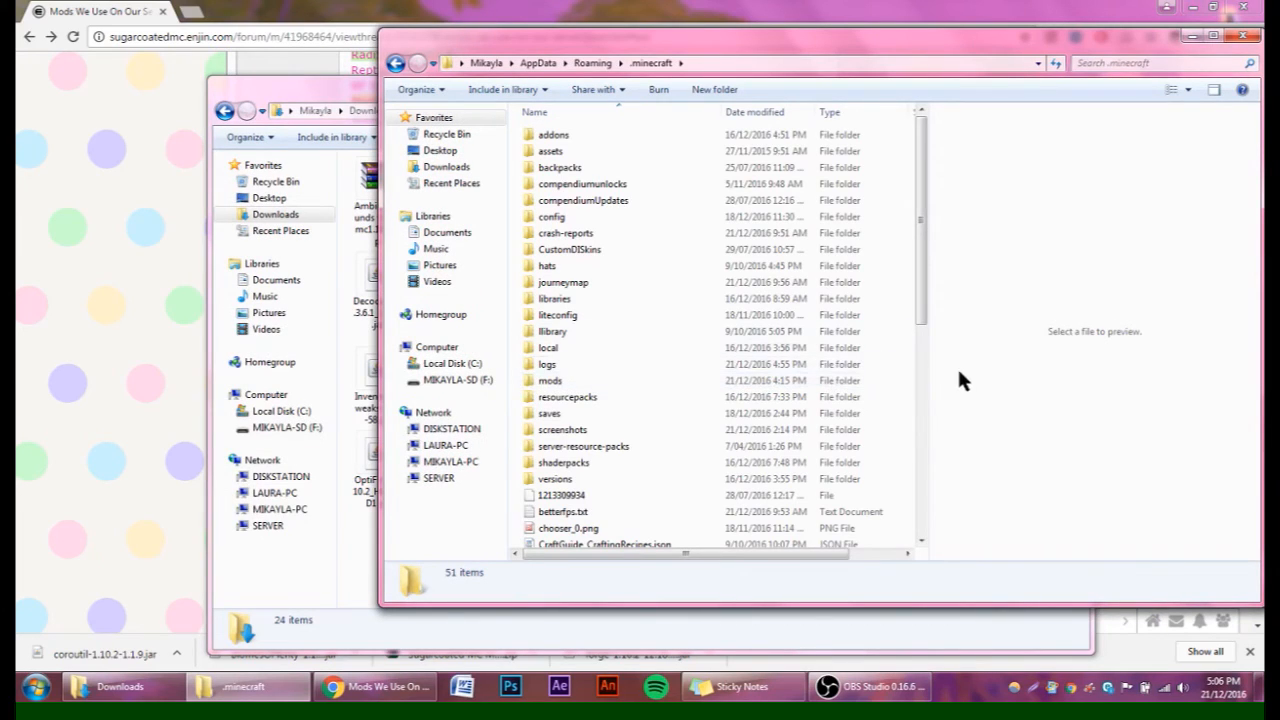
pyautogui.moveTo(968, 378)
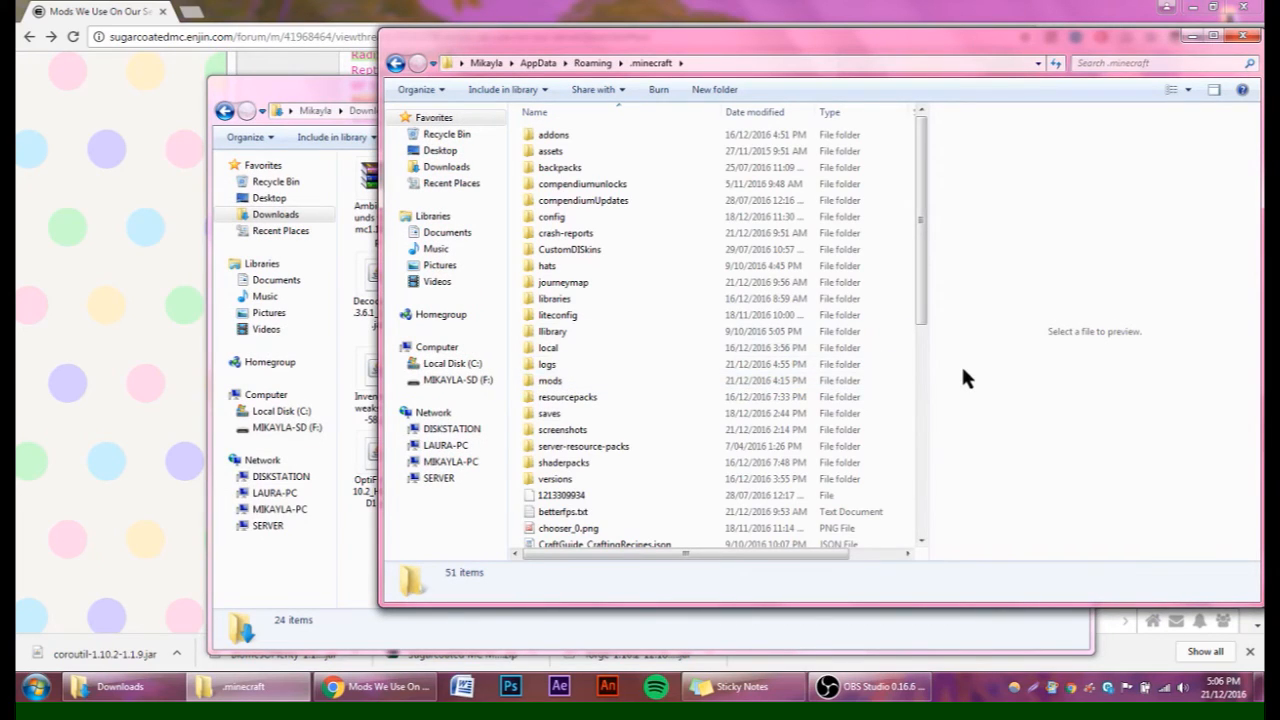
pyautogui.doubleClick(550, 380)
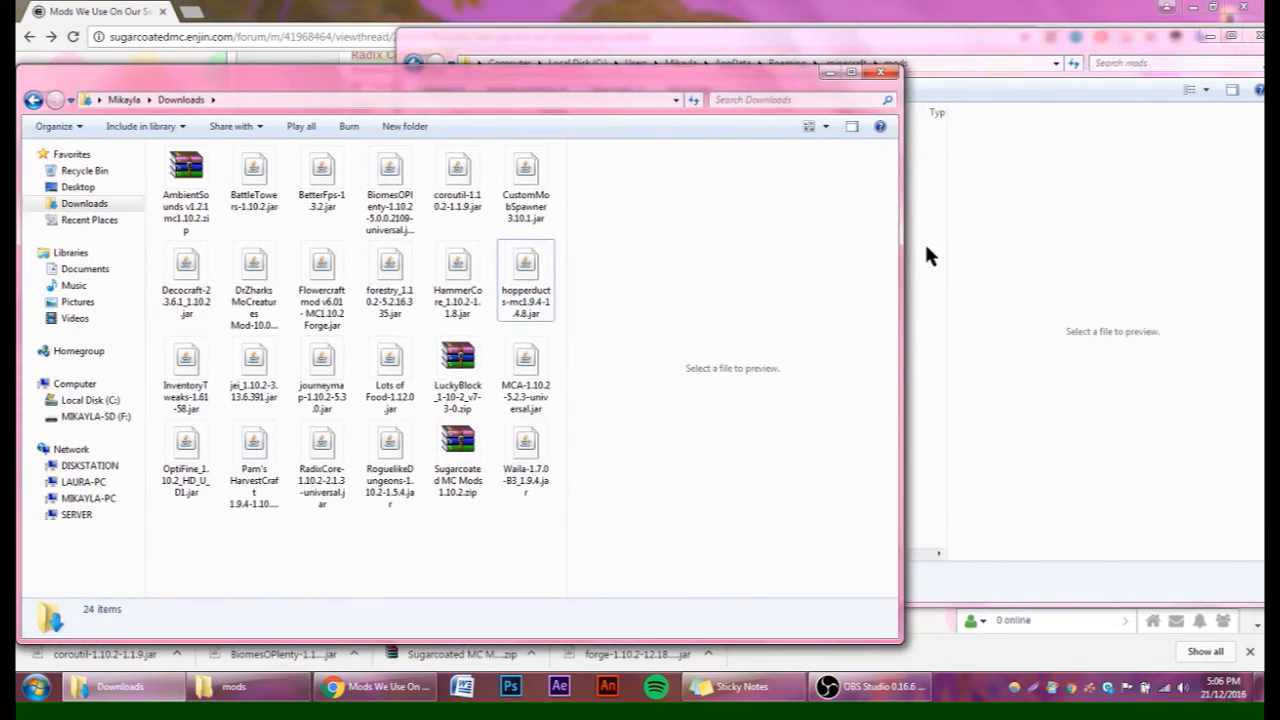
# Drag Sugarcoated MC Mods 1.10.2.zip from Downloads into the .minecraft mods folder.
pyautogui.click(456, 464)
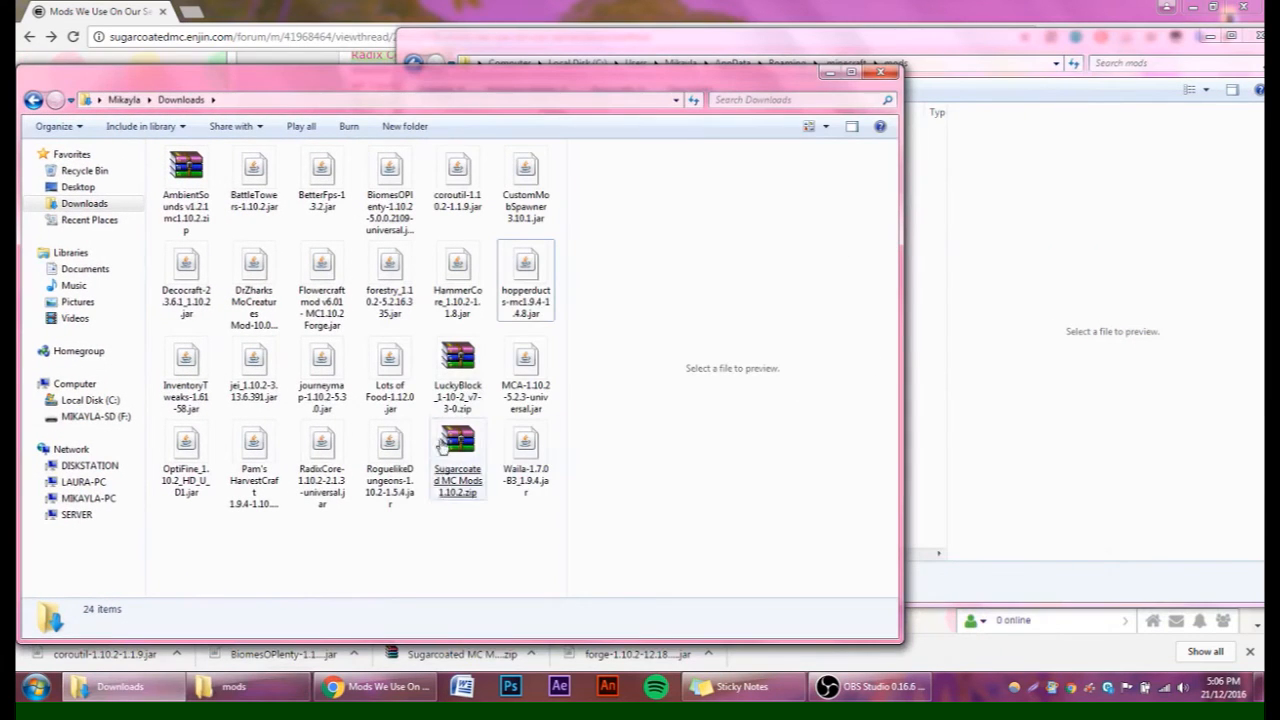
pyautogui.click(456, 460)
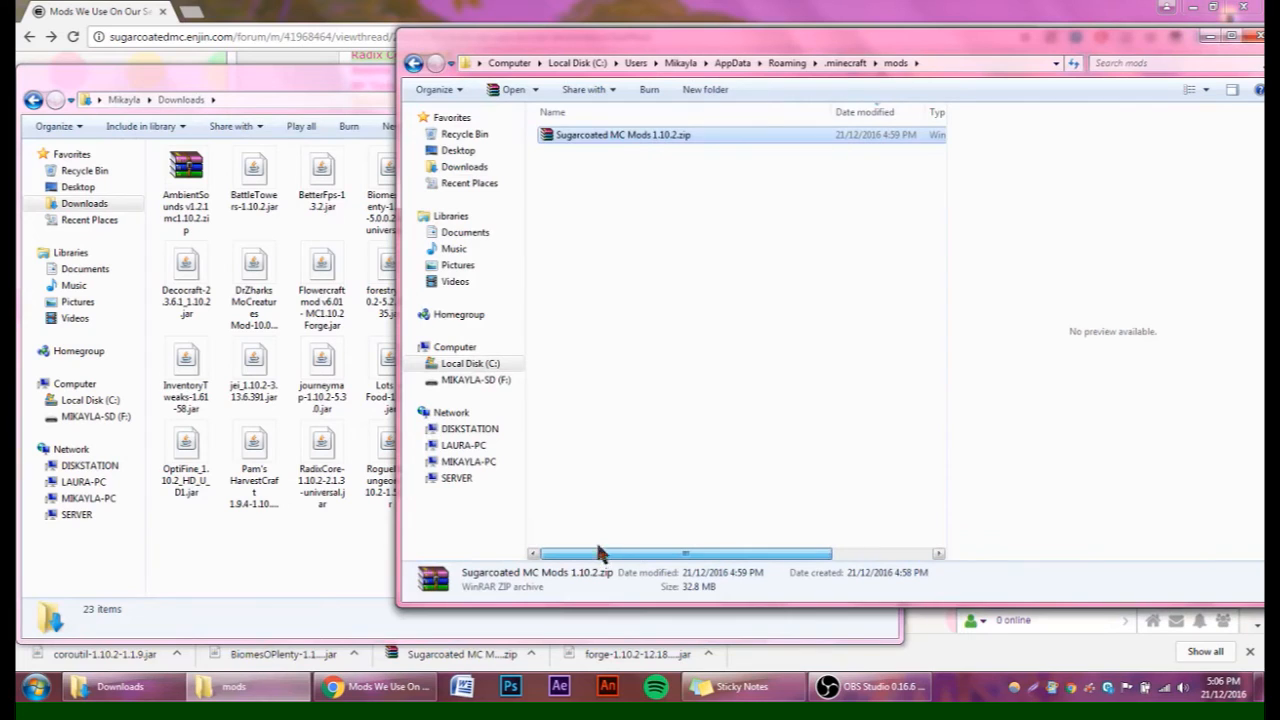
pyautogui.rightClick(622, 136)
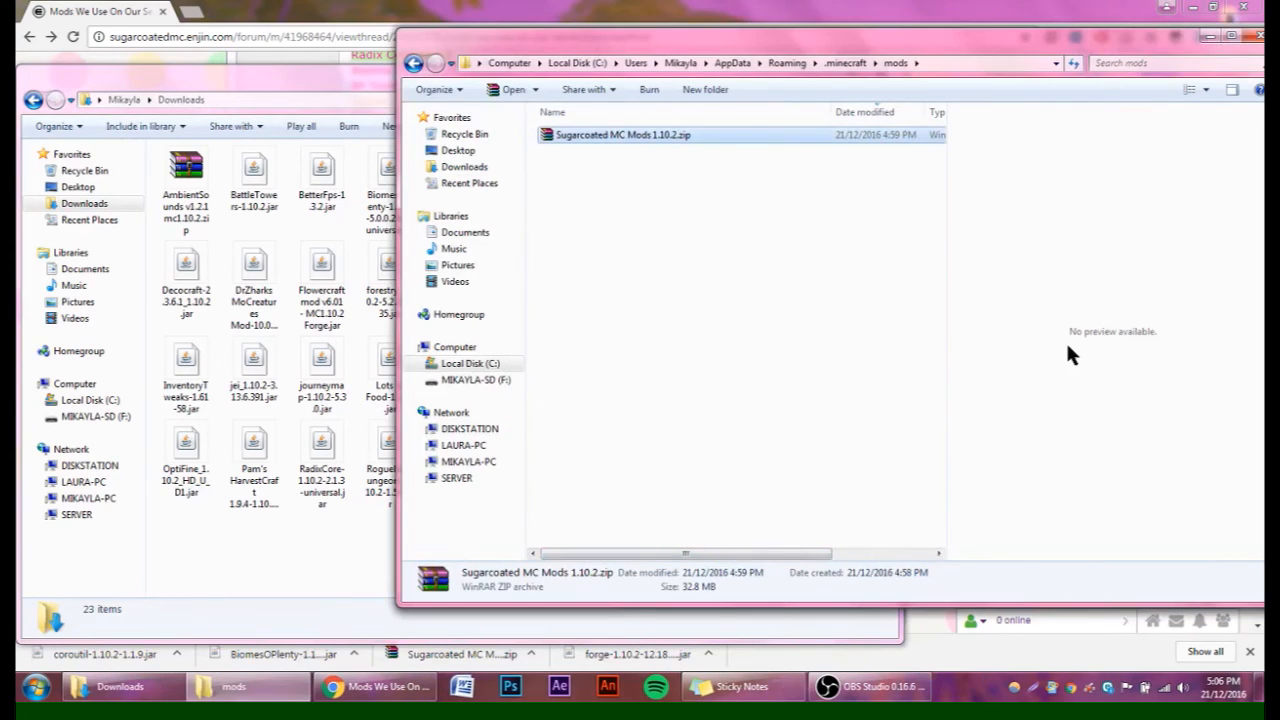
pyautogui.scroll(-3)
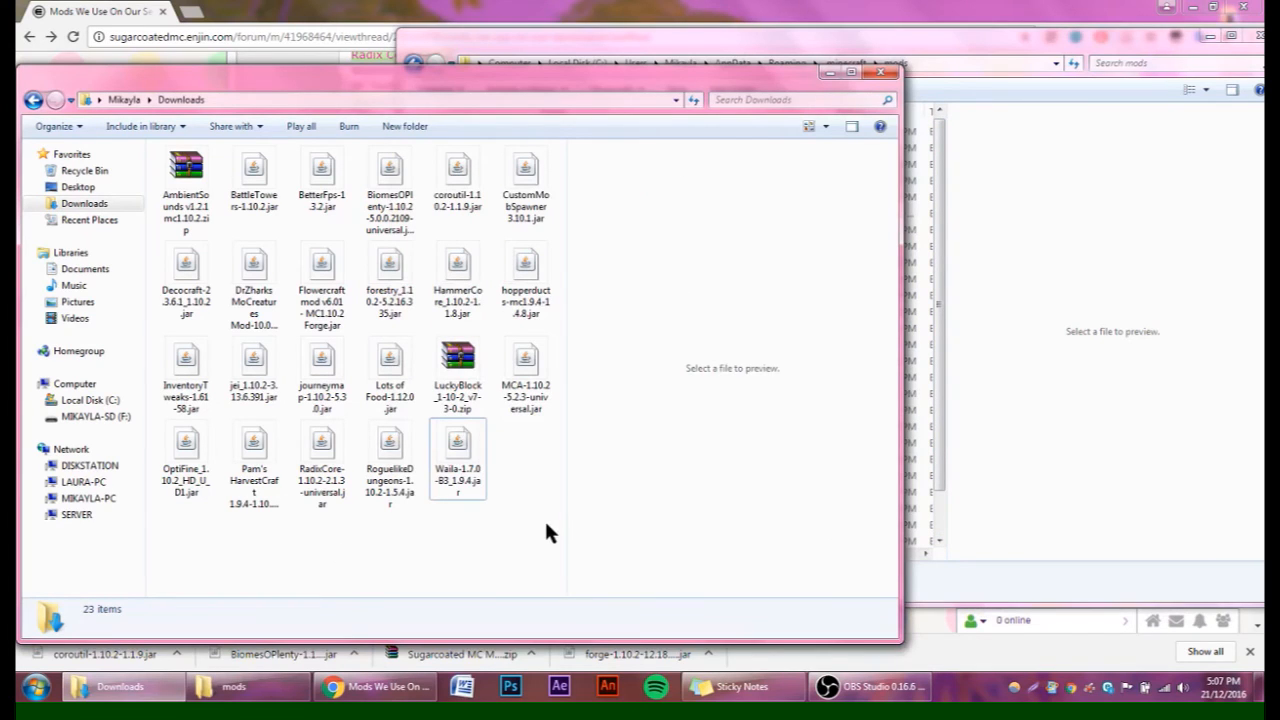
# Move all 23 remaining Downloads files into mods, resolving the duplicate InventoryTweaks conflict.
pyautogui.press('ctrl+a')
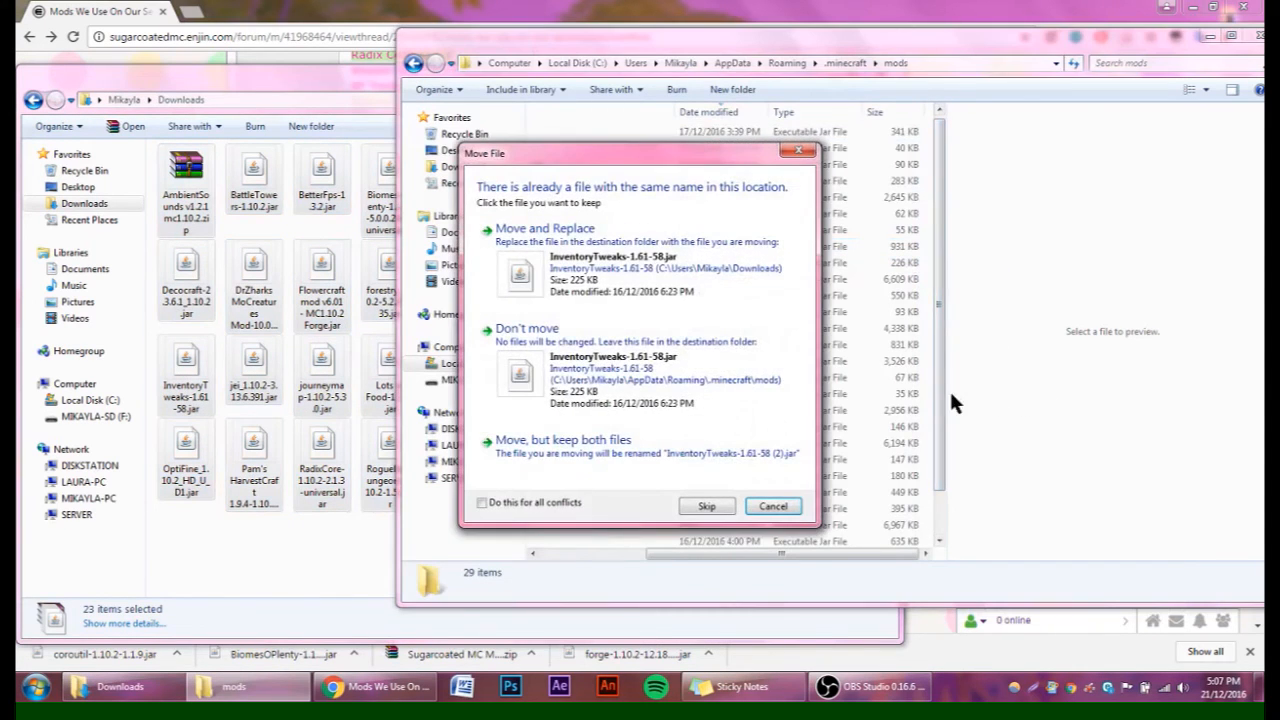
pyautogui.click(706, 504)
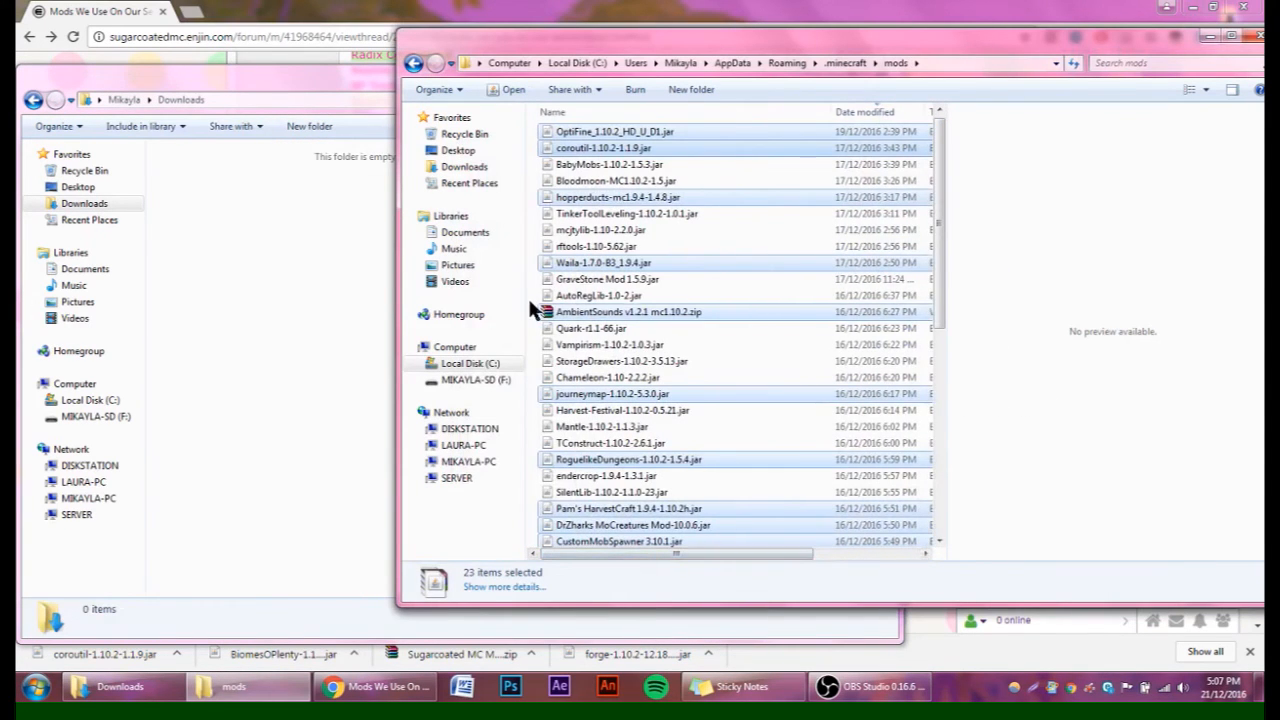
pyautogui.scroll(-3)
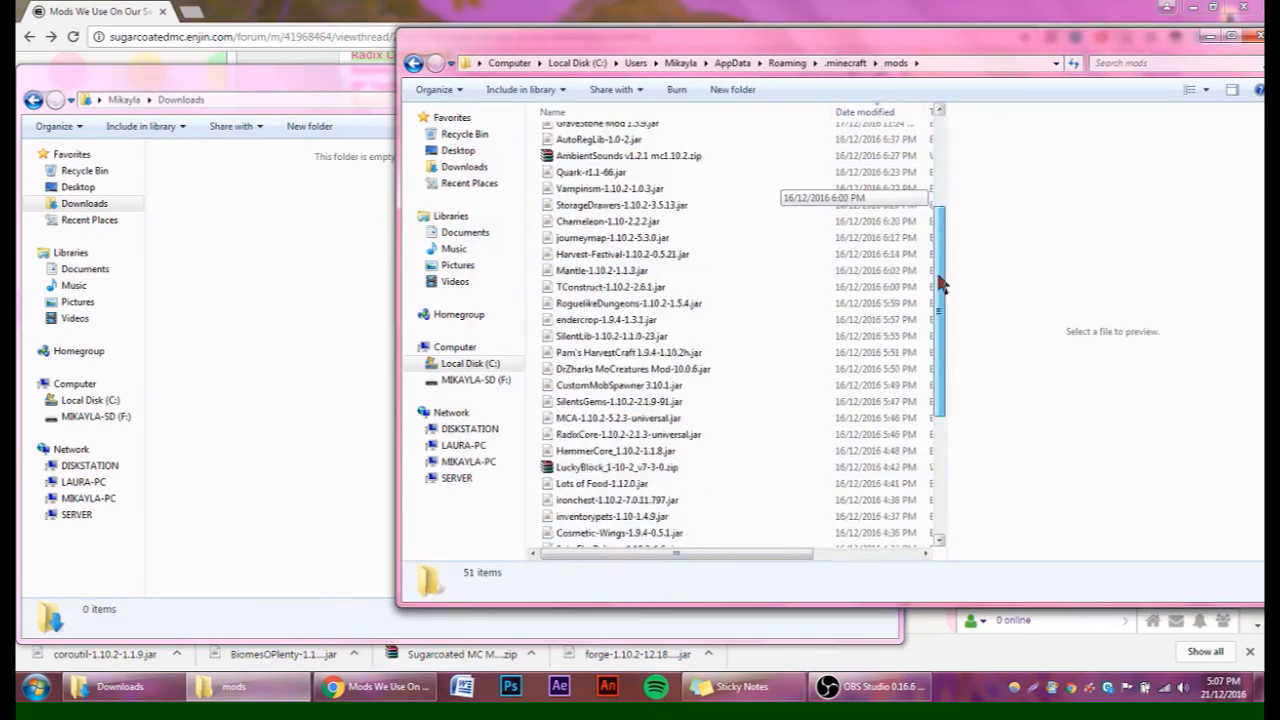
pyautogui.scroll(-3)
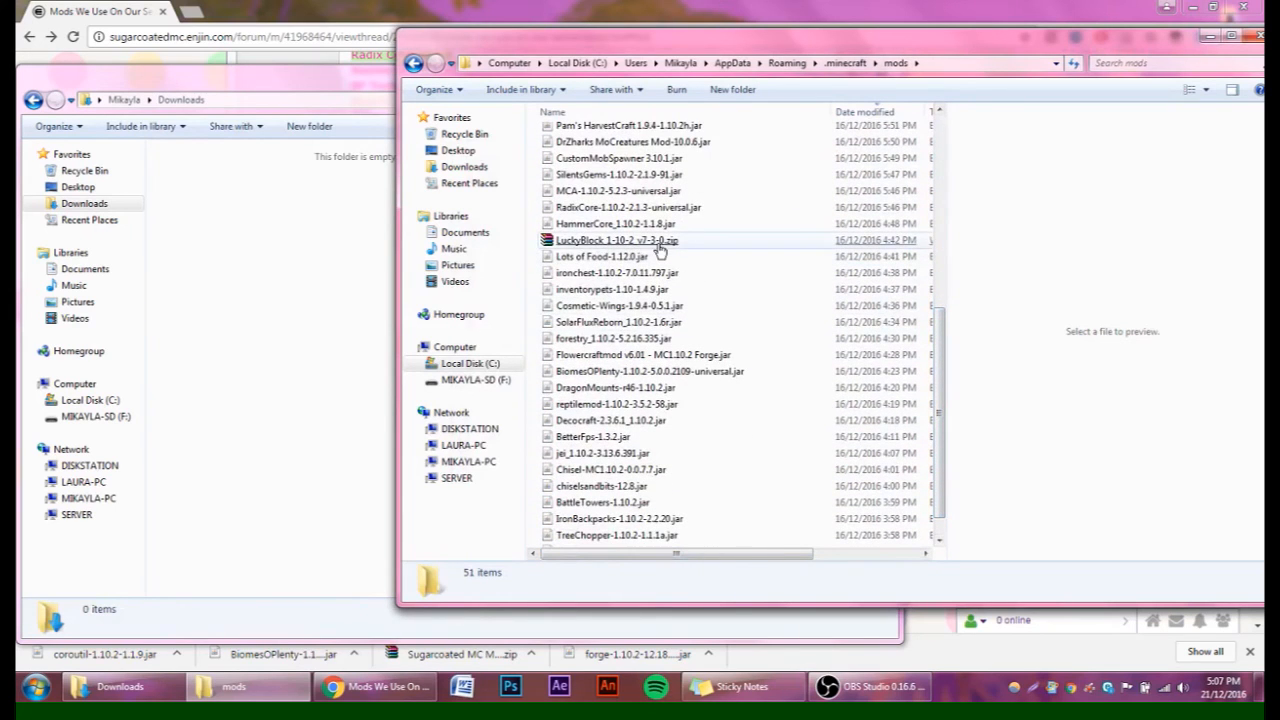
# Verify moved files such as the AmbientSounds zip in the 51-item mods folder.
pyautogui.click(616, 240)
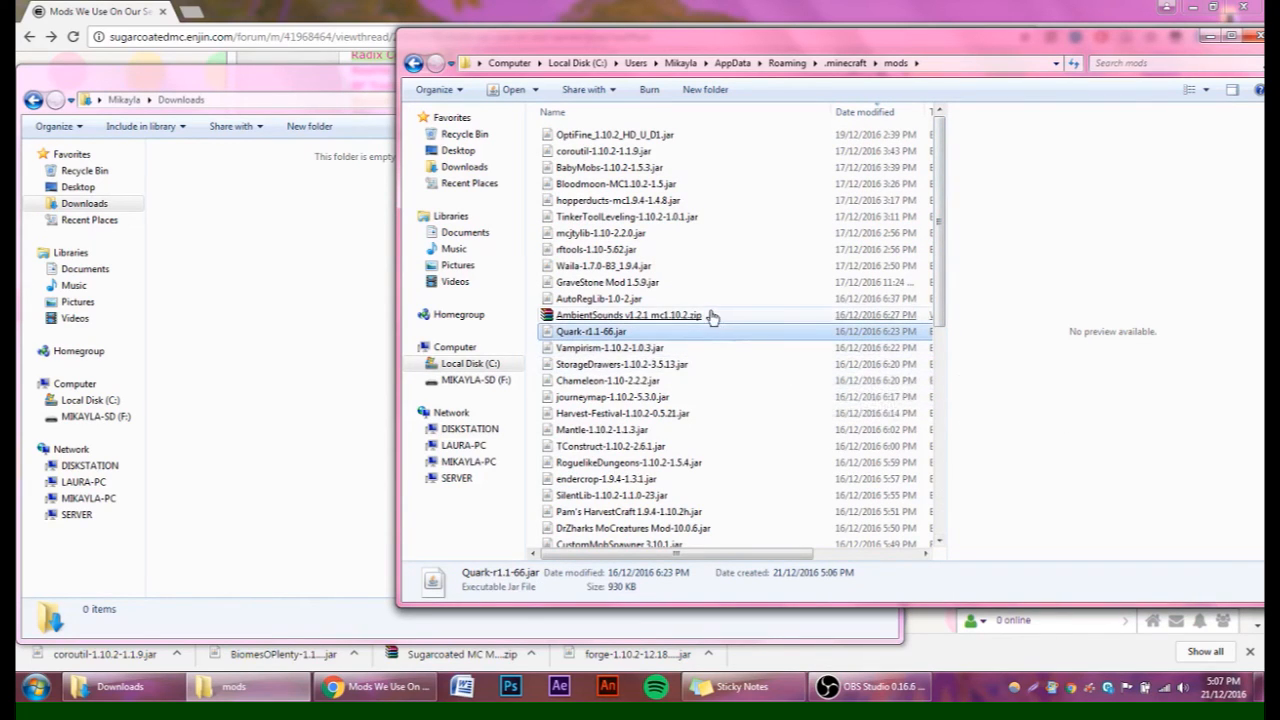
pyautogui.click(628, 316)
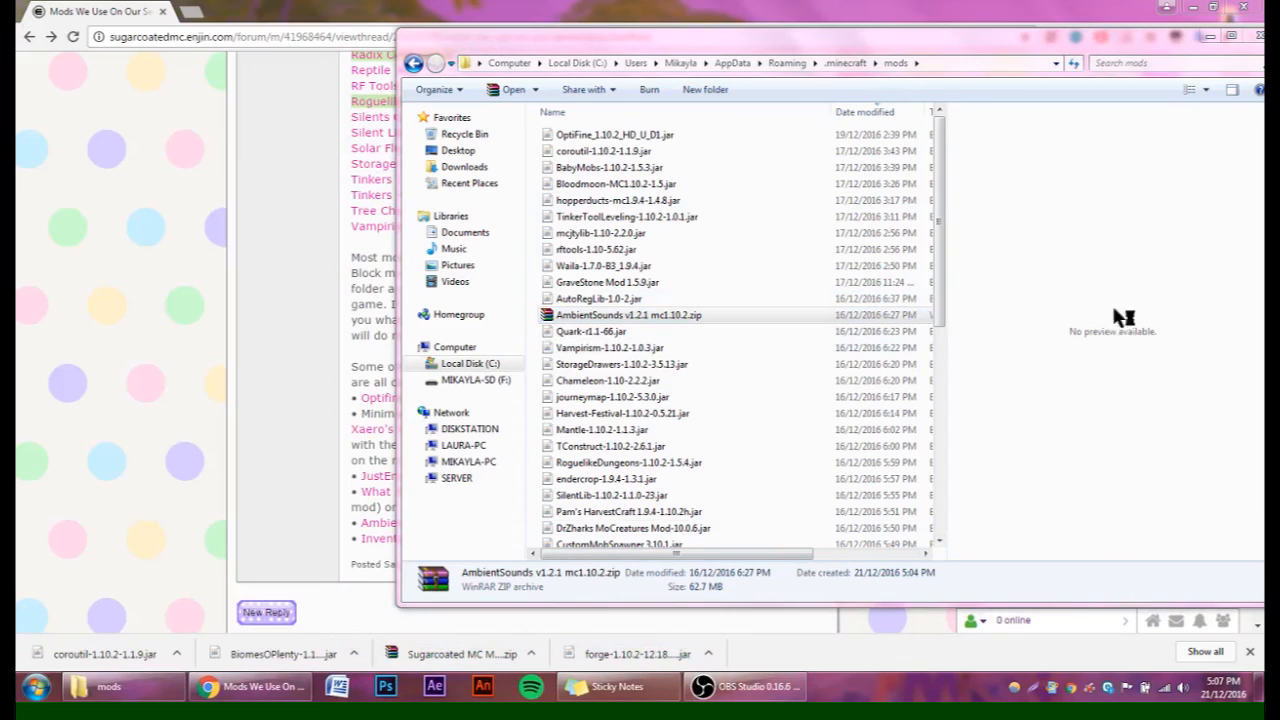
pyautogui.moveTo(1070, 278)
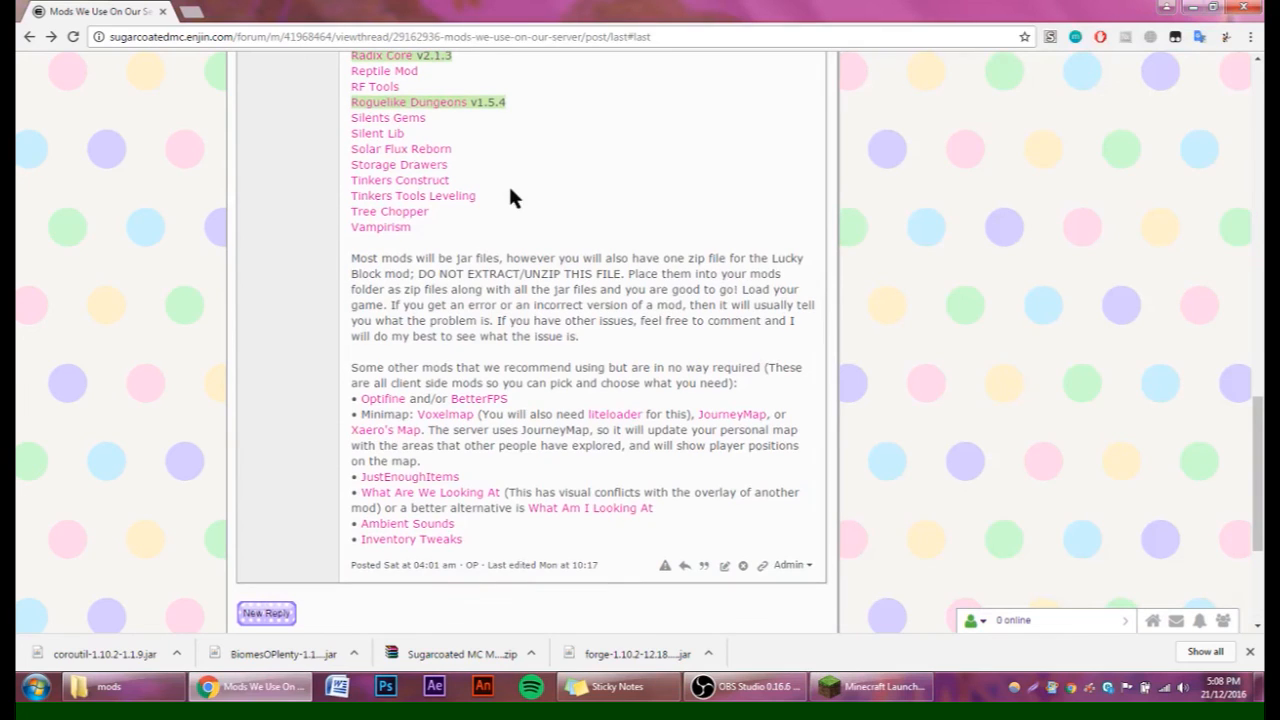
# Start Minecraft from the launcher with the Forge profile selected.
pyautogui.scroll(3)
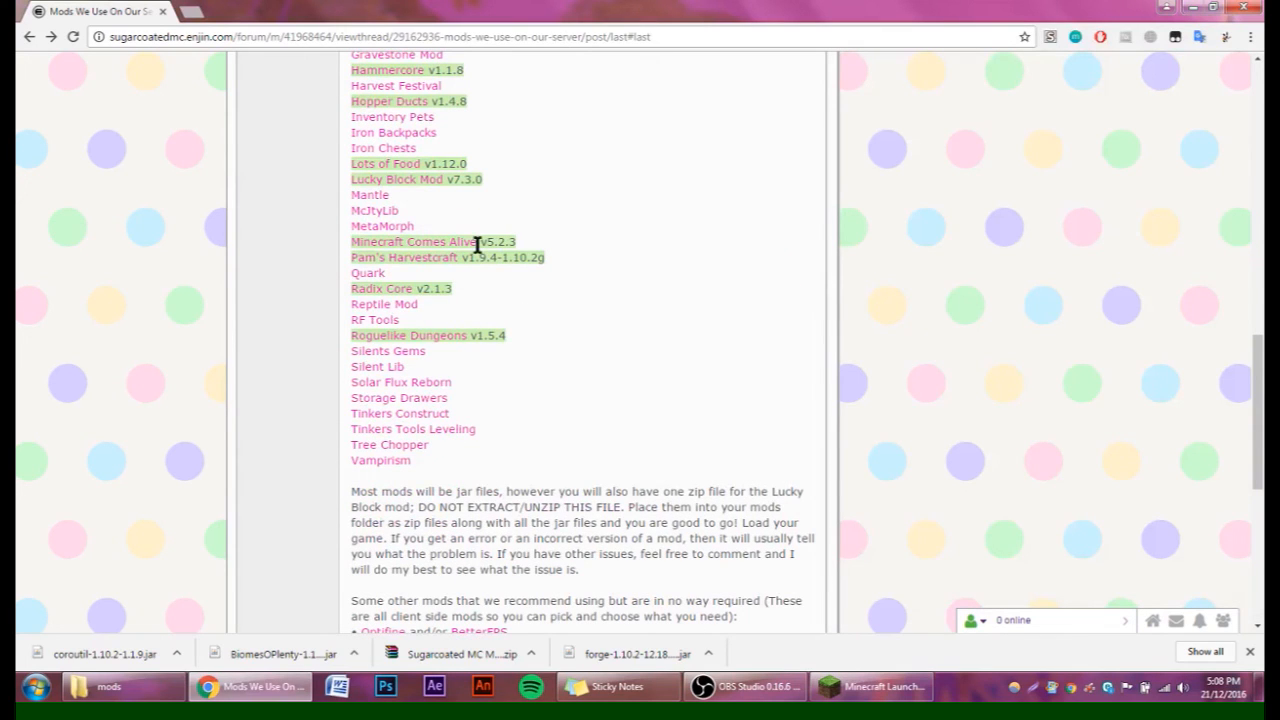
pyautogui.click(884, 686)
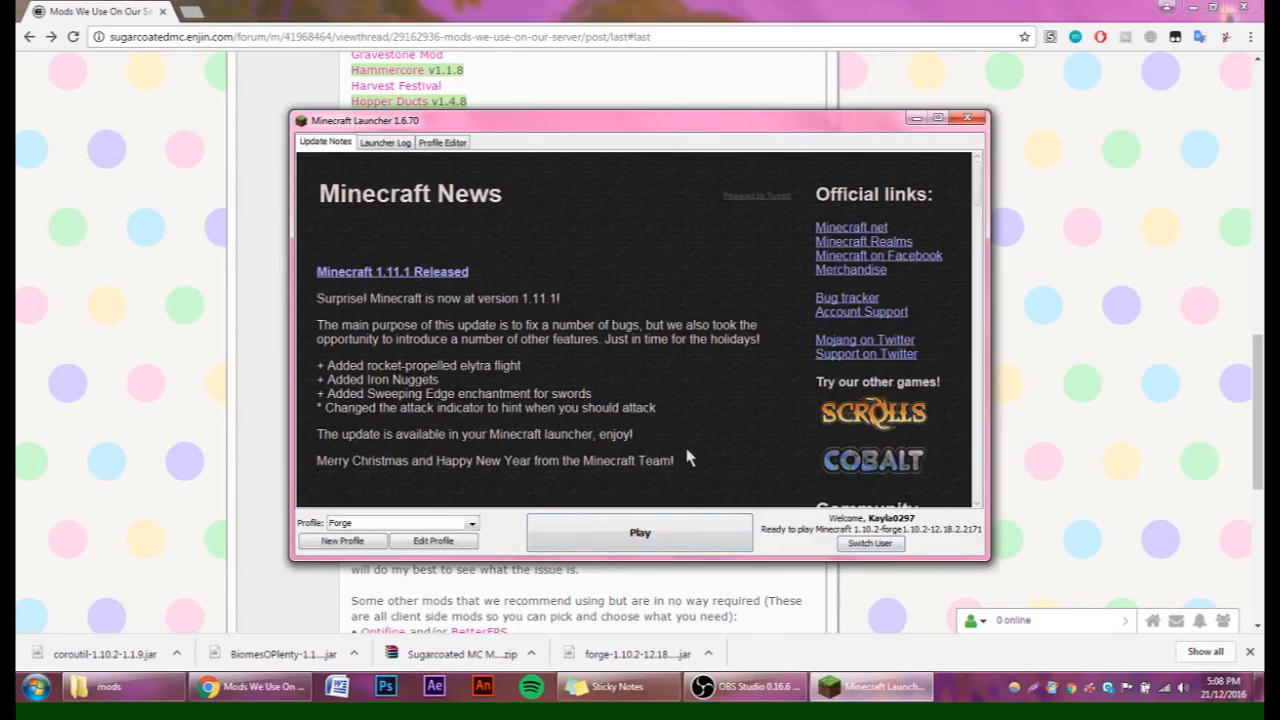
pyautogui.click(640, 532)
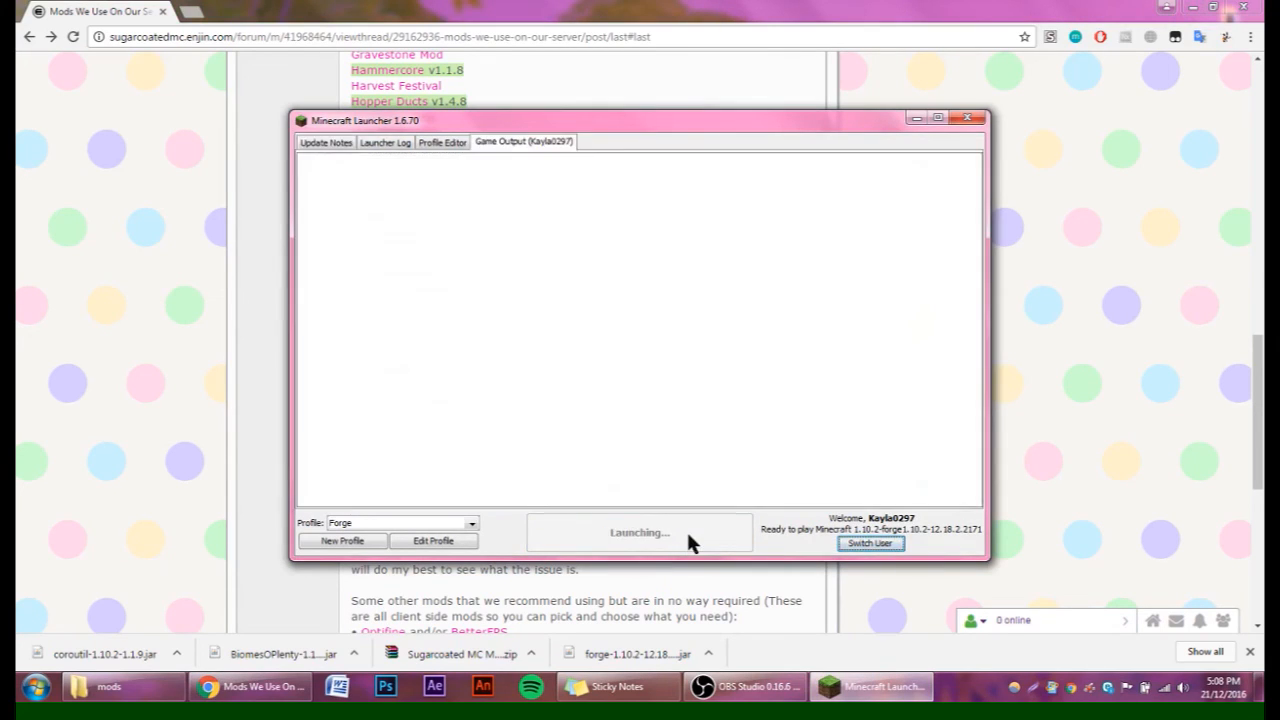